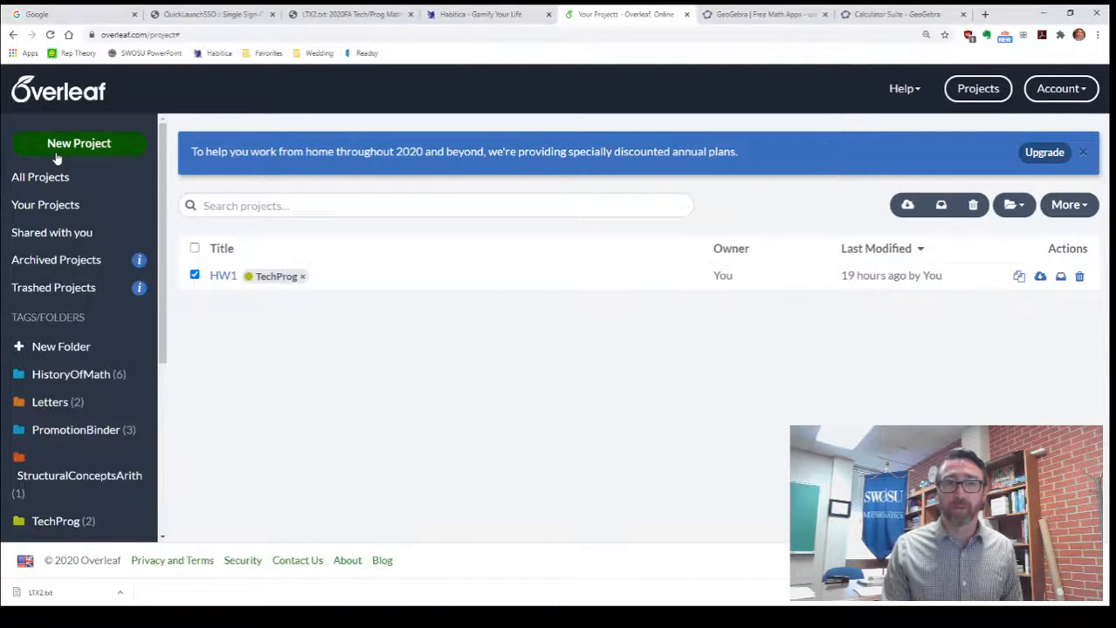
Create a blank project, naming it (HW2 then) LTX2, and open it in the editor.
{"action": "left_click", "coordinate": [78, 143]}
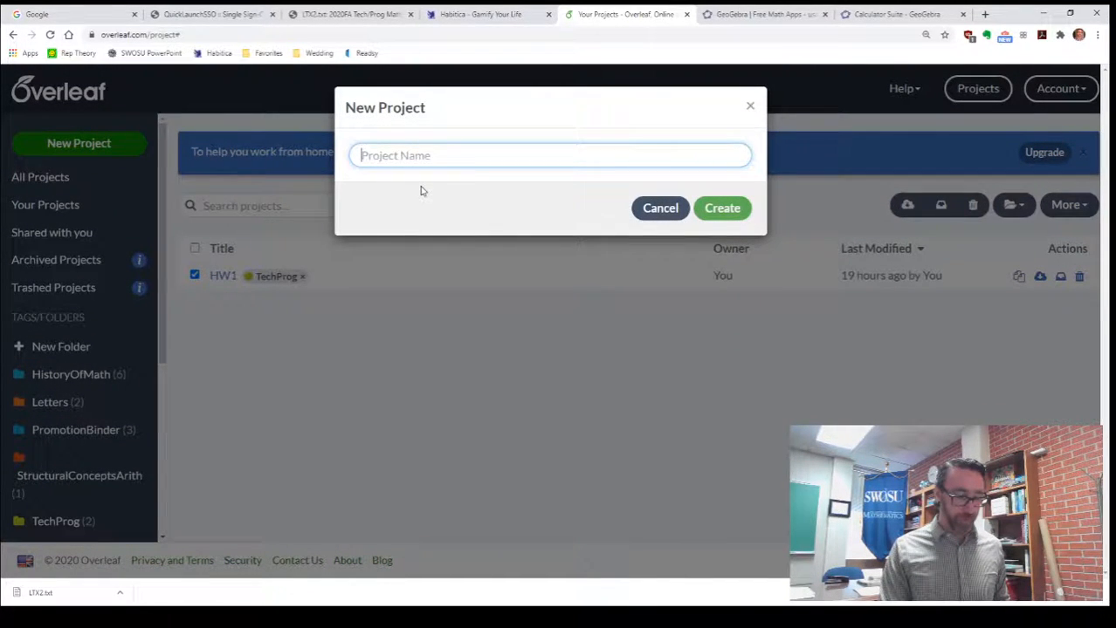
{"action": "type", "text": "HW"}
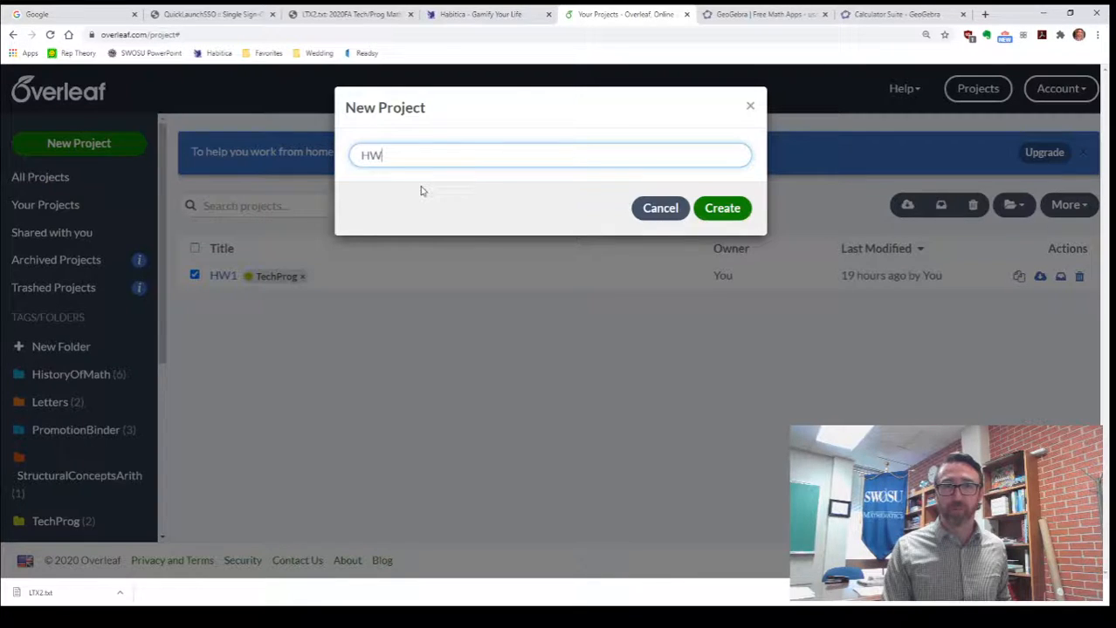
{"action": "type", "text": "2"}
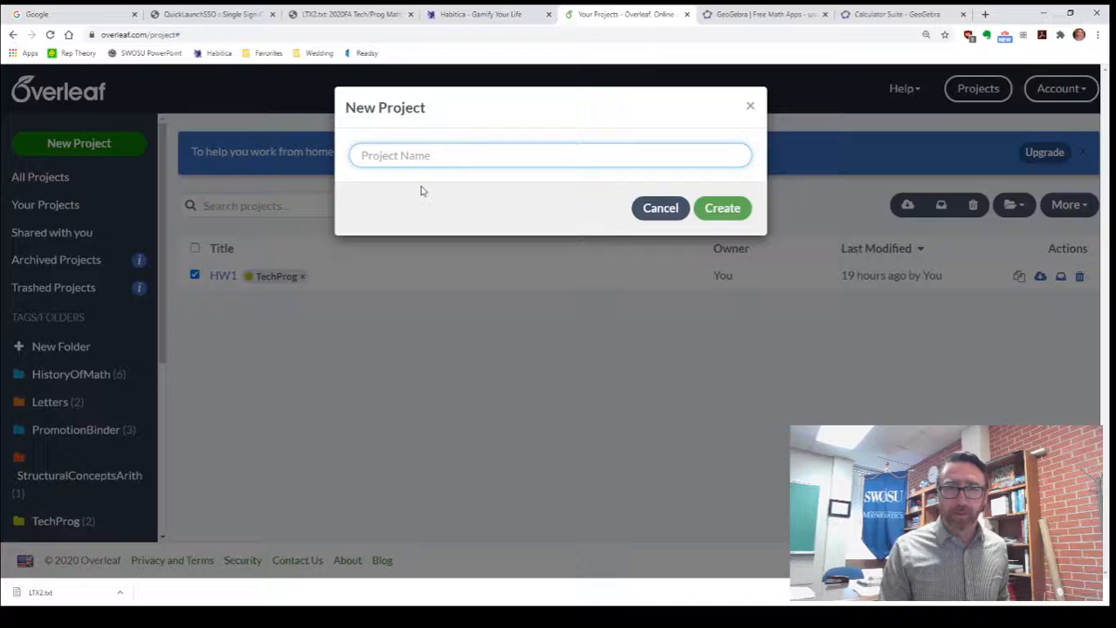
{"action": "type", "text": "LTX"}
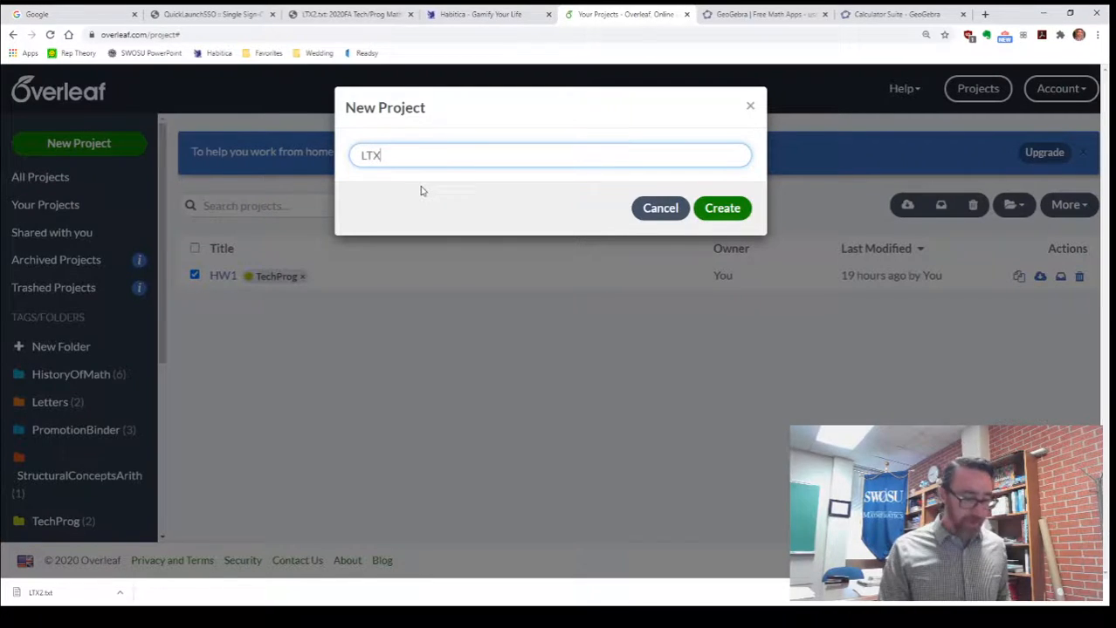
{"action": "type", "text": "2"}
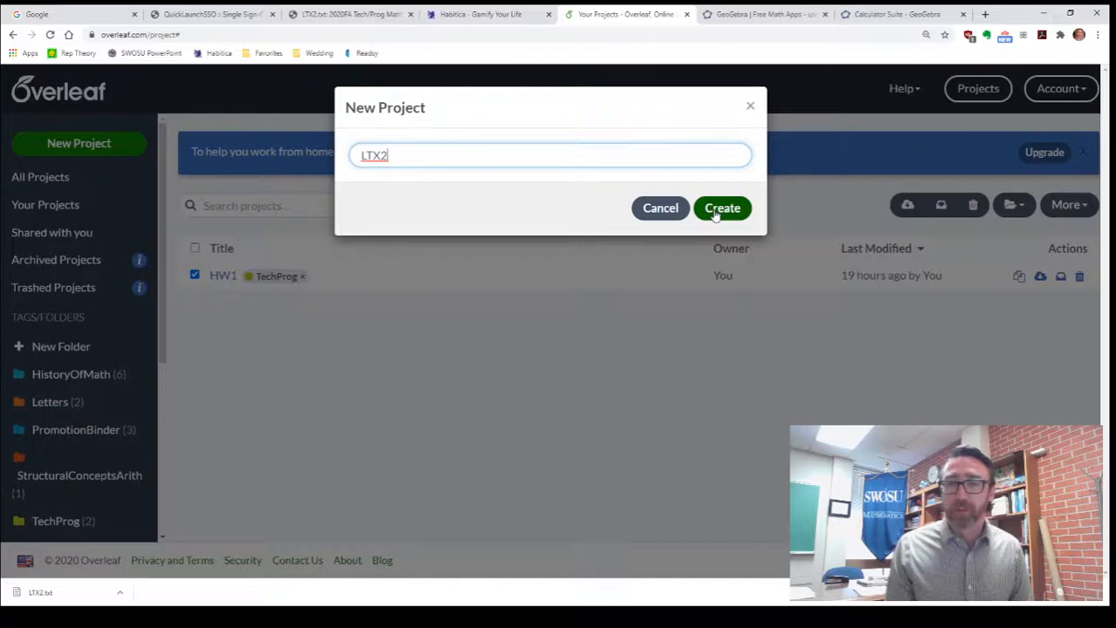
{"action": "left_click", "coordinate": [723, 208]}
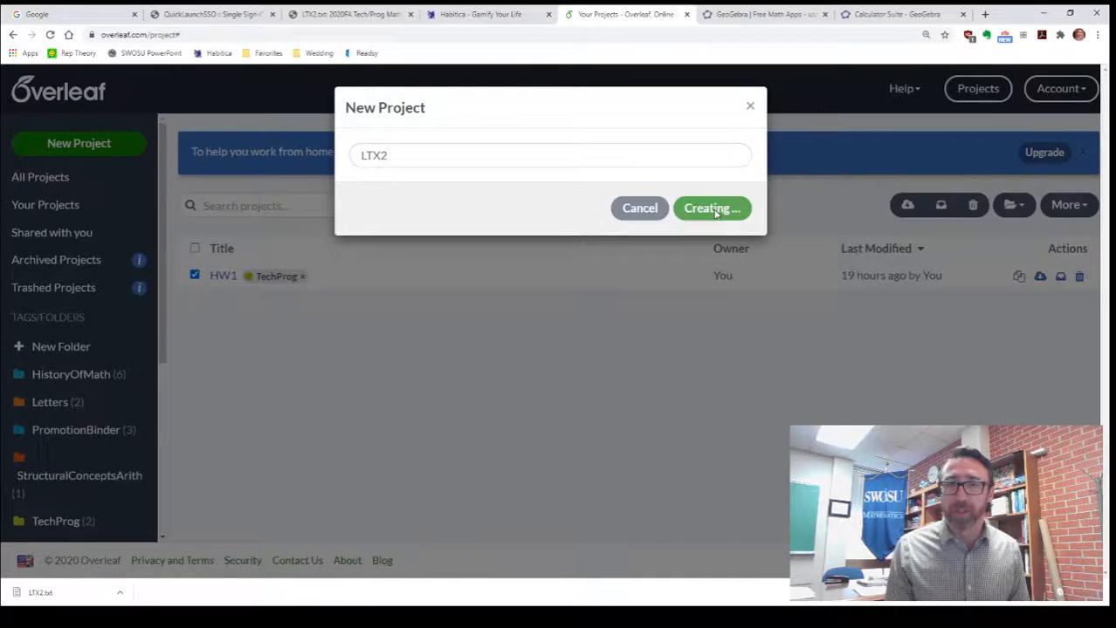
{"action": "left_click", "coordinate": [712, 208]}
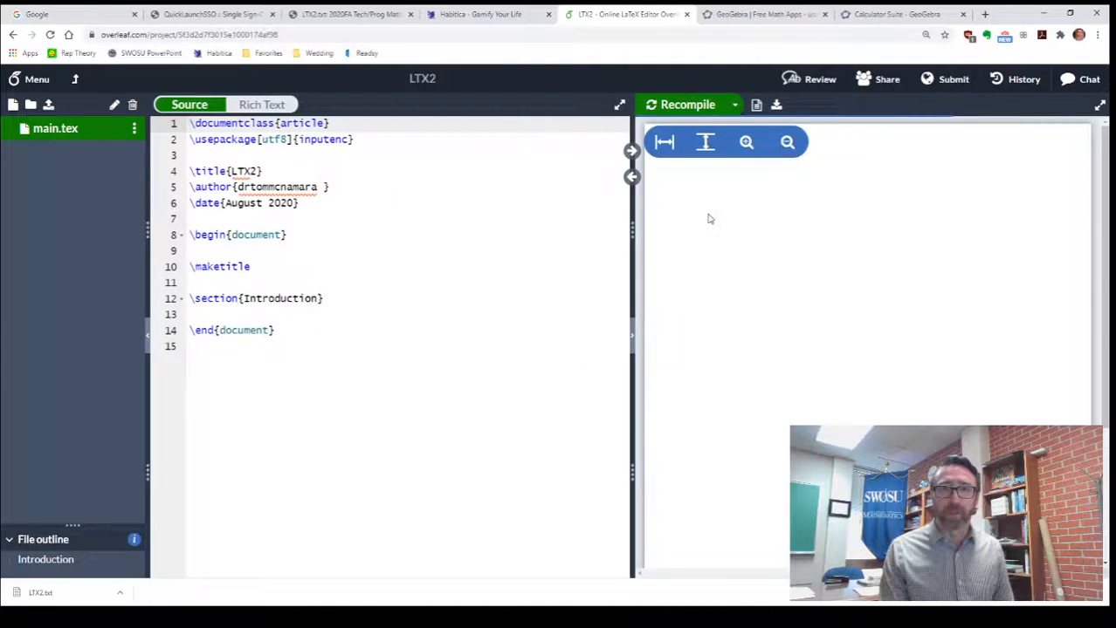
Preview the starter document, then select the template body for replacement with the homework source.
{"action": "left_click", "coordinate": [688, 105]}
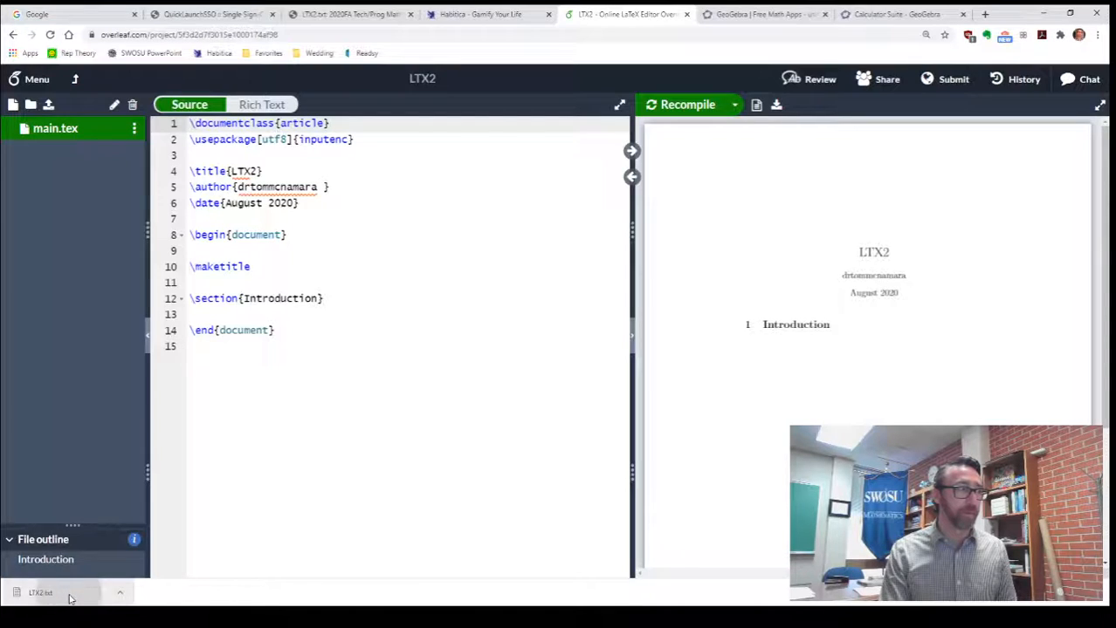
{"action": "left_click", "coordinate": [52, 594]}
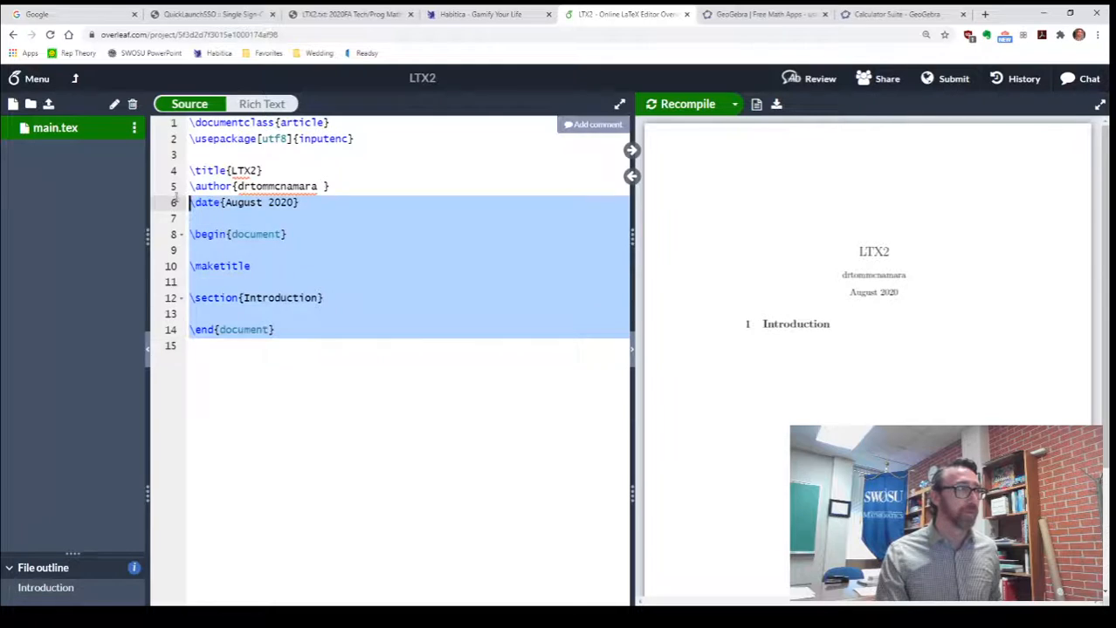
{"action": "scroll", "scroll_direction": "down", "scroll_amount": 3}
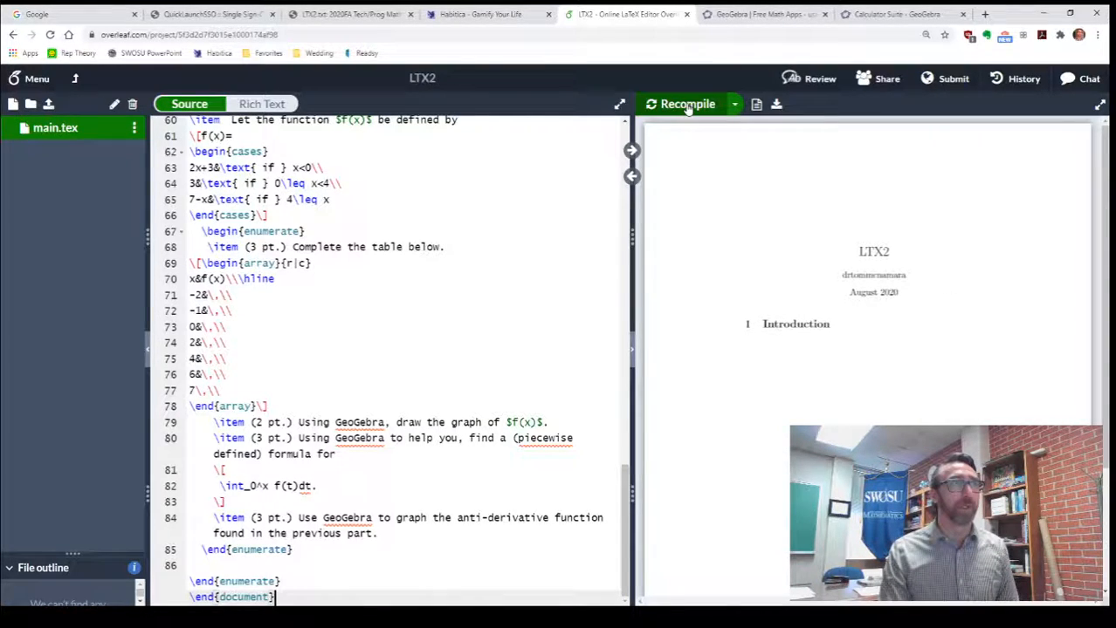
Recompile into the Project #2 PDF and view it full-window down to exercise 1.
{"action": "left_click", "coordinate": [688, 104]}
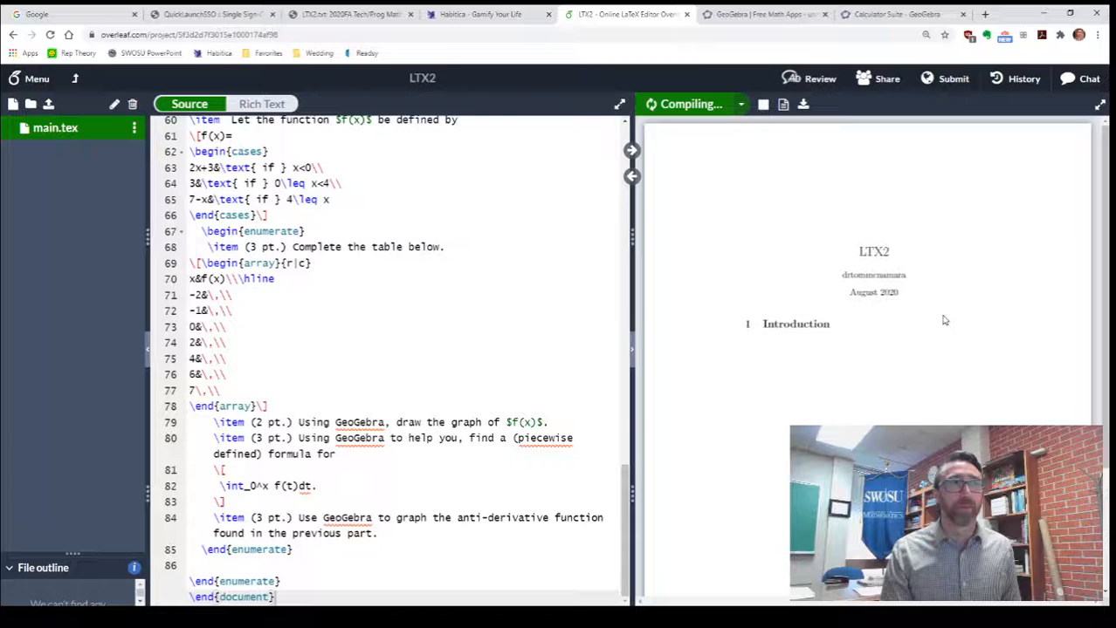
{"action": "left_click", "coordinate": [688, 104]}
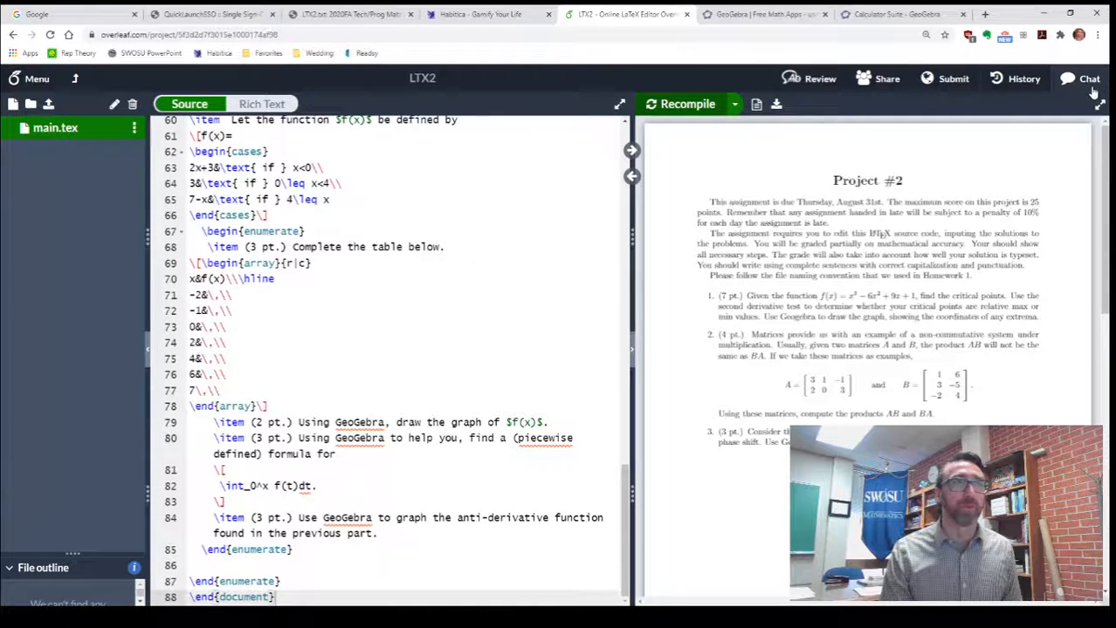
{"action": "mouse_move", "coordinate": [1099, 104]}
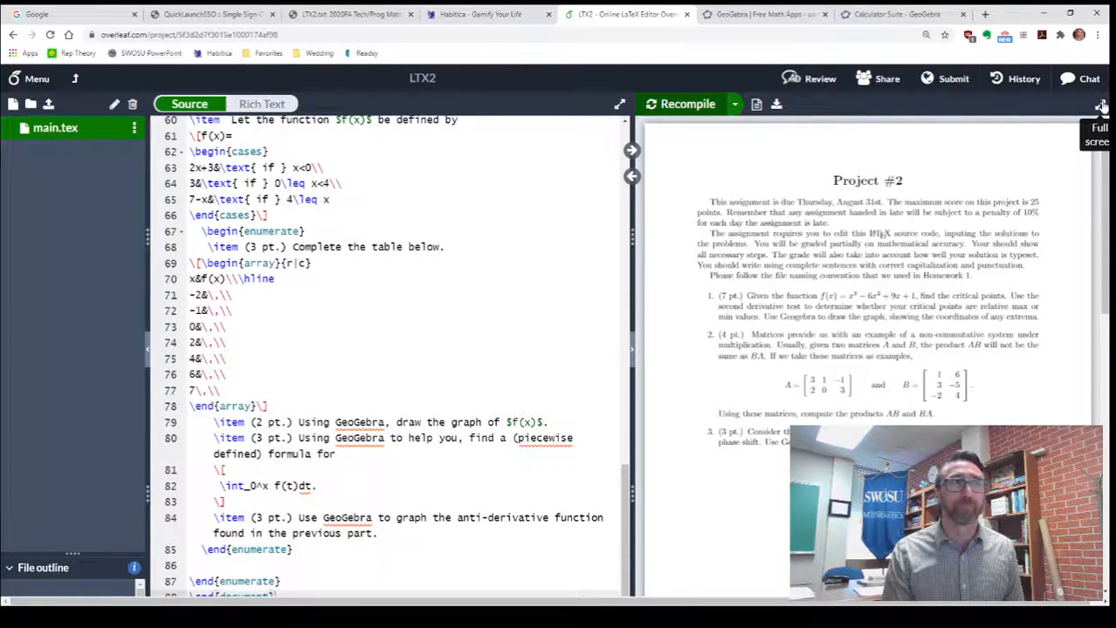
{"action": "left_click", "coordinate": [1101, 104]}
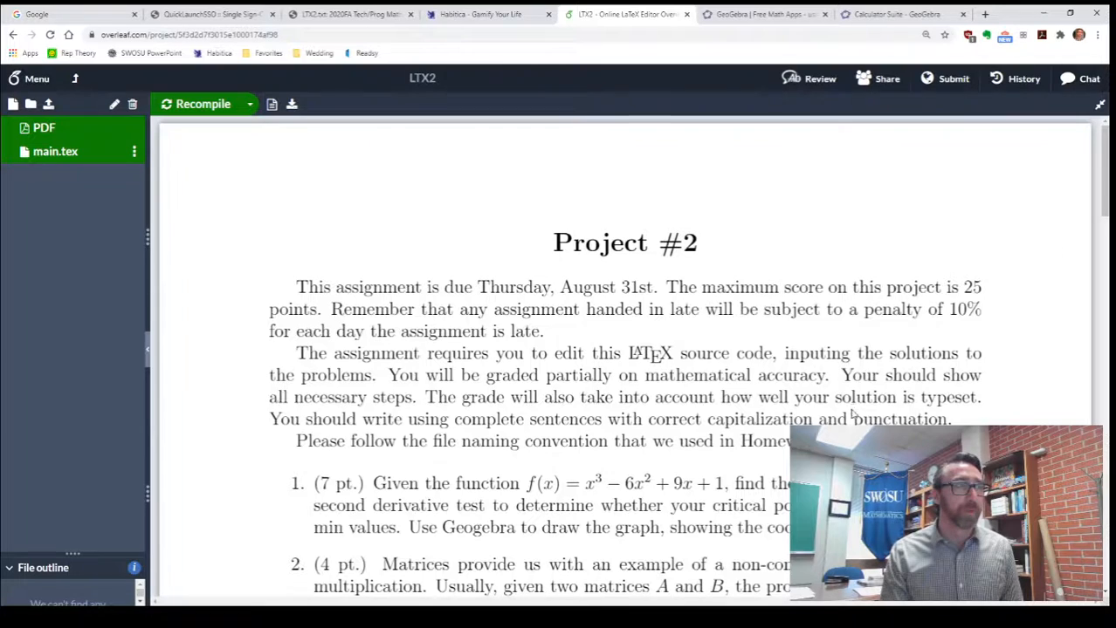
{"action": "scroll", "scroll_direction": "down", "scroll_amount": 3}
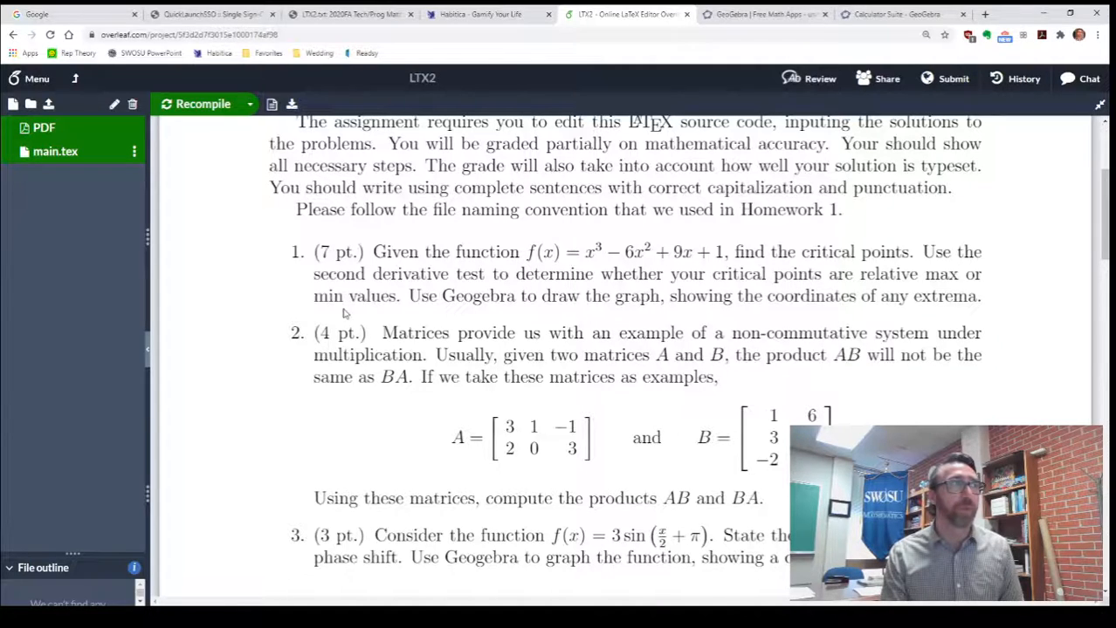
{"action": "mouse_move", "coordinate": [747, 283]}
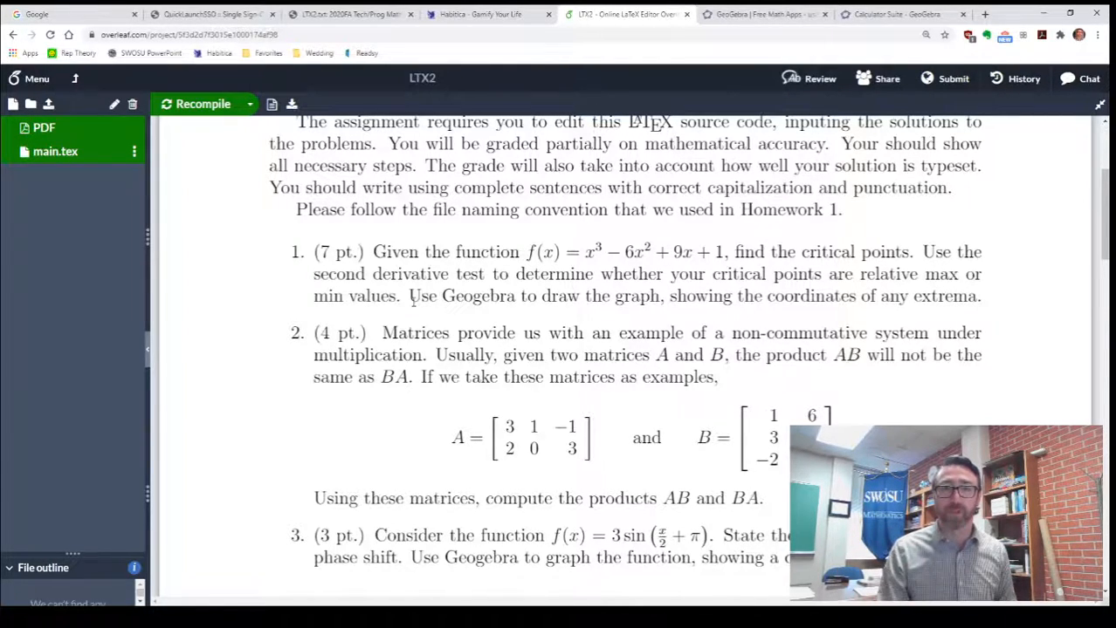
{"action": "mouse_move", "coordinate": [147, 349]}
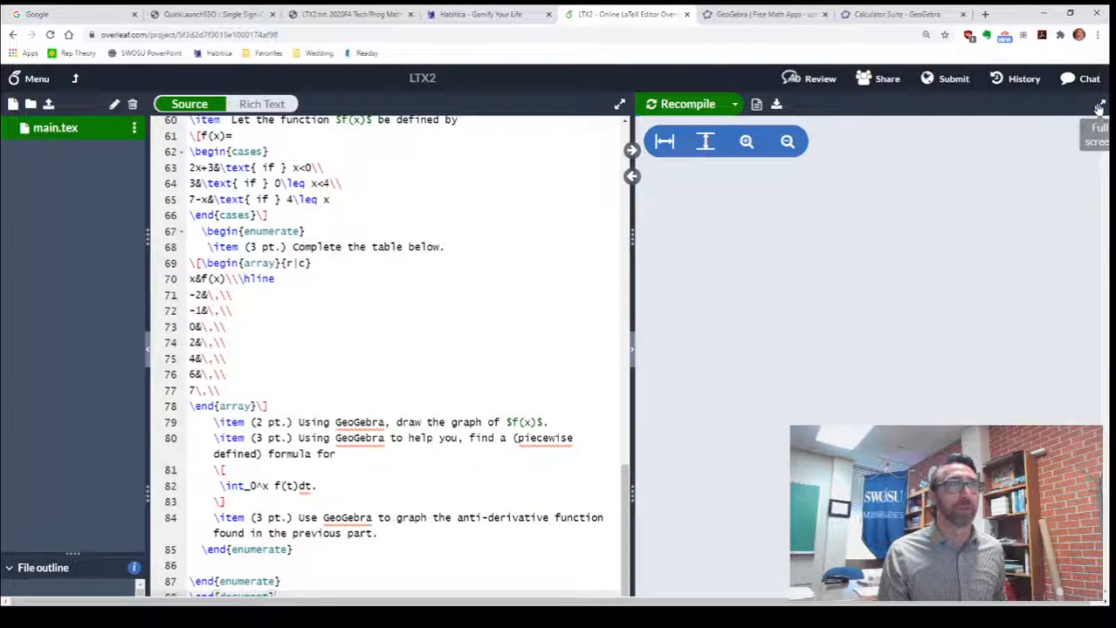
Expand the source editor and scroll up through main.tex toward the top of the assignment.
{"action": "left_click", "coordinate": [1100, 107]}
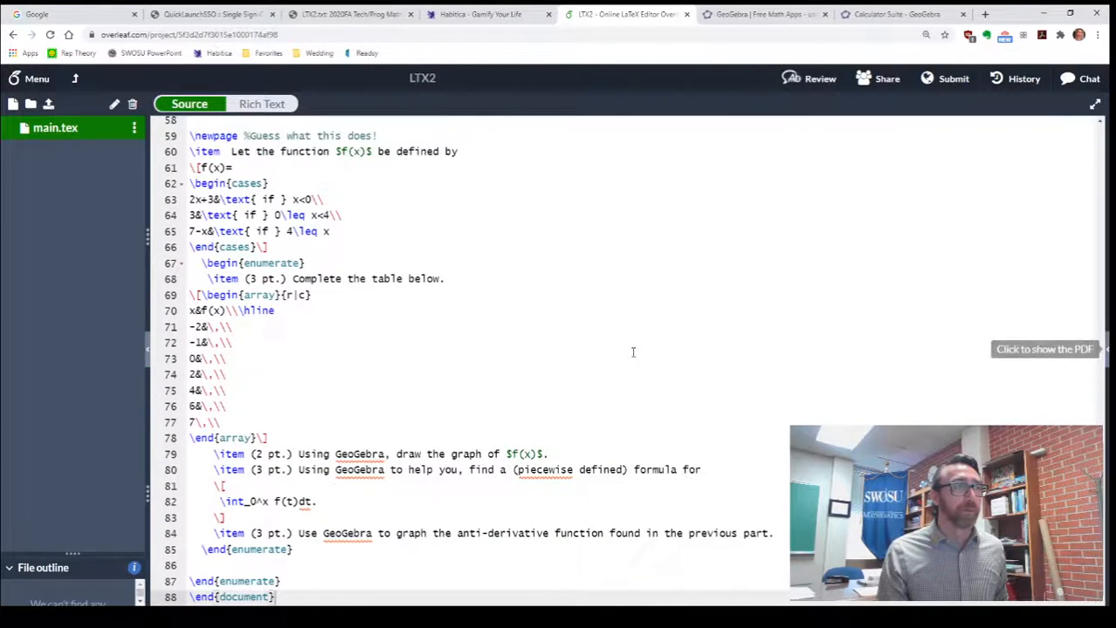
{"action": "mouse_move", "coordinate": [716, 328]}
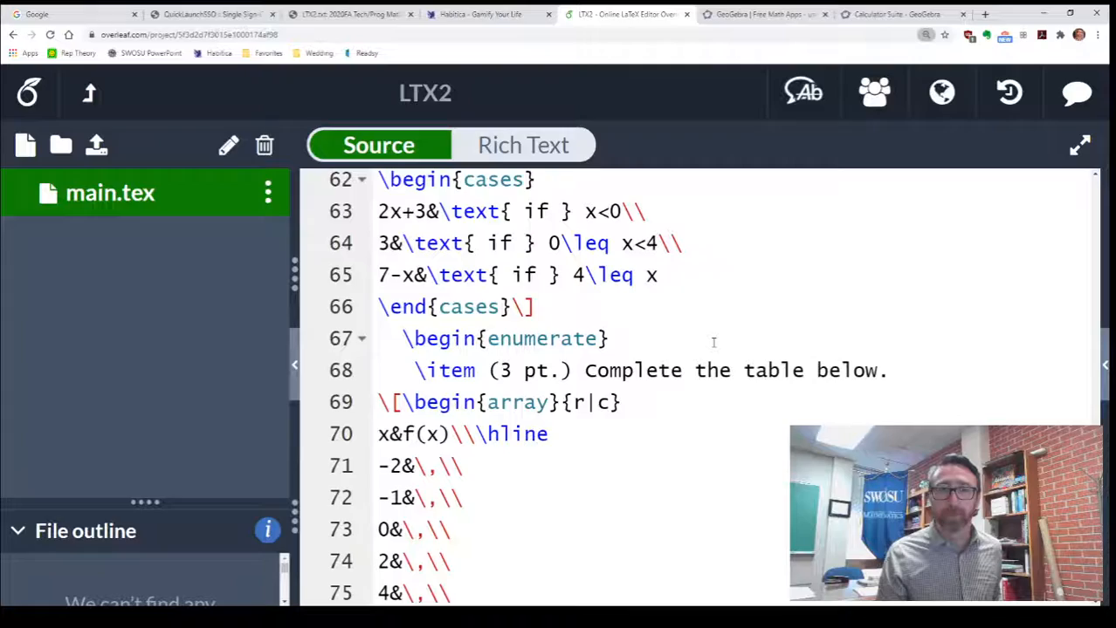
{"action": "scroll", "scroll_direction": "up", "scroll_amount": 3}
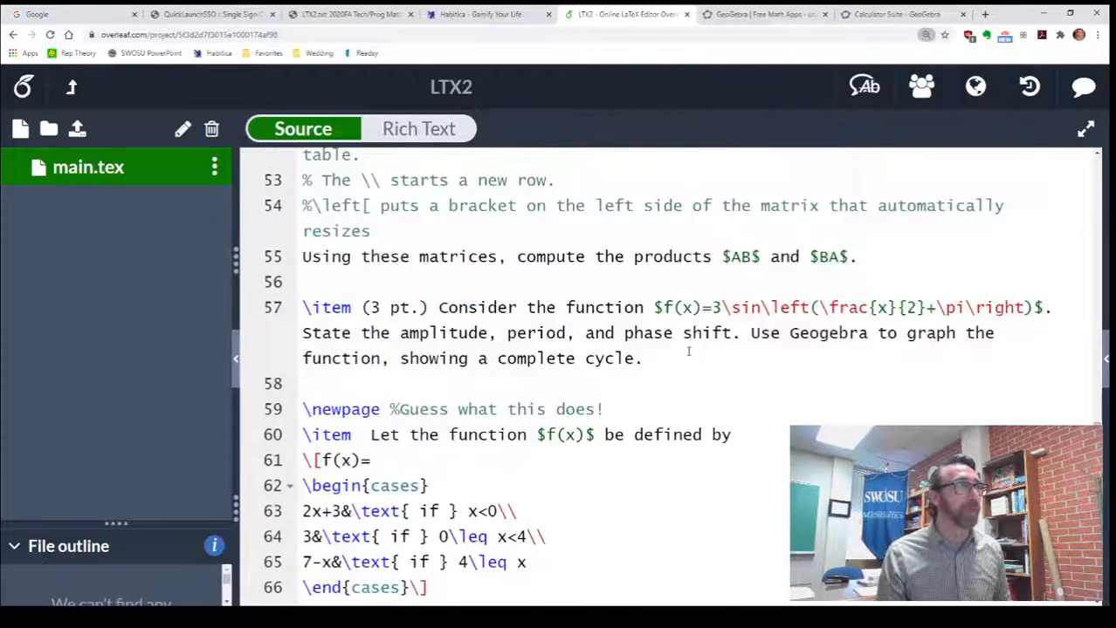
{"action": "scroll", "scroll_direction": "up", "scroll_amount": 3}
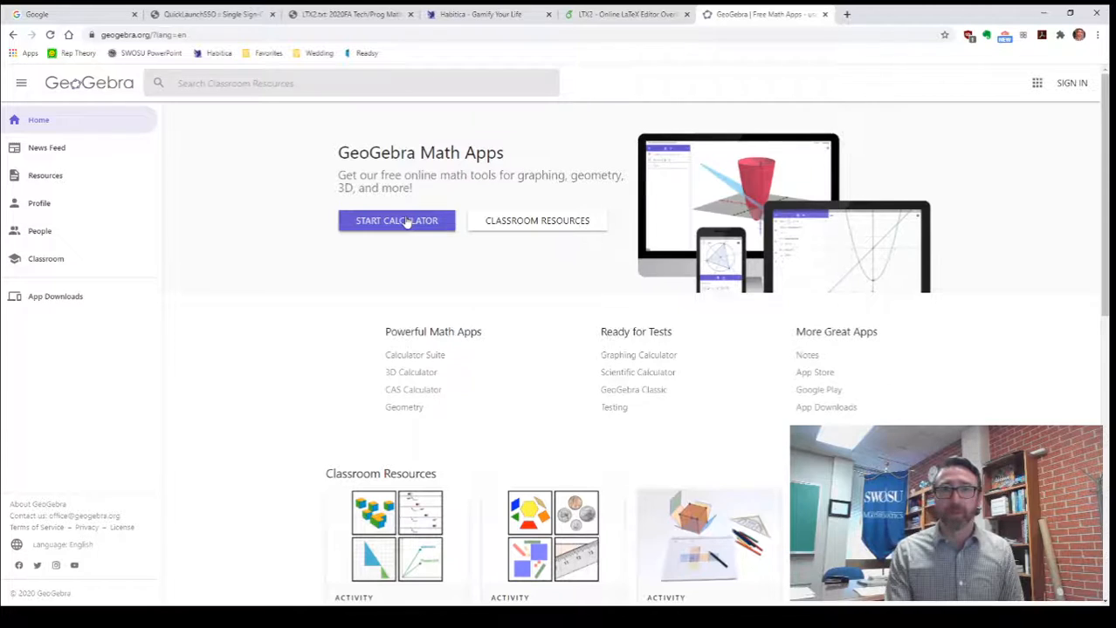
Launch the graphing calculator, begin f(x)=, and fetch x^3-6x^2+9x+1 from the homework source.
{"action": "left_click", "coordinate": [397, 220]}
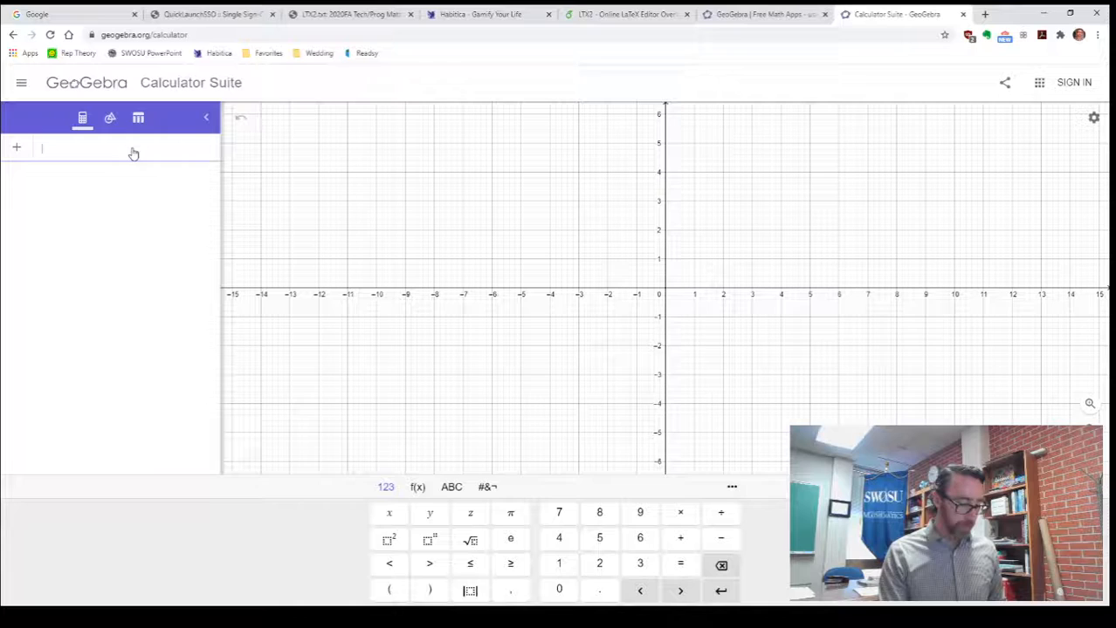
{"action": "type", "text": "f(z)"}
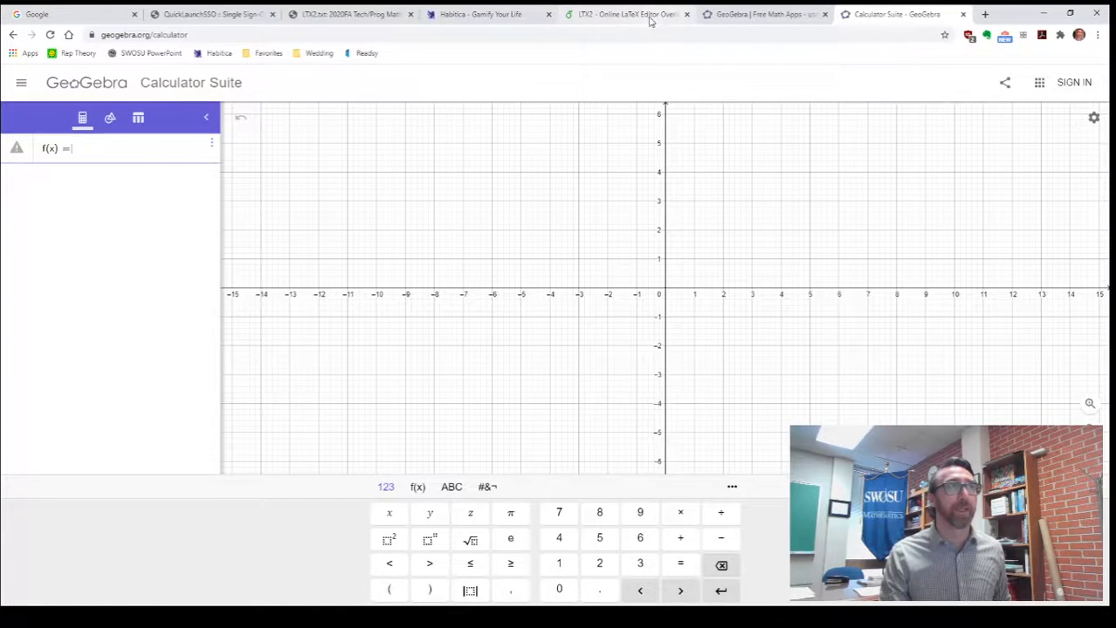
{"action": "left_click", "coordinate": [625, 14]}
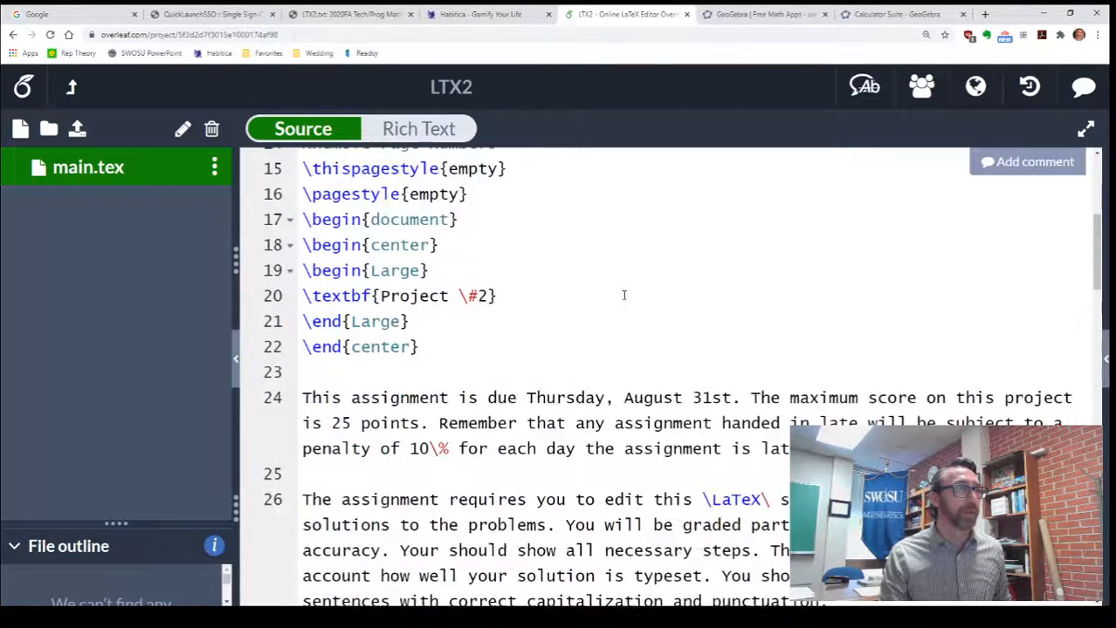
{"action": "scroll", "scroll_direction": "down", "scroll_amount": 3}
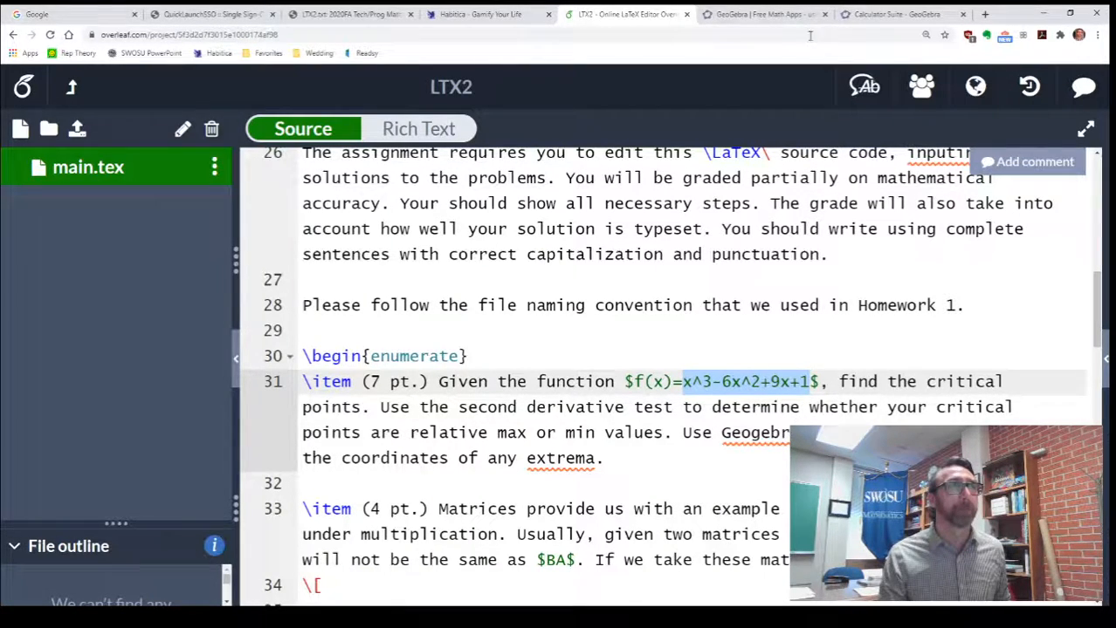
{"action": "left_click", "coordinate": [890, 14]}
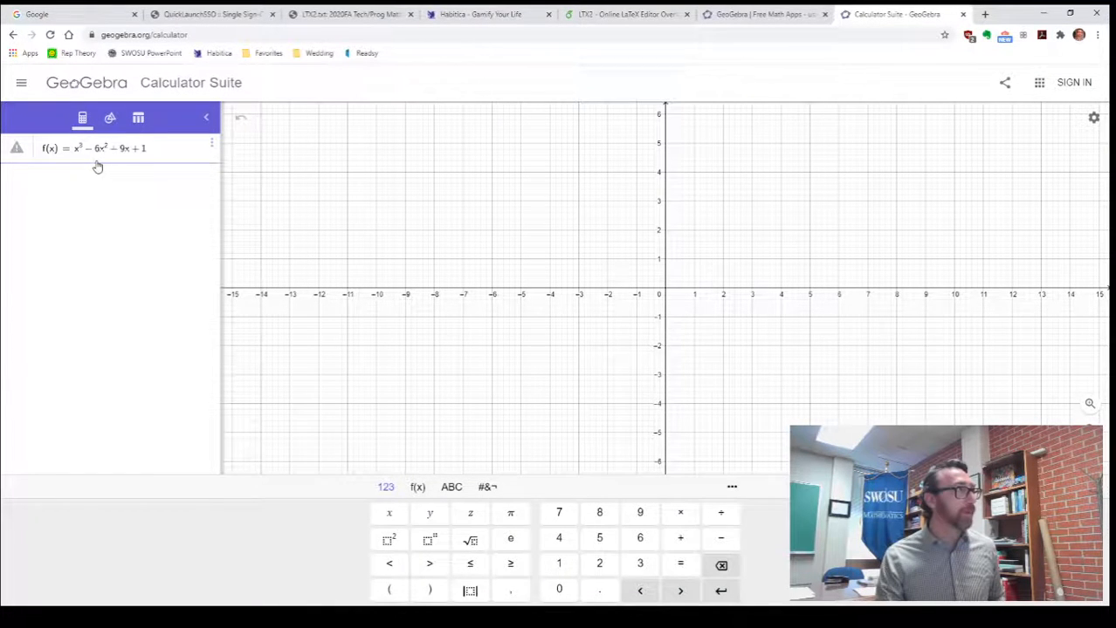
Plot f(x) = x³ − 6x² + 9x + 1 and dismiss the redefinition prompt unchanged.
{"action": "type", "text": "+"}
{"action": "key", "text": "Return"}
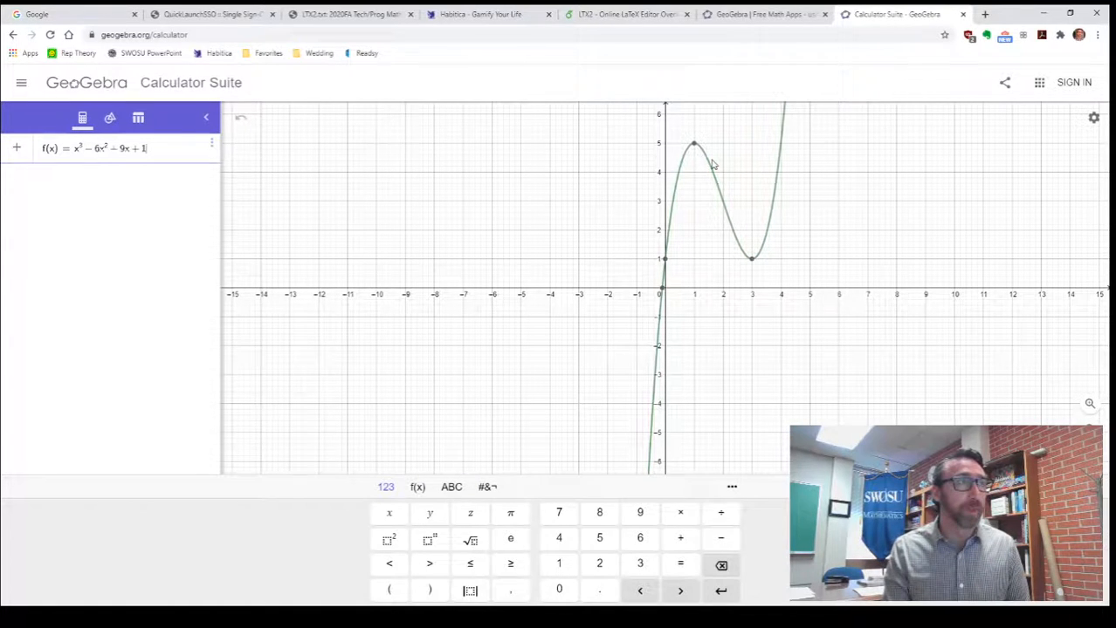
{"action": "mouse_move", "coordinate": [666, 272]}
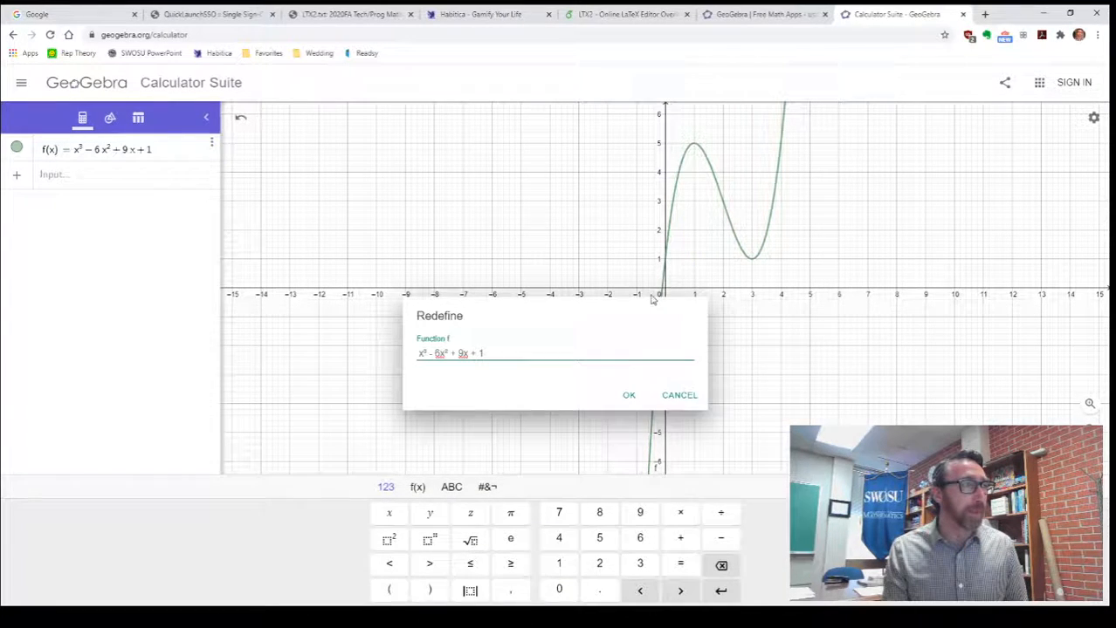
{"action": "left_click", "coordinate": [628, 395]}
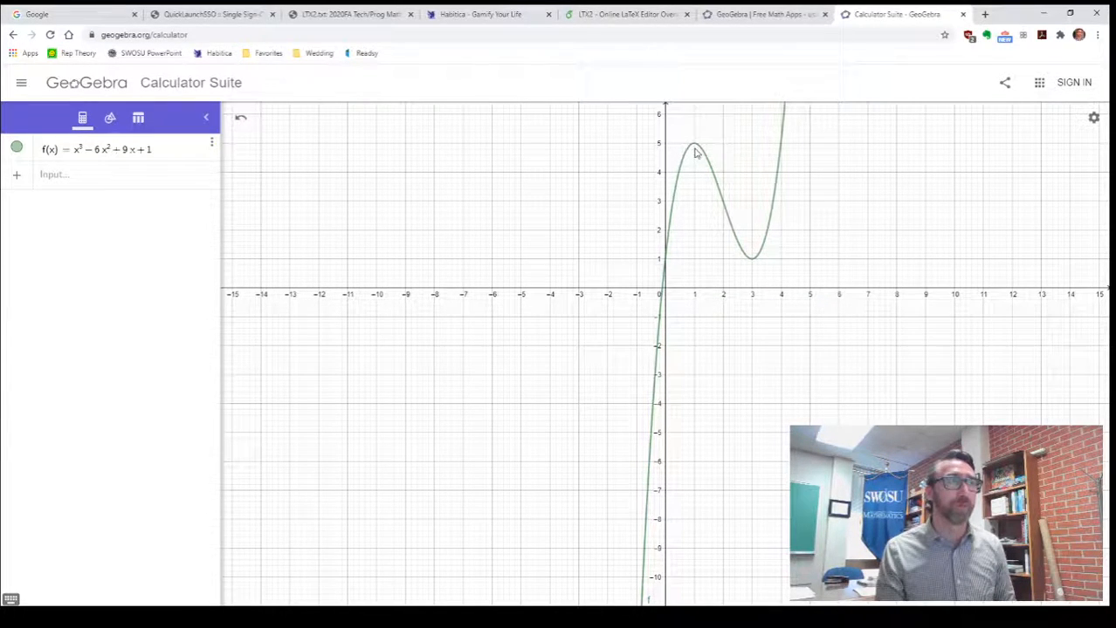
{"action": "mouse_move", "coordinate": [277, 161]}
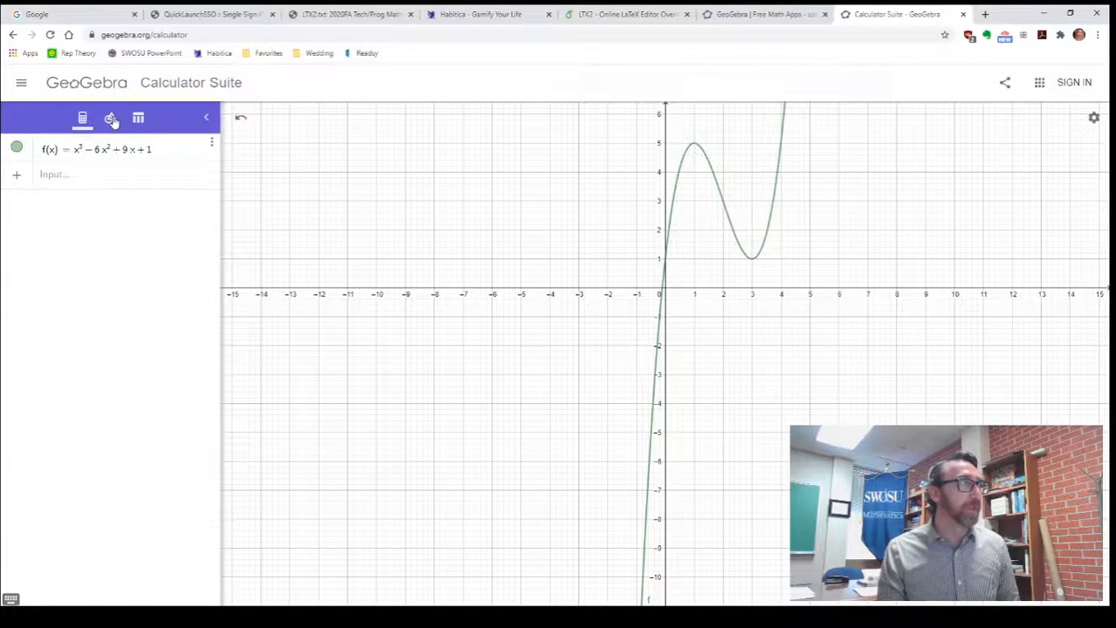
{"action": "left_click", "coordinate": [110, 119]}
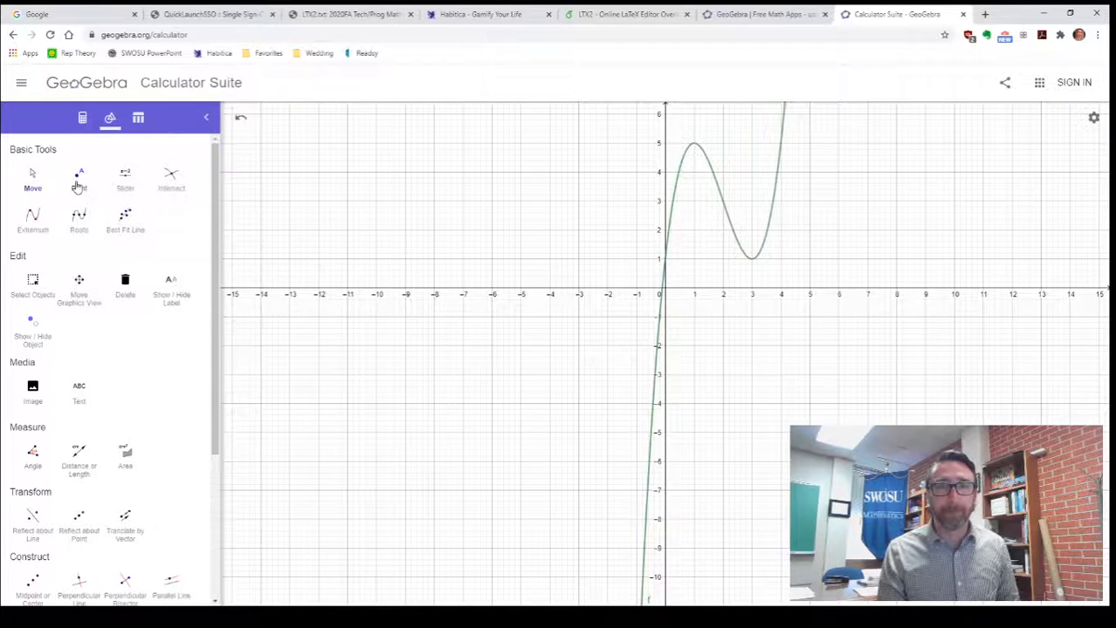
{"action": "left_click", "coordinate": [78, 178]}
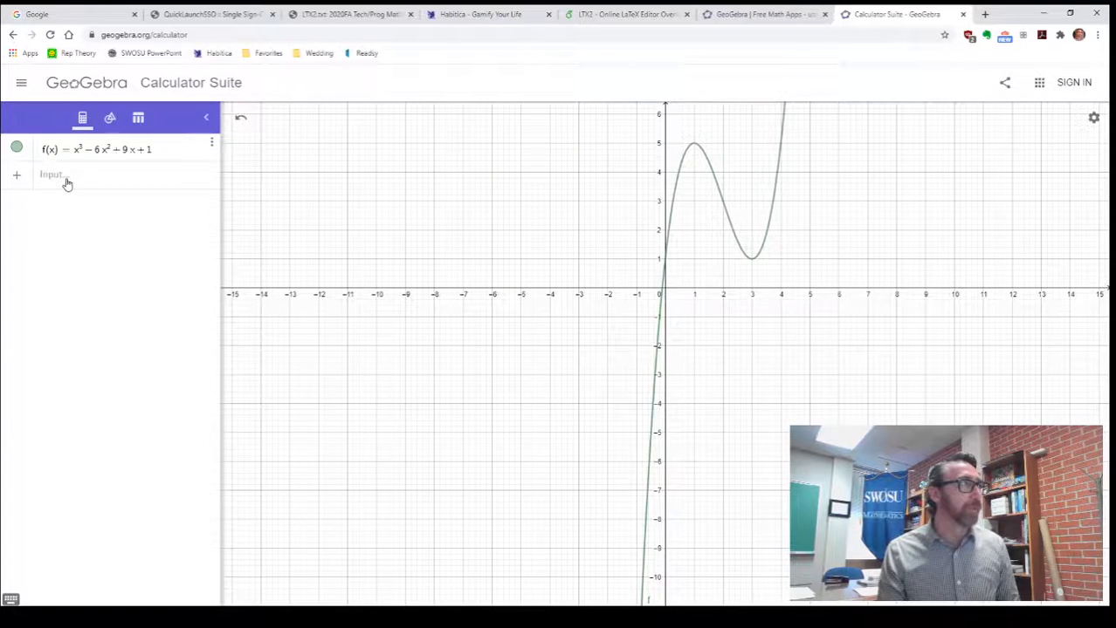
Enter points A = (1, 5) and B = (3, 1) at the cubic's peak and valley.
{"action": "left_click", "coordinate": [68, 174]}
{"action": "type", "text": "A = ()"}
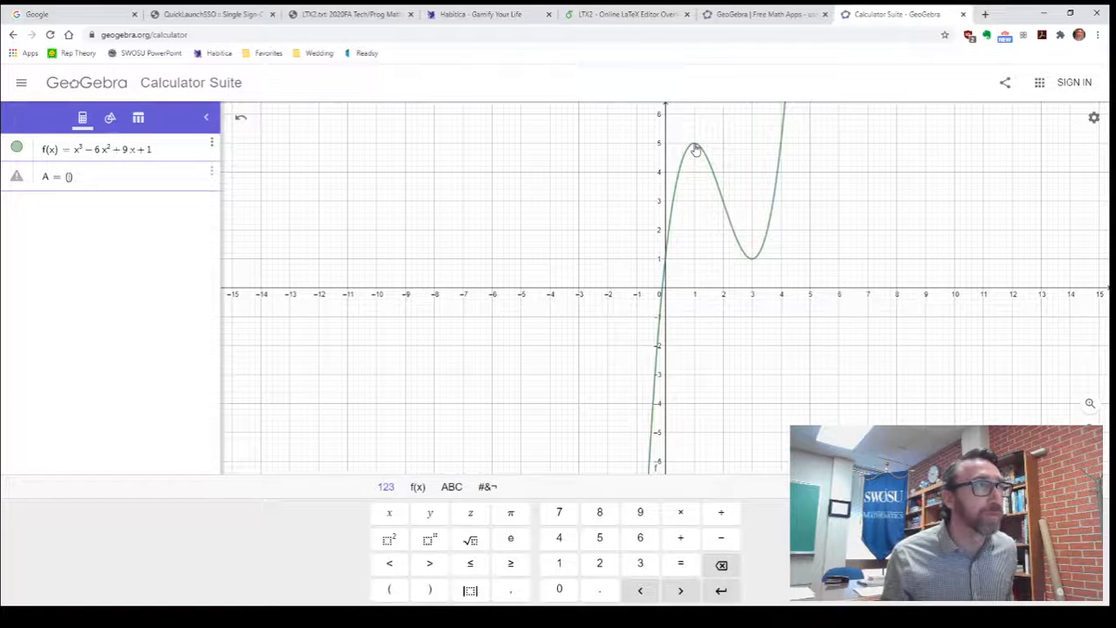
{"action": "mouse_move", "coordinate": [269, 259]}
{"action": "type", "text": "1,5"}
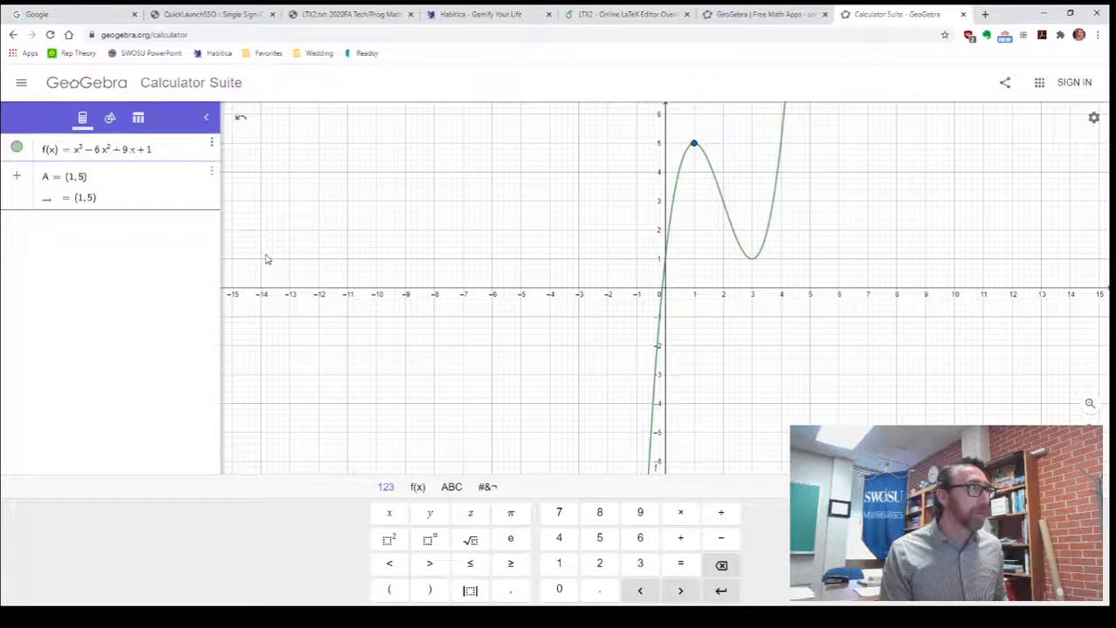
{"action": "mouse_move", "coordinate": [70, 258]}
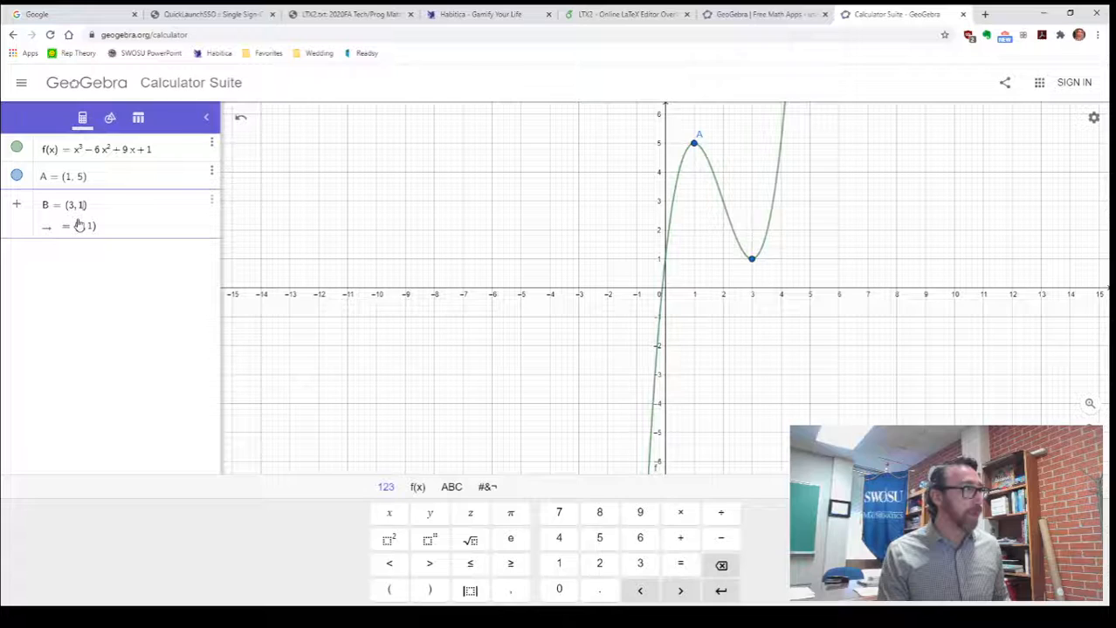
{"action": "key", "text": "Return"}
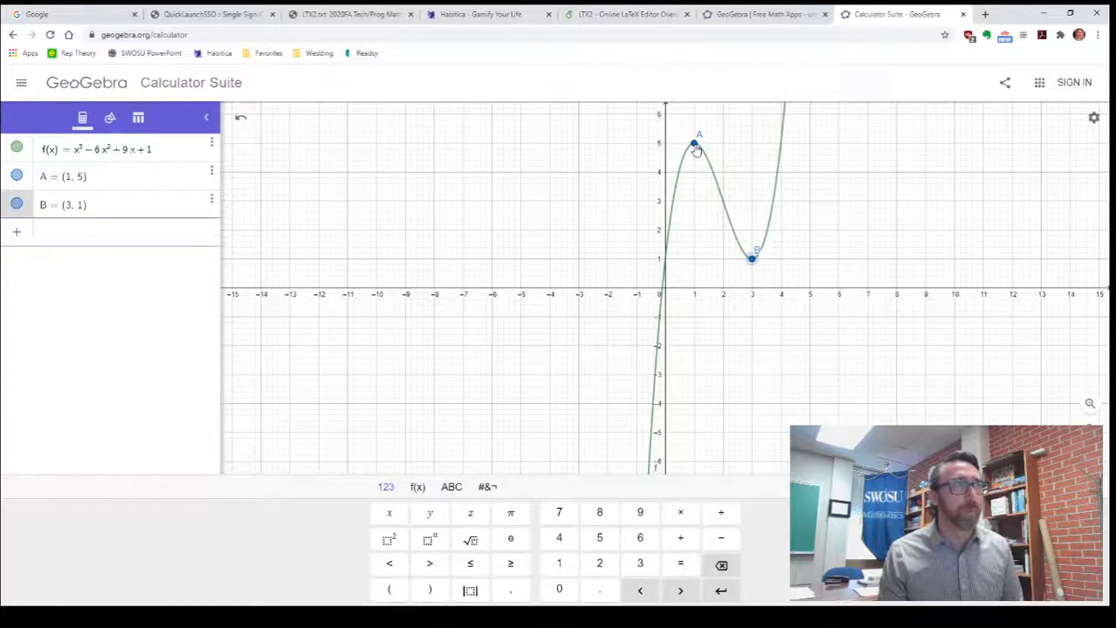
Set both A and B to show their coordinate values (1, 5) and (3, 1) as labels.
{"action": "right_click", "coordinate": [694, 143]}
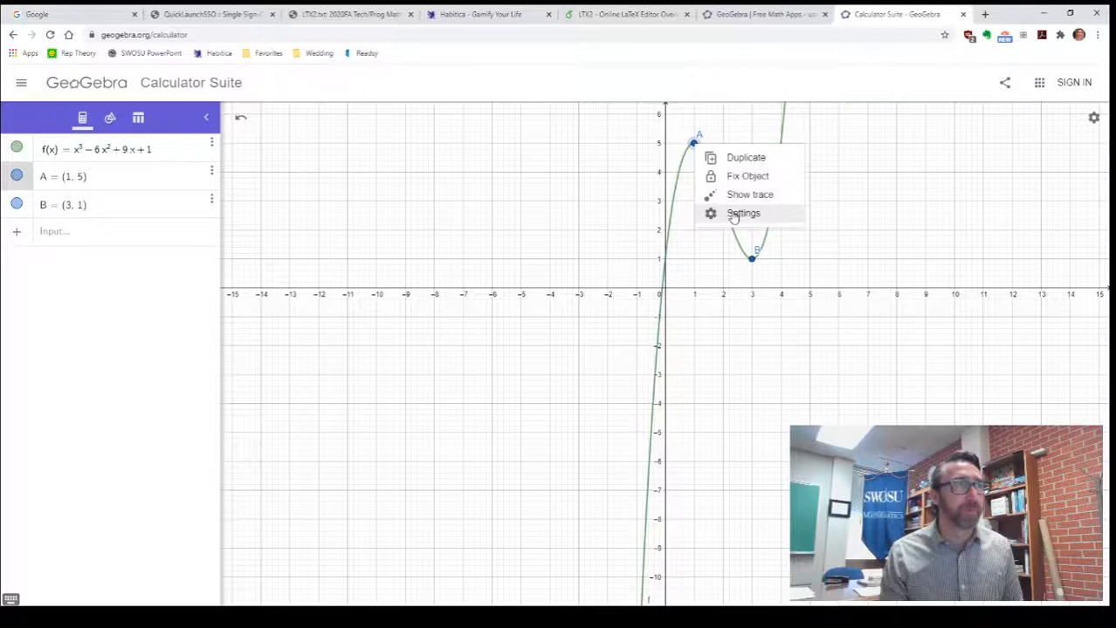
{"action": "left_click", "coordinate": [742, 213]}
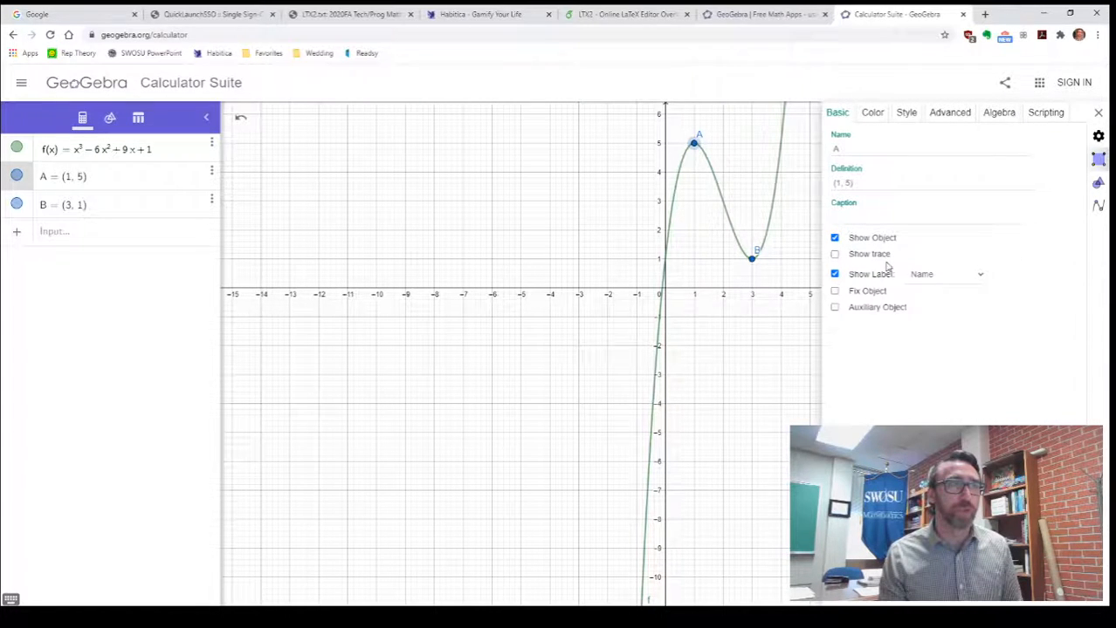
{"action": "mouse_move", "coordinate": [845, 297]}
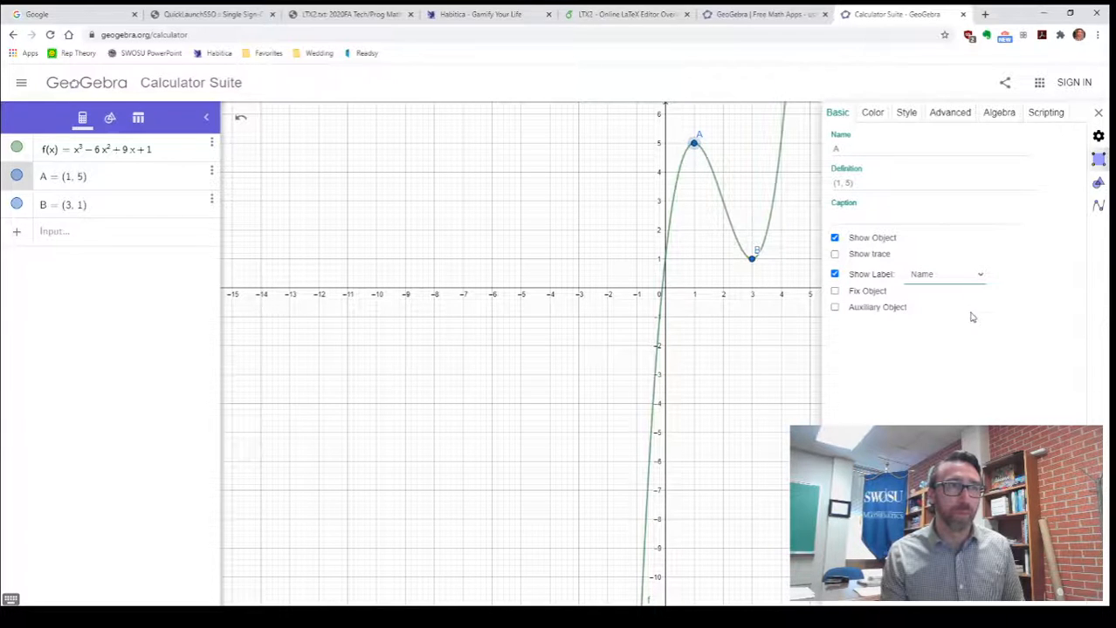
{"action": "left_click", "coordinate": [945, 274]}
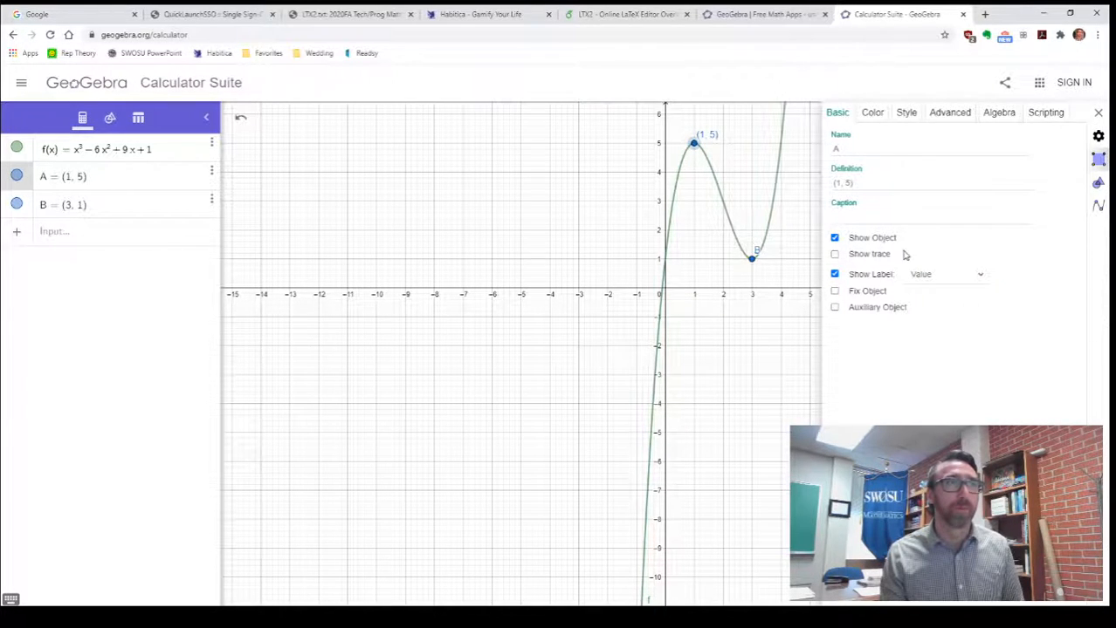
{"action": "right_click", "coordinate": [751, 259]}
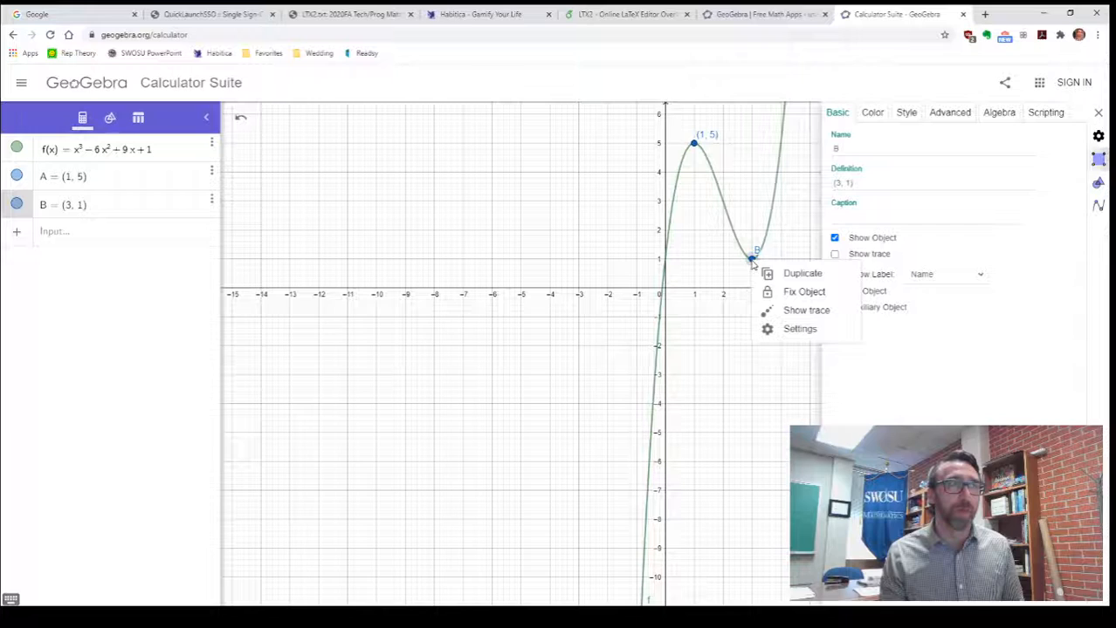
{"action": "left_click", "coordinate": [799, 328]}
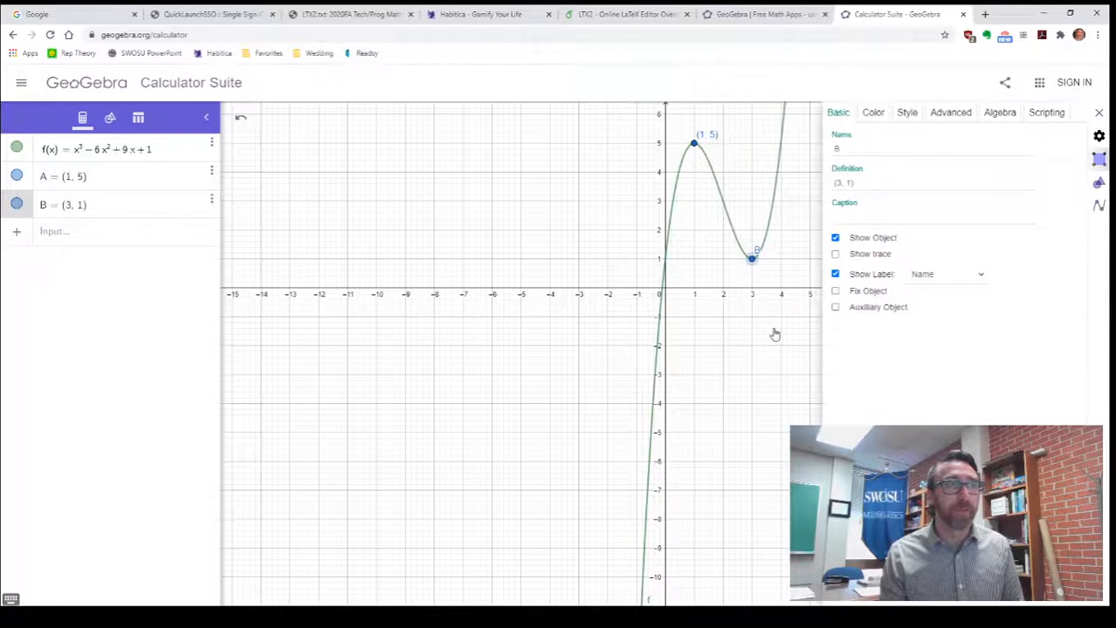
{"action": "mouse_move", "coordinate": [930, 312]}
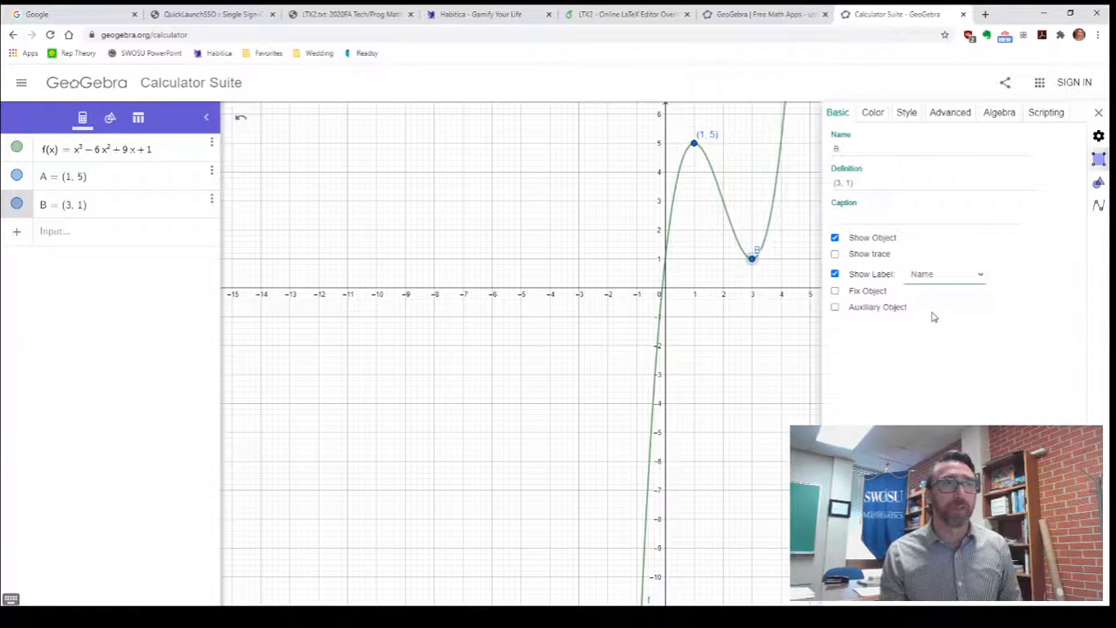
{"action": "left_click", "coordinate": [944, 274]}
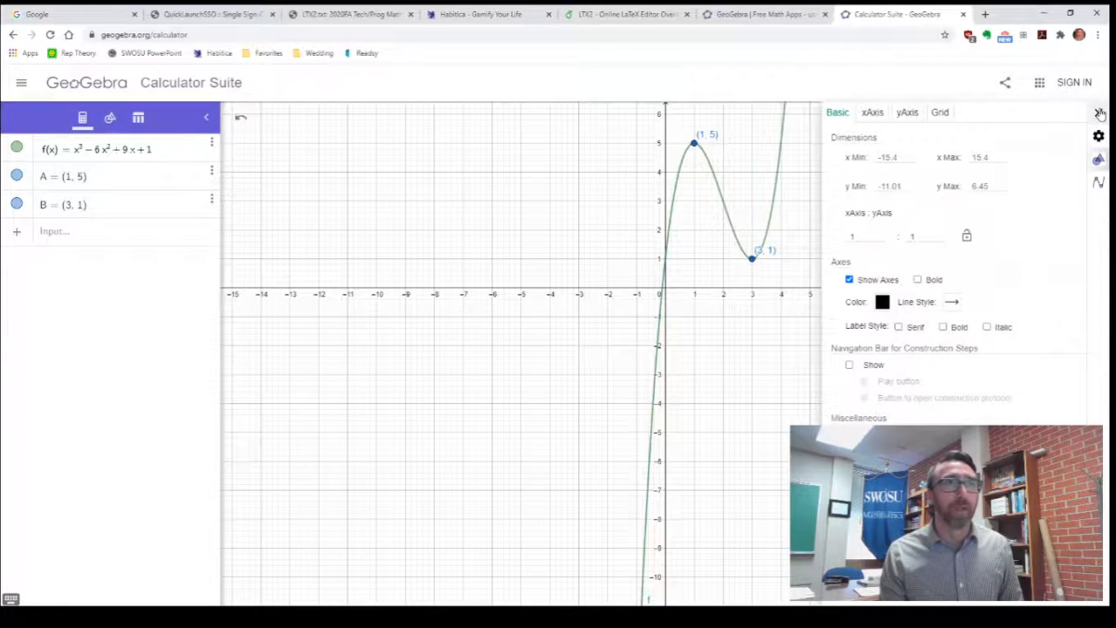
{"action": "left_click", "coordinate": [1099, 115]}
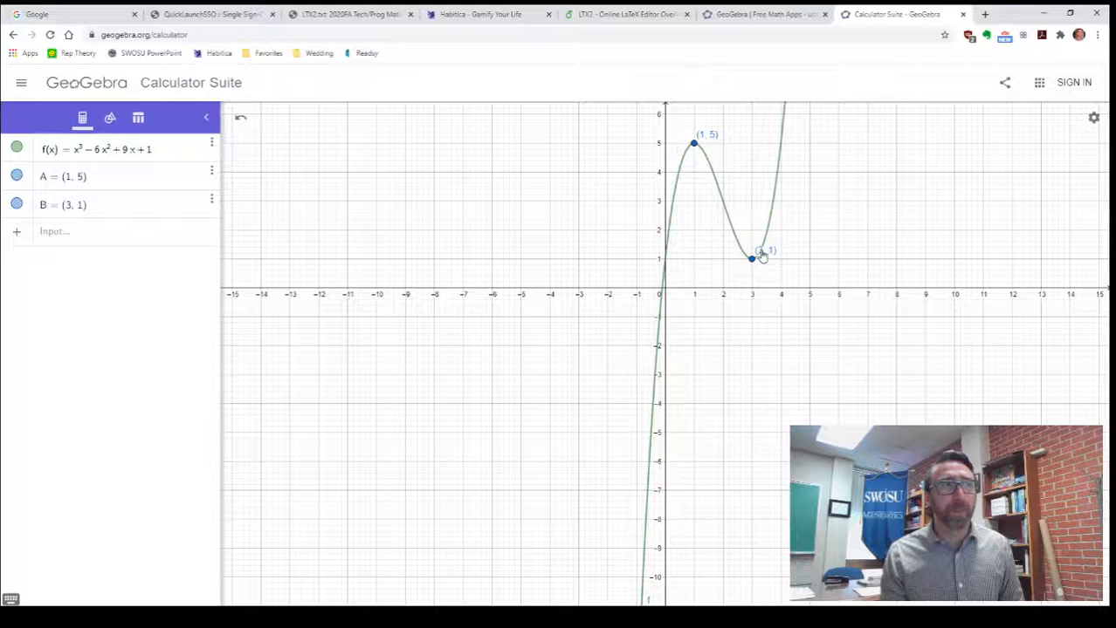
{"action": "mouse_move", "coordinate": [707, 141]}
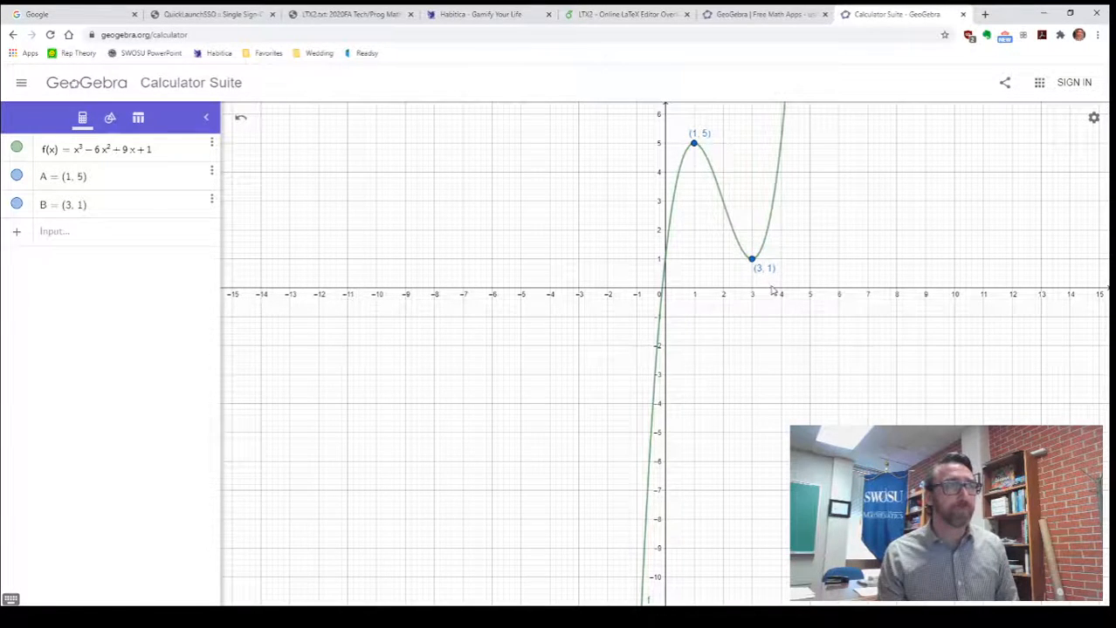
{"action": "mouse_move", "coordinate": [716, 308]}
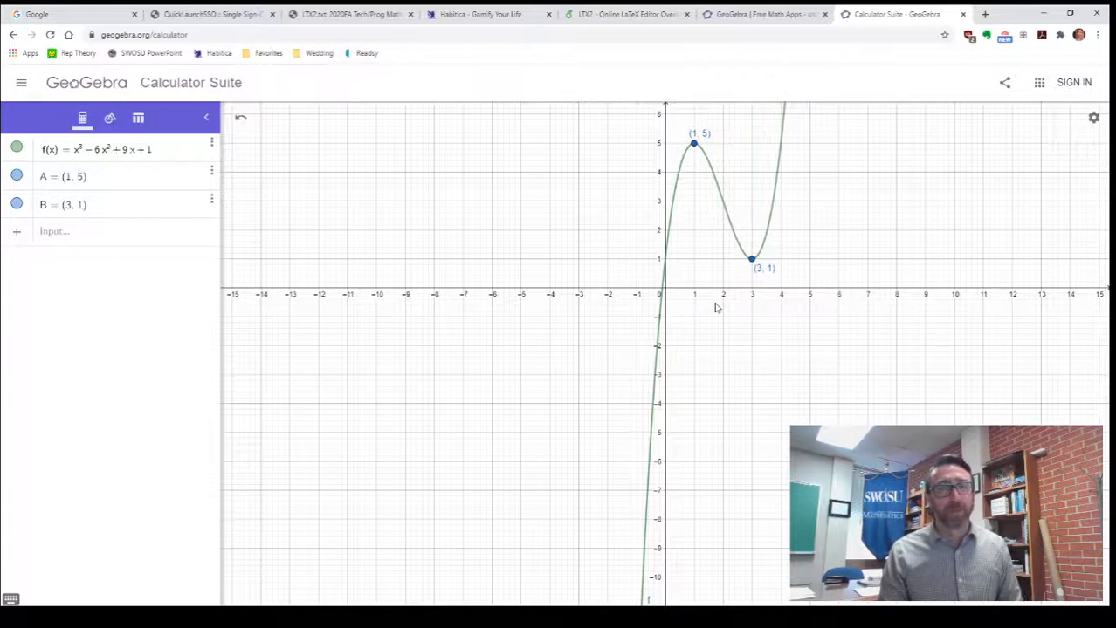
{"action": "mouse_move", "coordinate": [698, 297]}
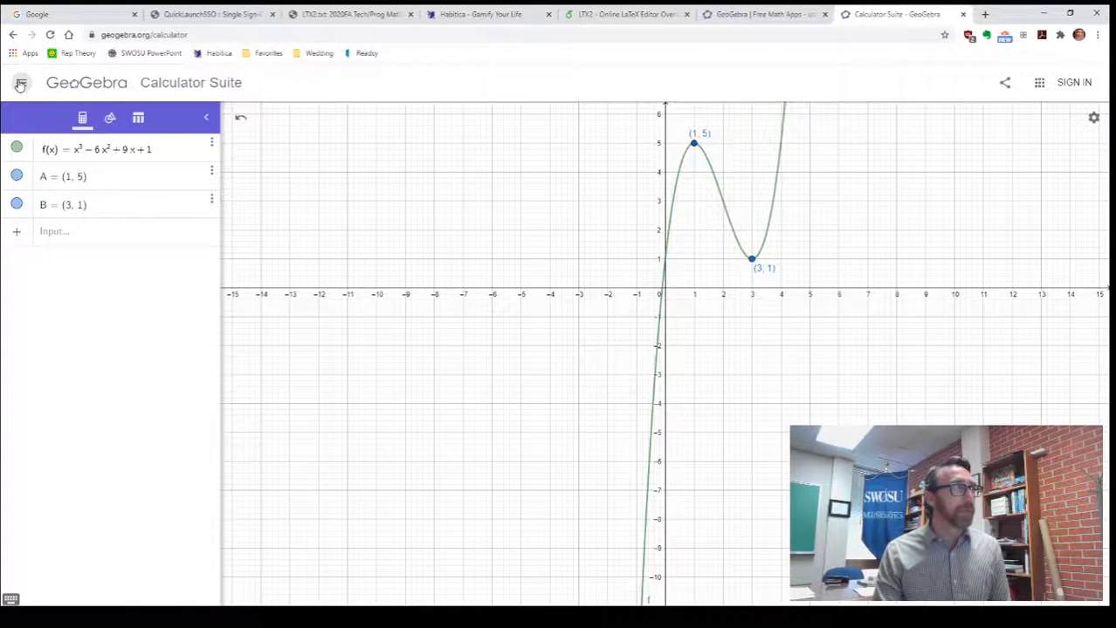
{"action": "left_click", "coordinate": [19, 82]}
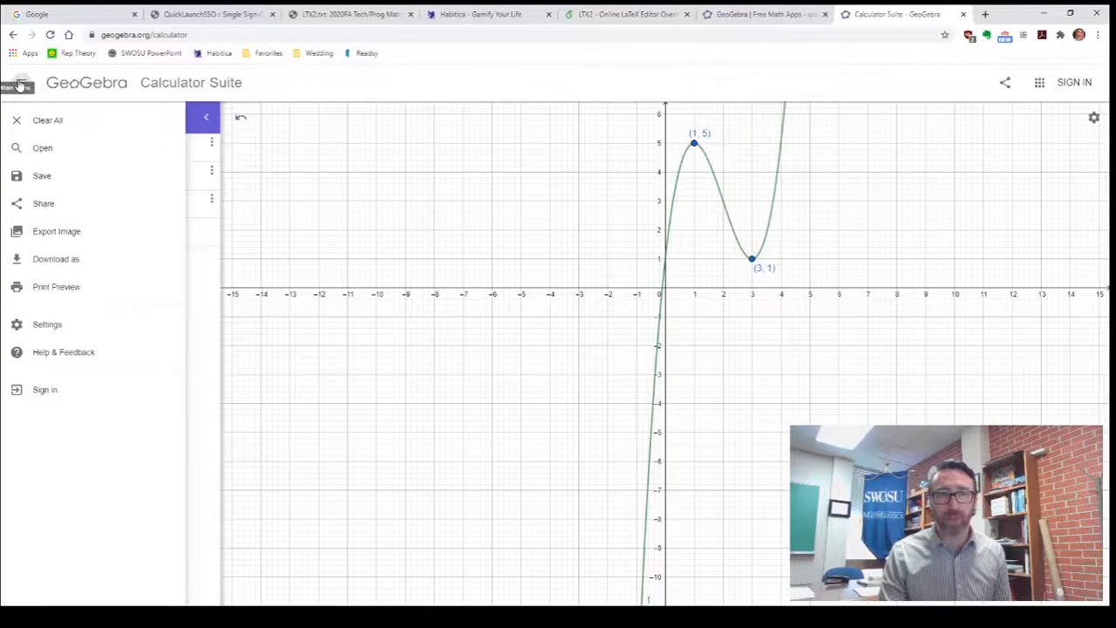
{"action": "mouse_move", "coordinate": [56, 231]}
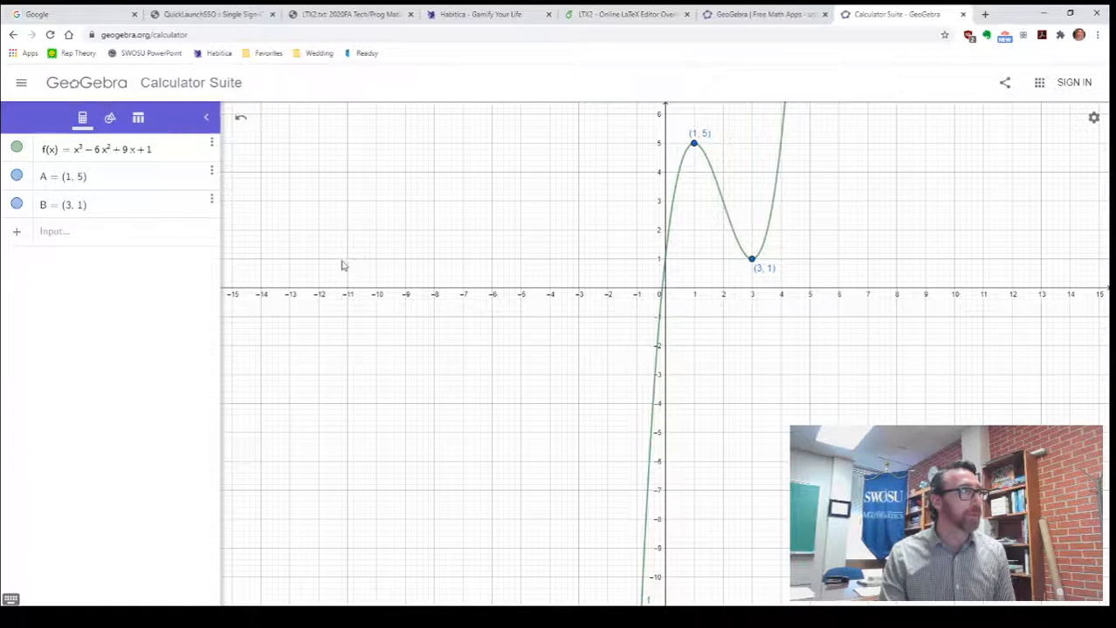
{"action": "left_click", "coordinate": [20, 82]}
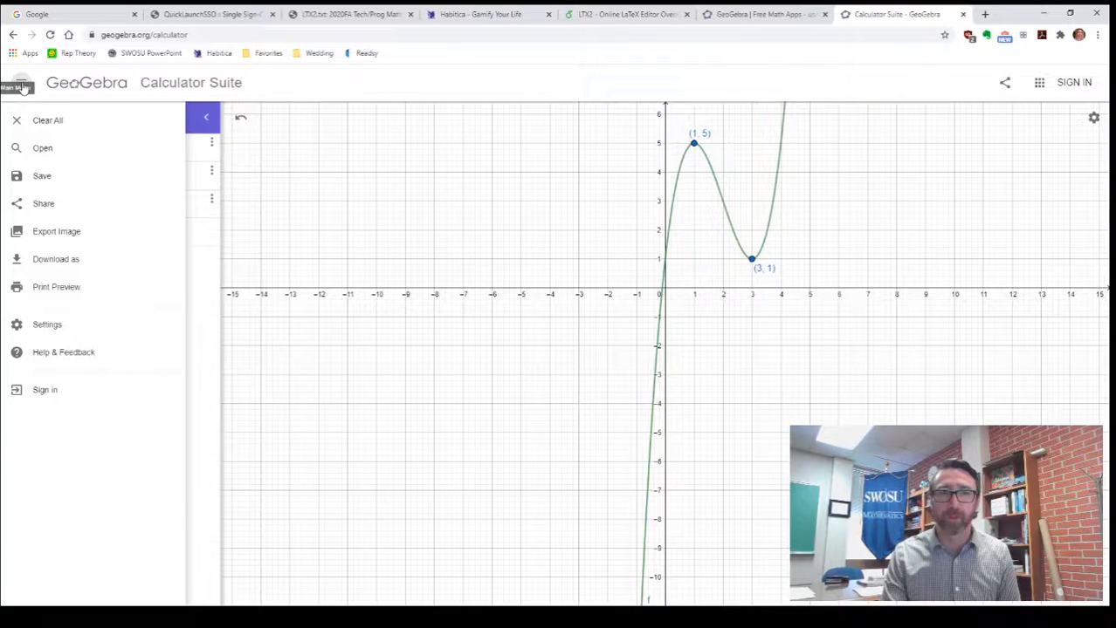
{"action": "mouse_move", "coordinate": [56, 230]}
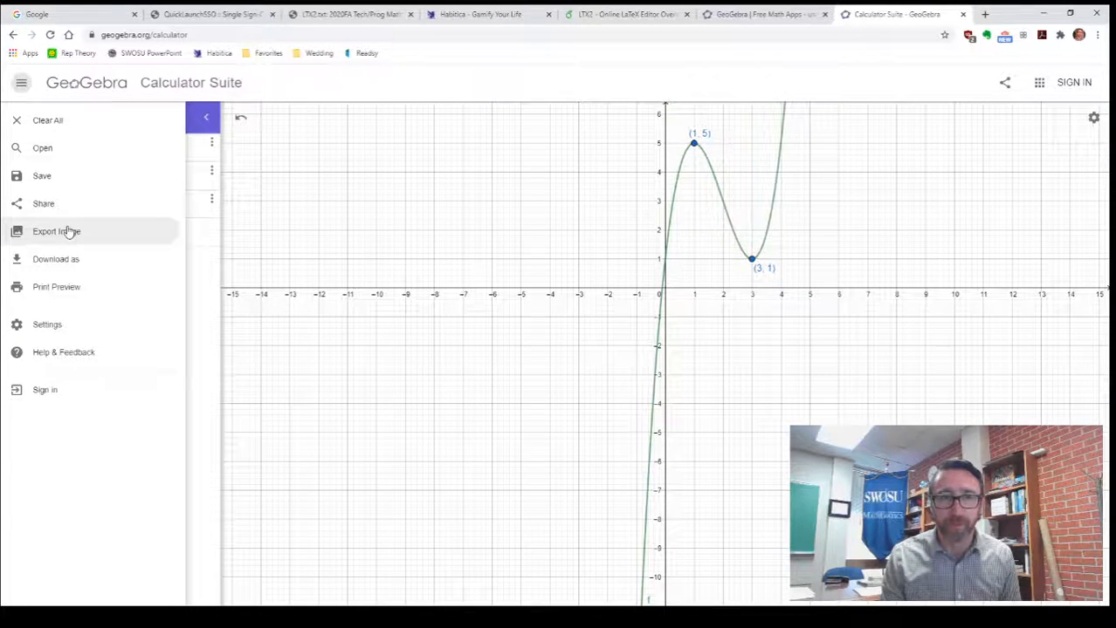
{"action": "left_click", "coordinate": [56, 231]}
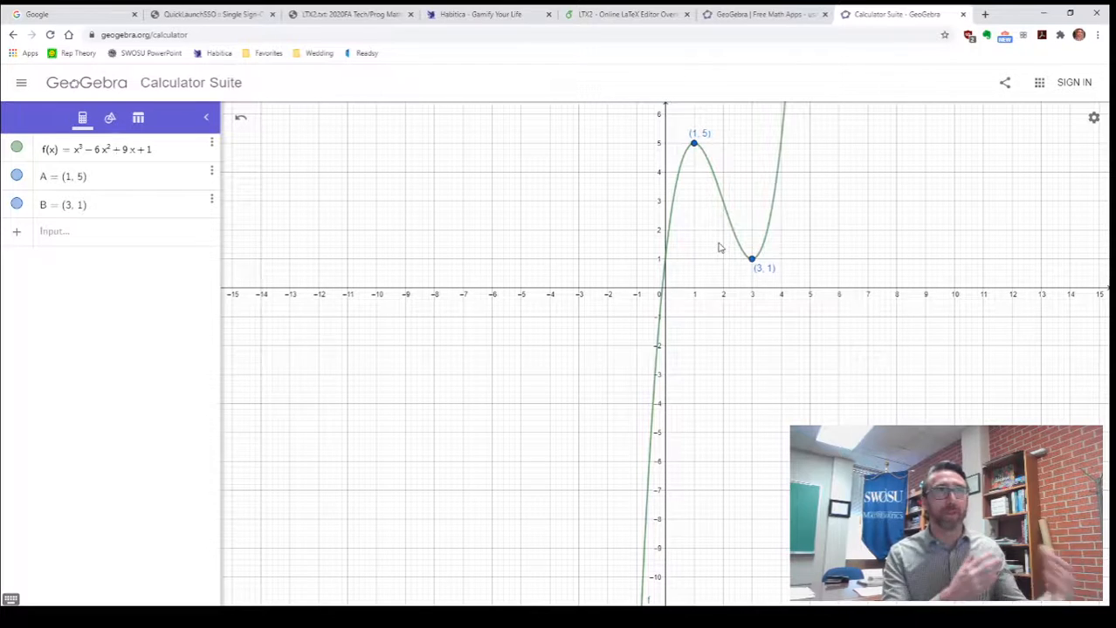
{"action": "mouse_move", "coordinate": [859, 168]}
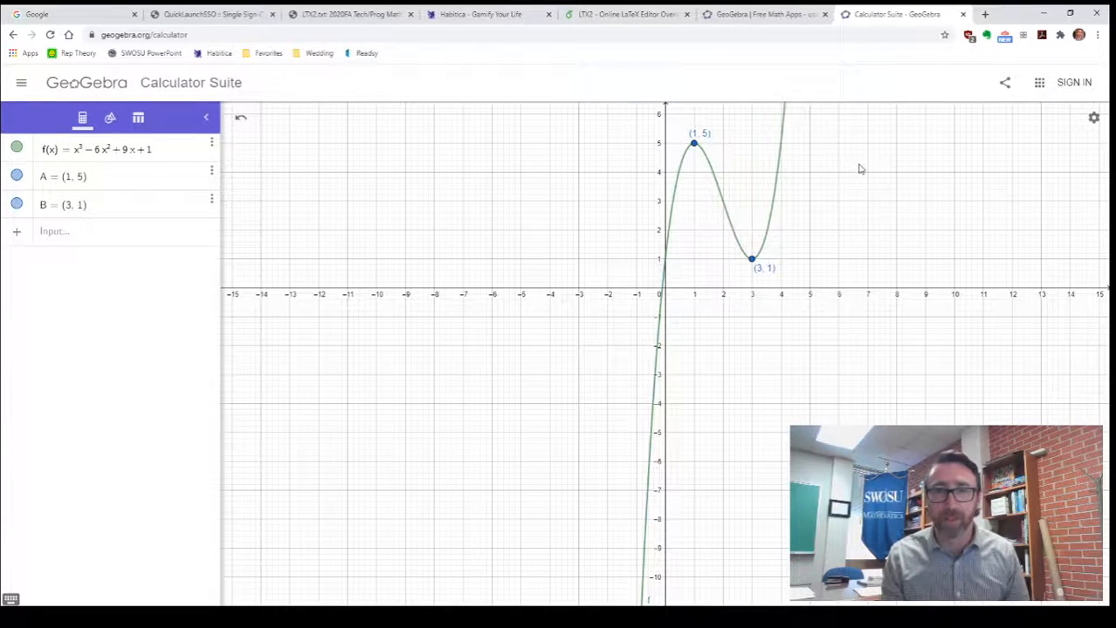
{"action": "mouse_move", "coordinate": [514, 300]}
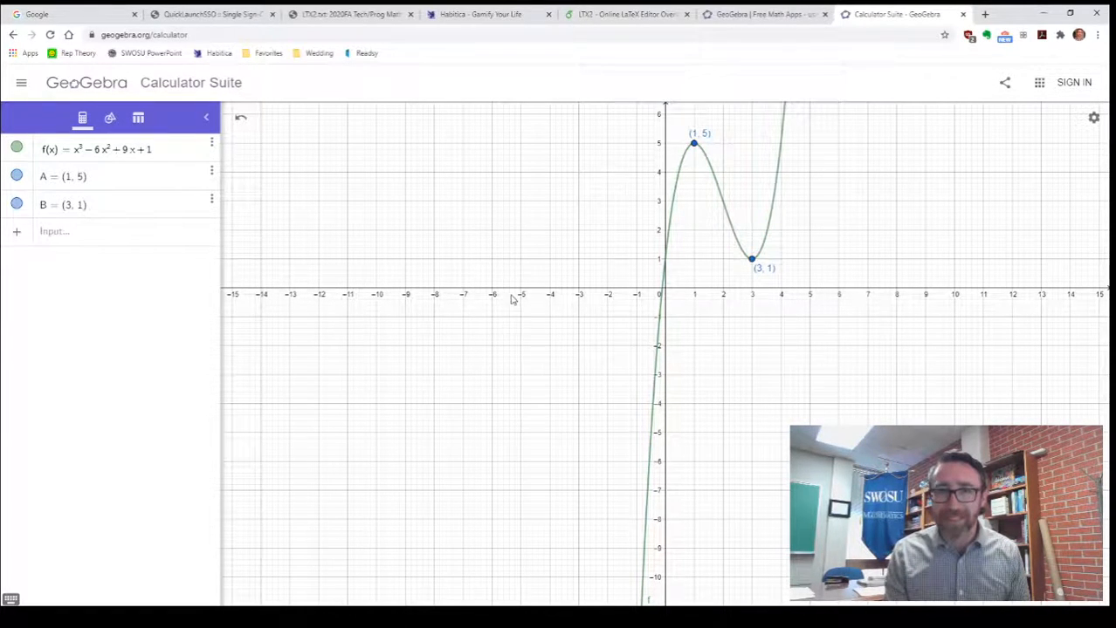
{"action": "mouse_move", "coordinate": [383, 253]}
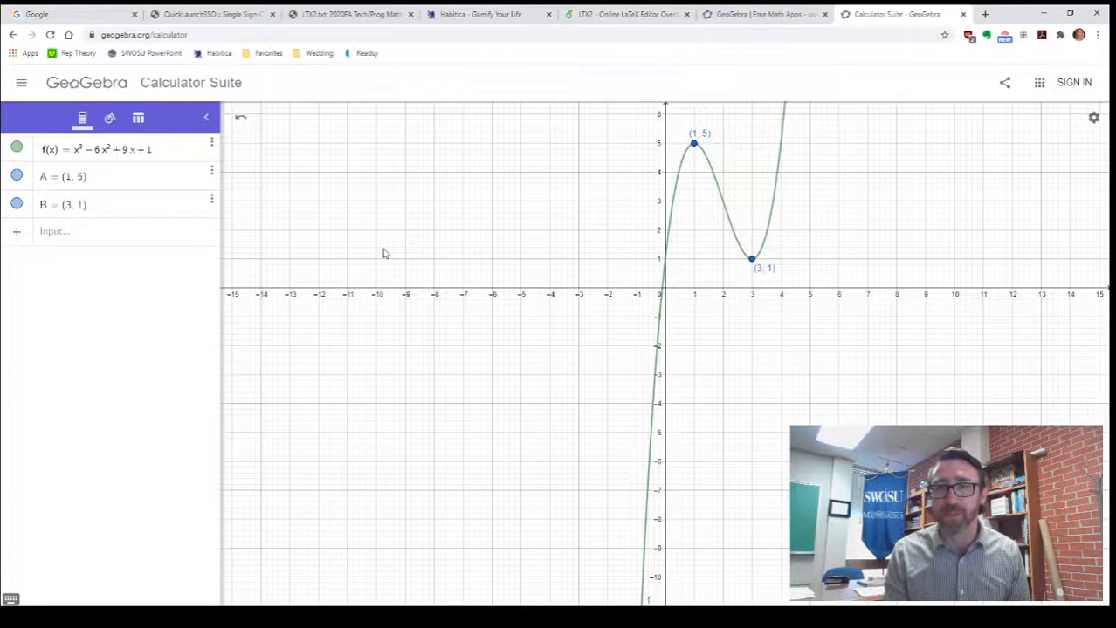
{"action": "mouse_move", "coordinate": [613, 251]}
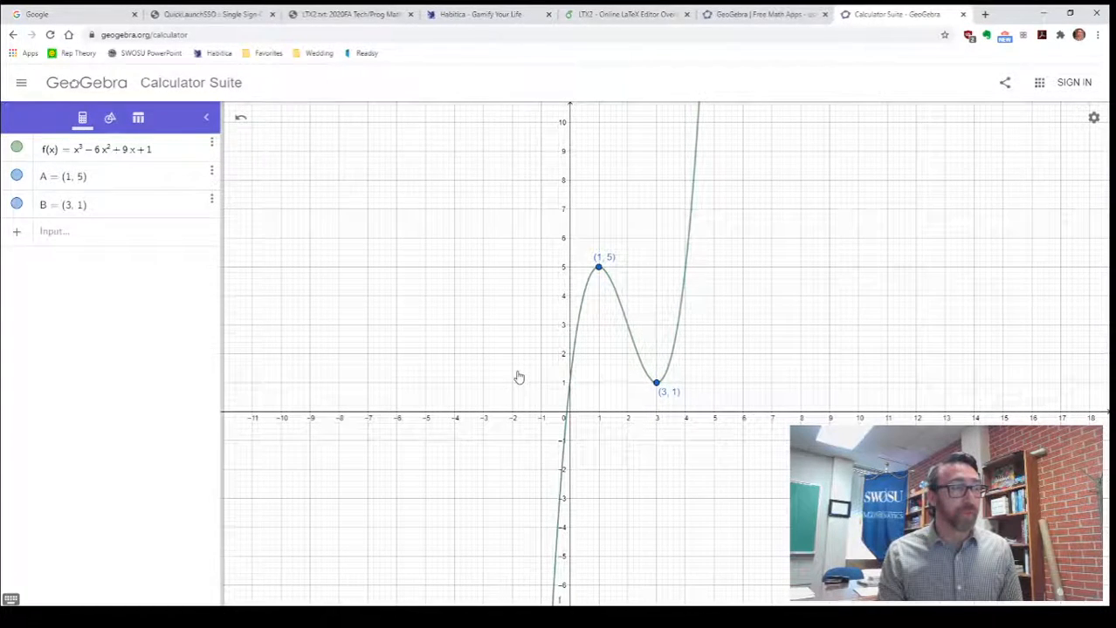
Zoom and pan so the cubic between x = 0 and 4 sits centrally with both extrema visible.
{"action": "scroll", "scroll_direction": "up", "scroll_amount": 3}
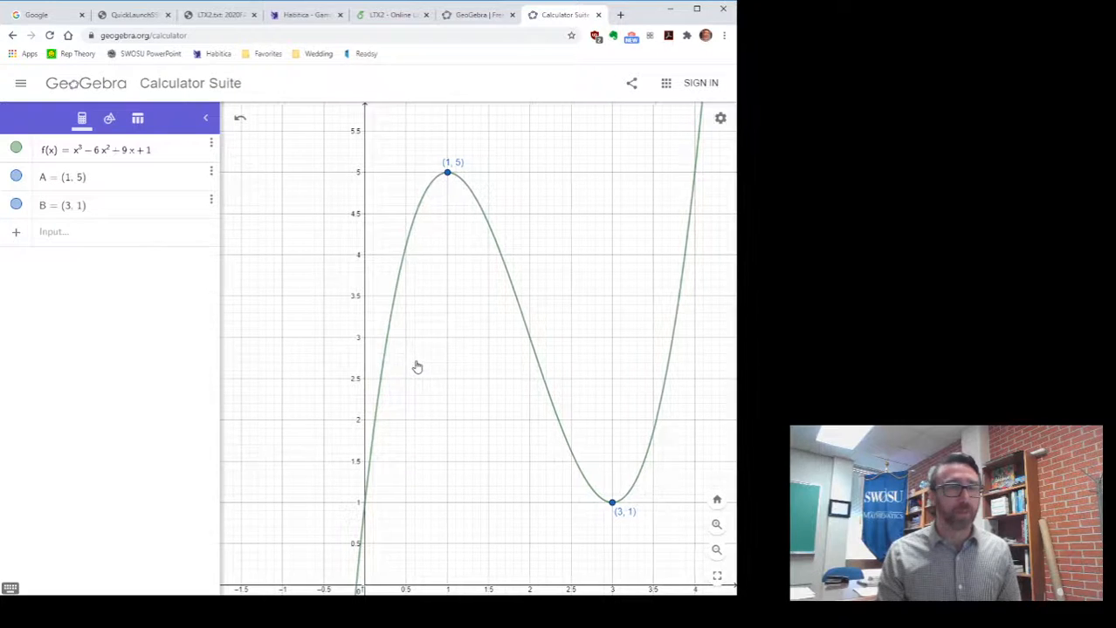
{"action": "left_click_drag", "start_coordinate": [447, 367], "coordinate": [392, 360]}
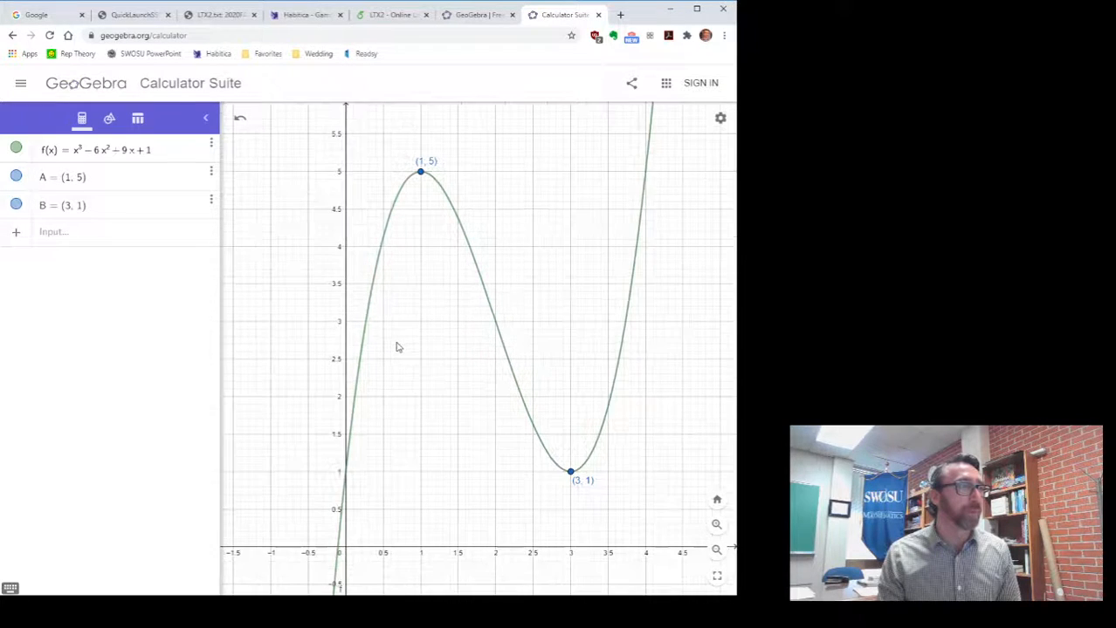
{"action": "mouse_move", "coordinate": [445, 386]}
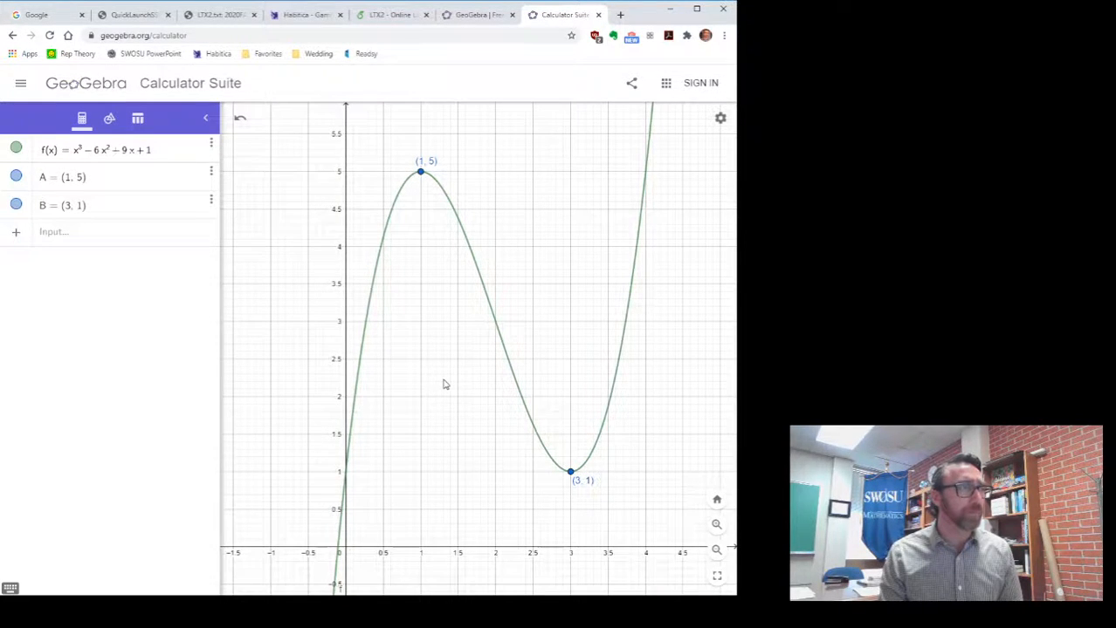
In the graphics settings, fix the tick distance to 1 on both the x-axis and y-axis.
{"action": "right_click", "coordinate": [445, 384]}
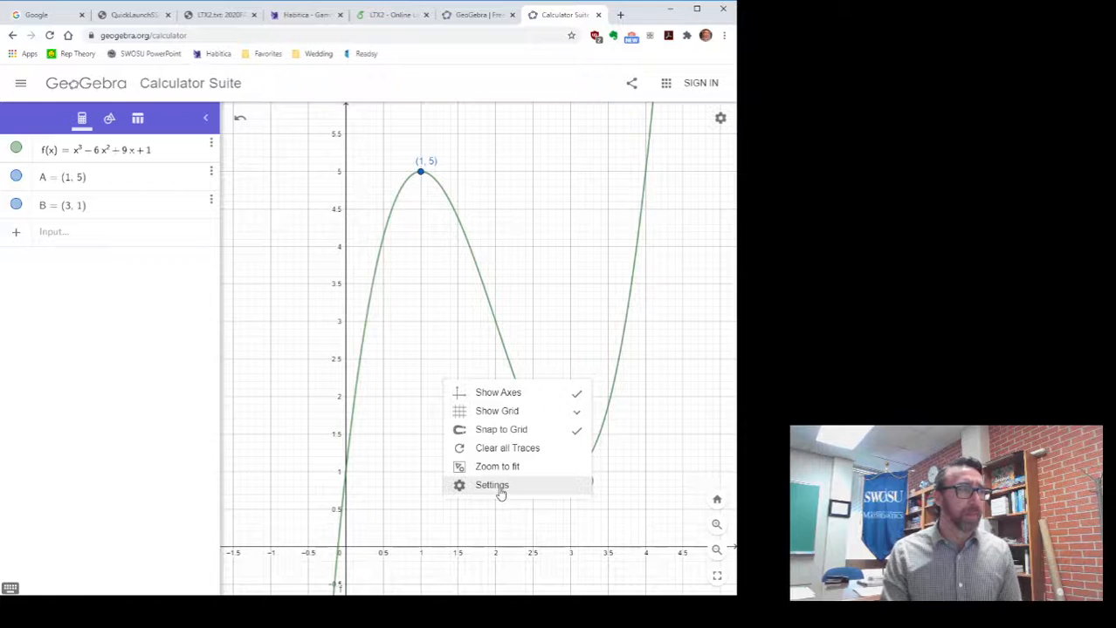
{"action": "left_click", "coordinate": [492, 485]}
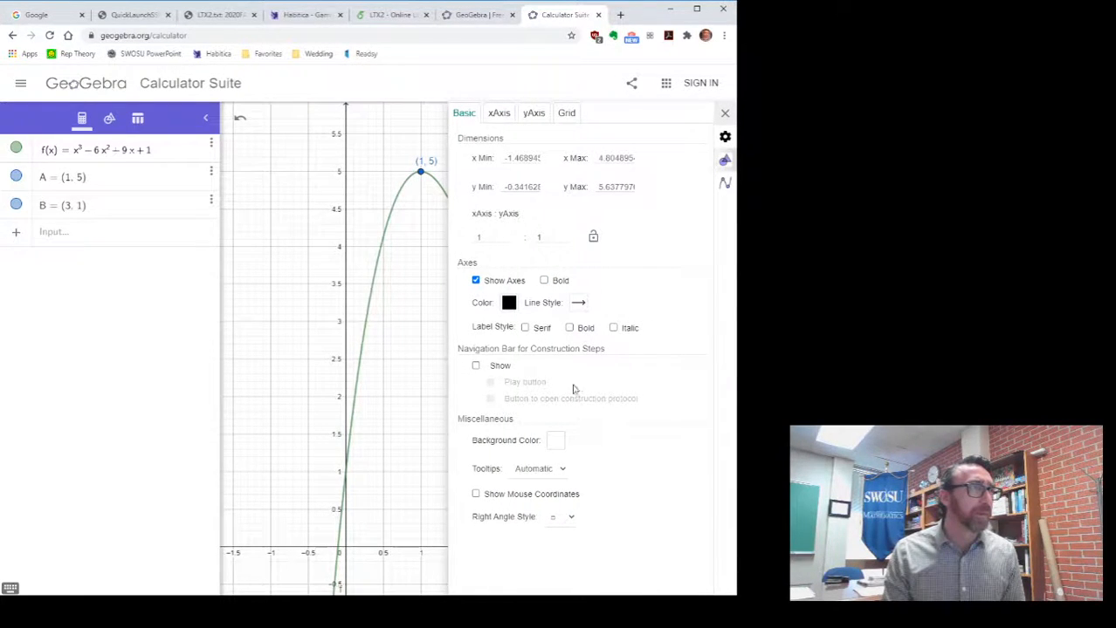
{"action": "mouse_move", "coordinate": [481, 380]}
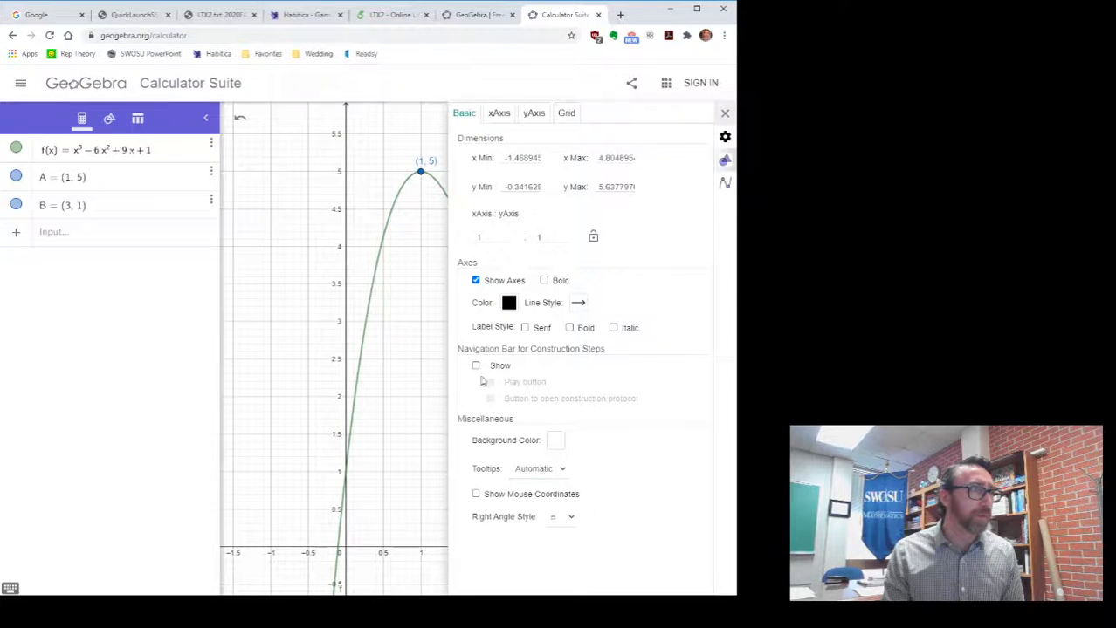
{"action": "mouse_move", "coordinate": [555, 508]}
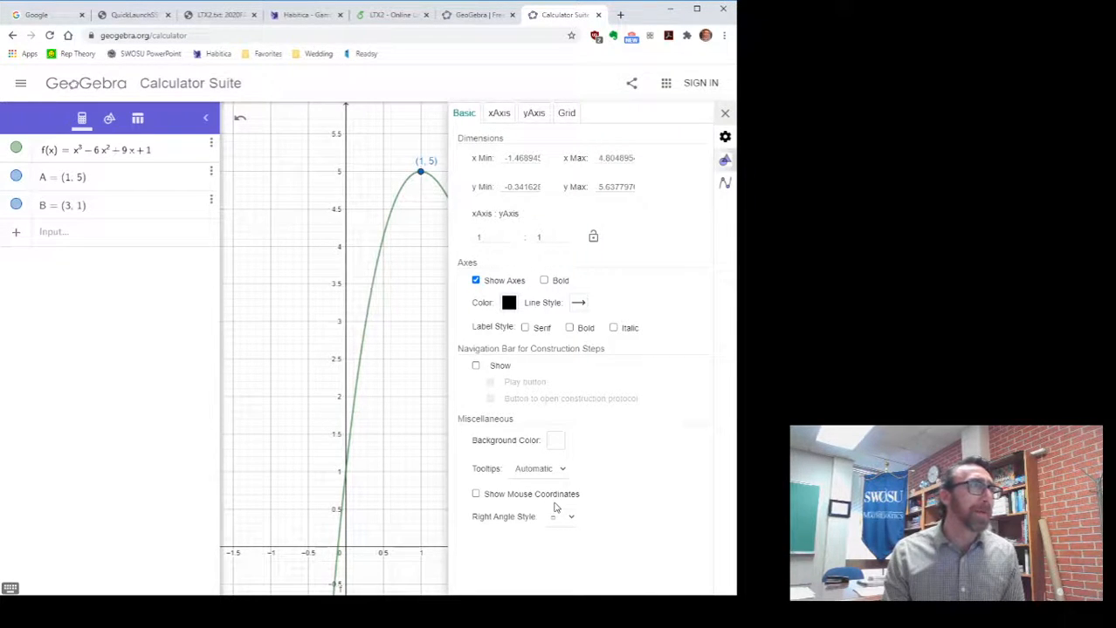
{"action": "left_click", "coordinate": [499, 112]}
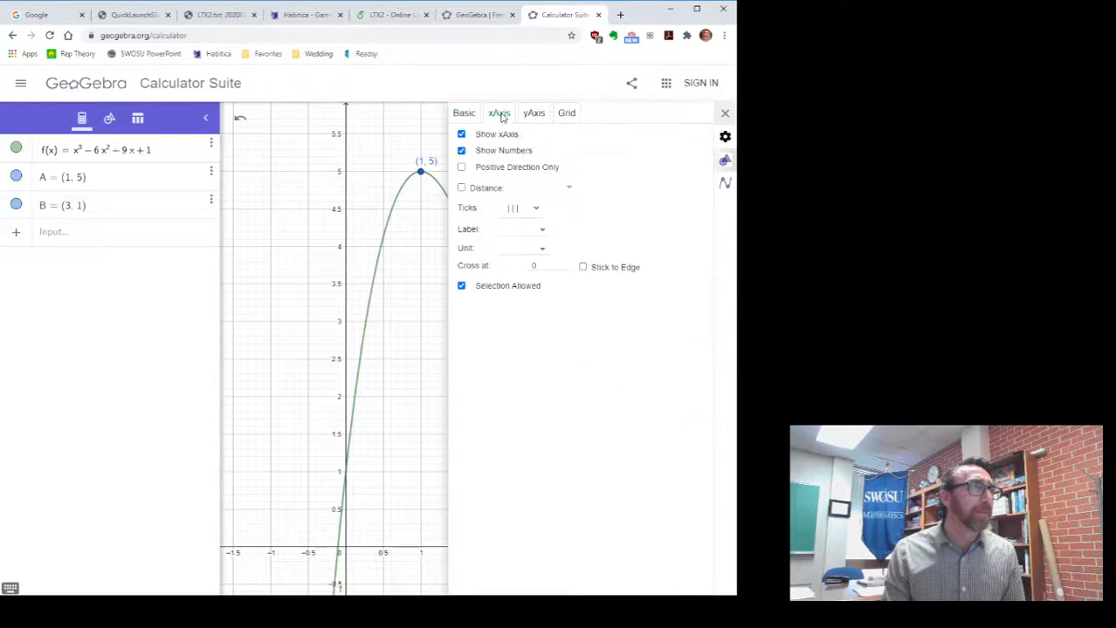
{"action": "left_click", "coordinate": [460, 151]}
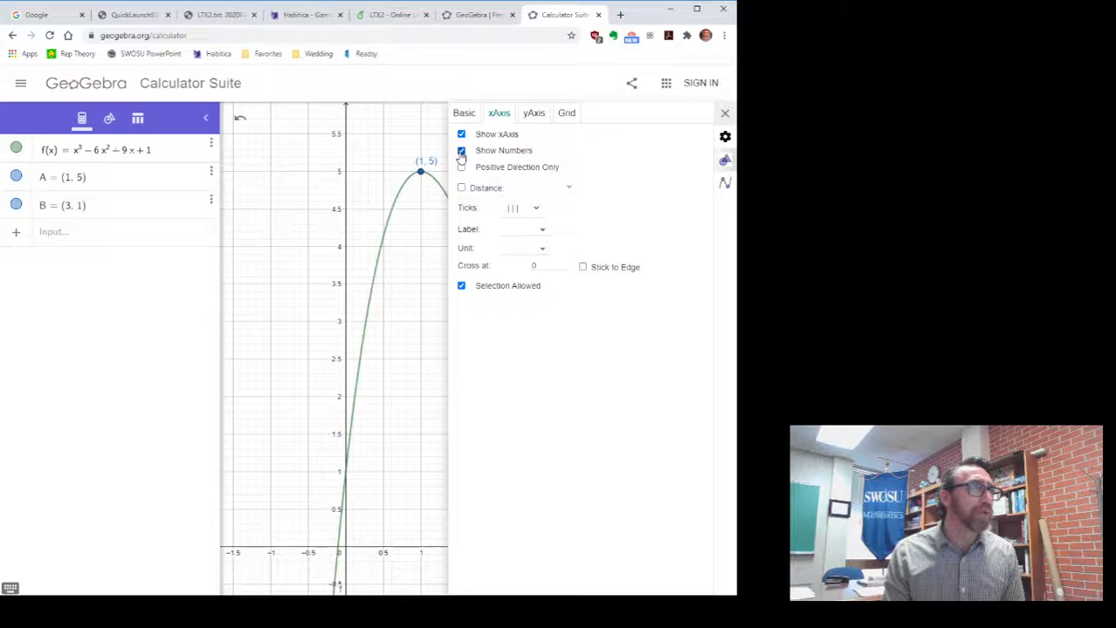
{"action": "left_click", "coordinate": [460, 189]}
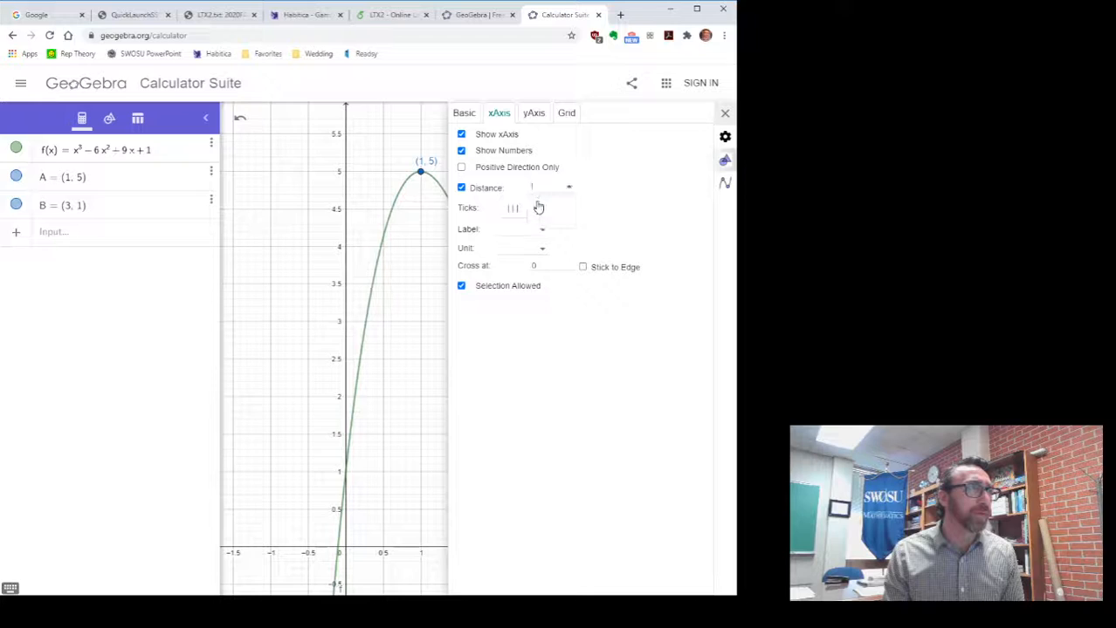
{"action": "left_click", "coordinate": [534, 111]}
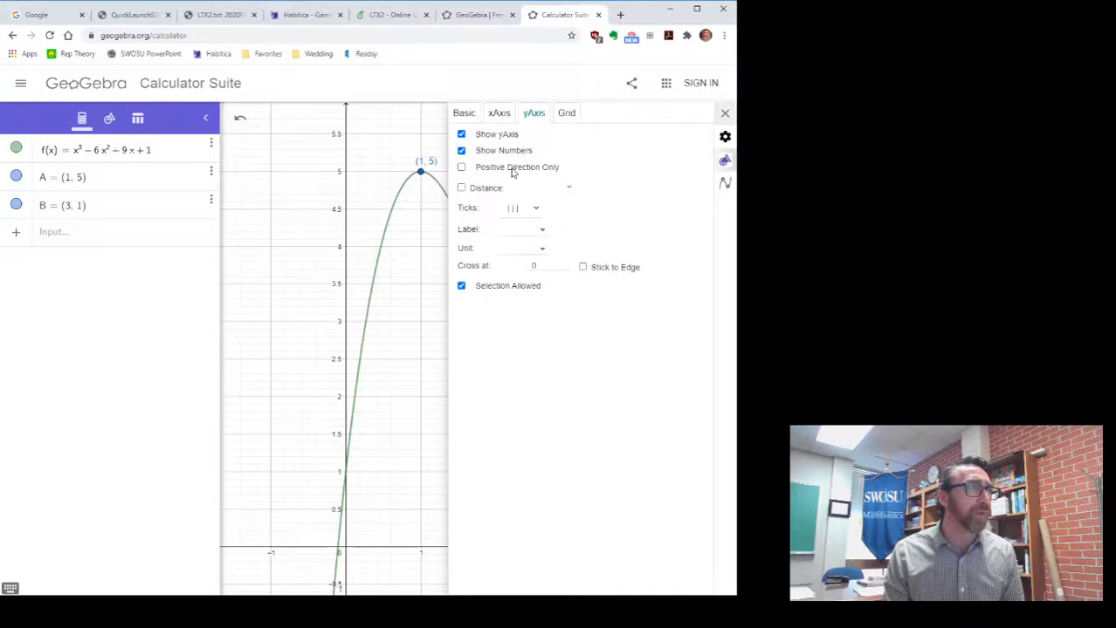
{"action": "left_click", "coordinate": [461, 189]}
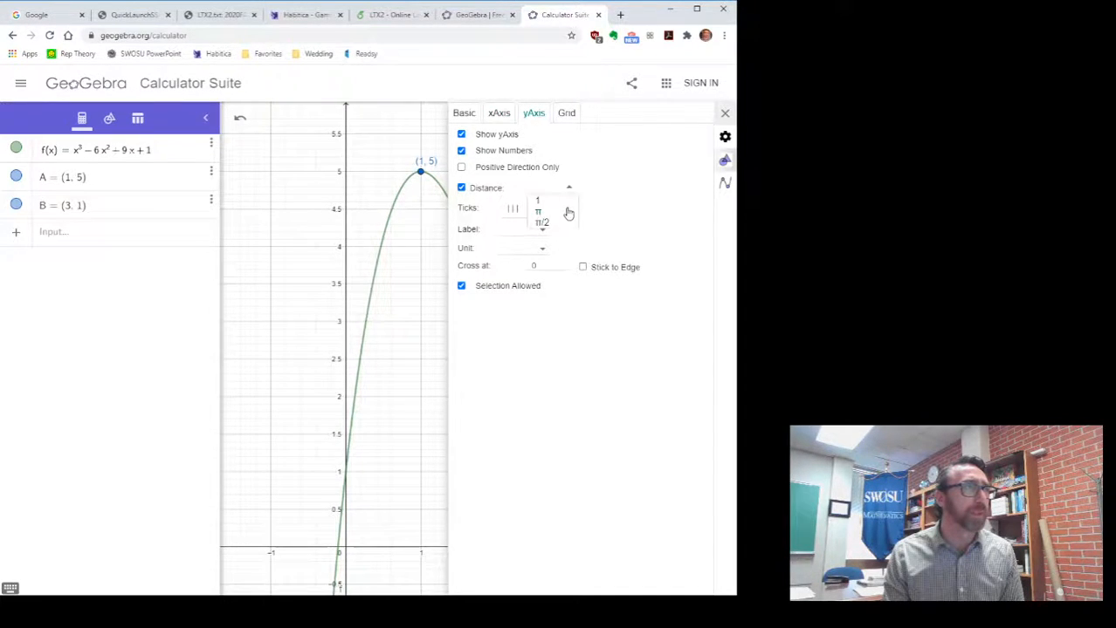
{"action": "left_click", "coordinate": [538, 199]}
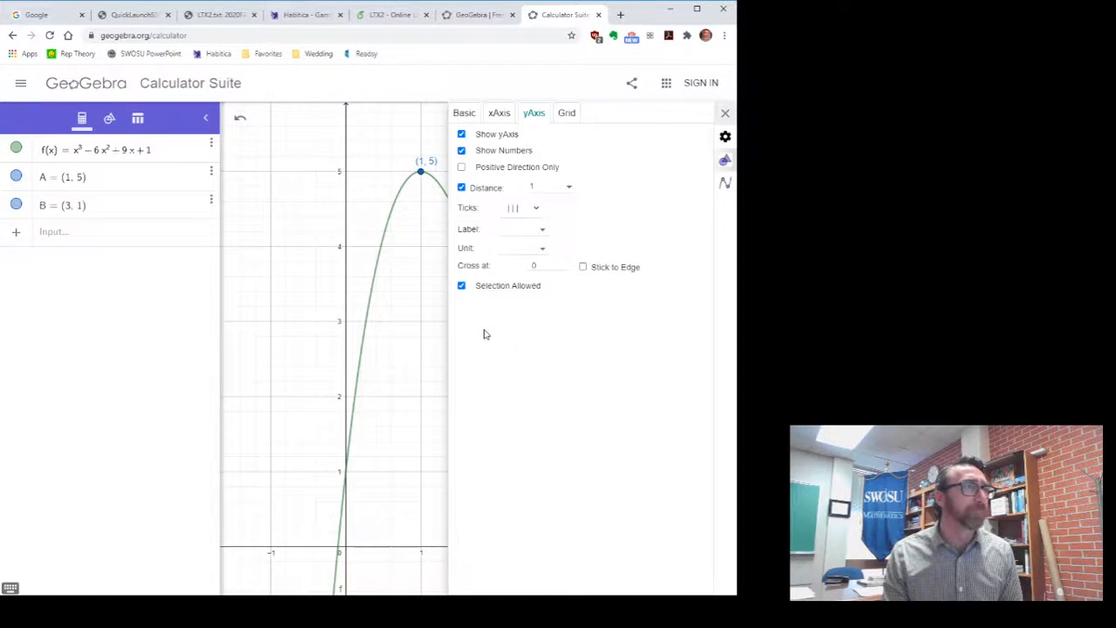
{"action": "left_click", "coordinate": [566, 112]}
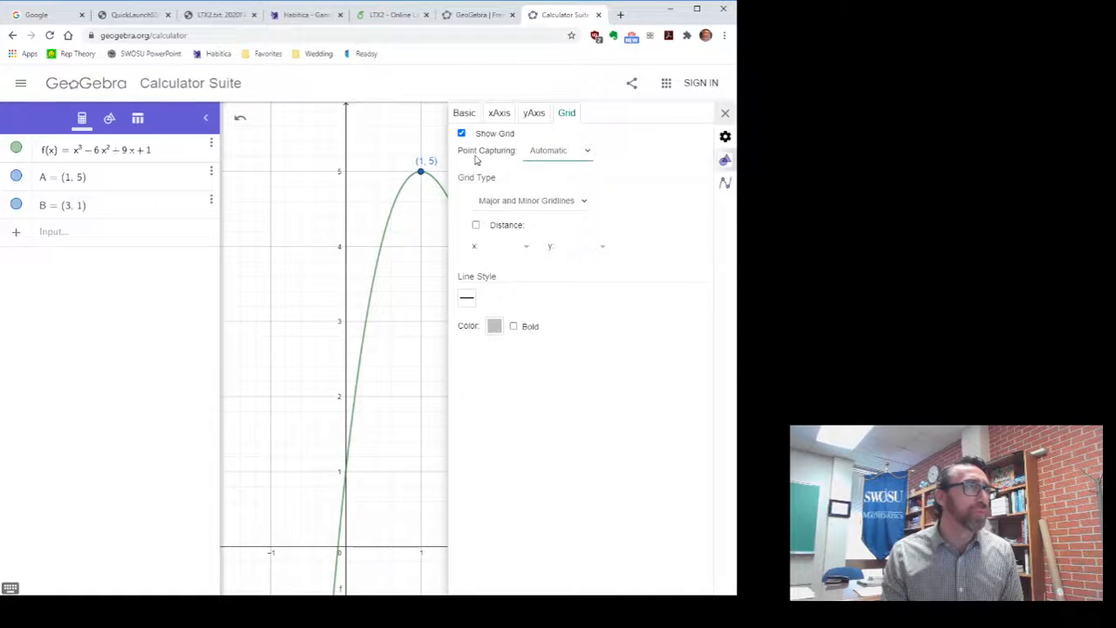
{"action": "left_click", "coordinate": [464, 111]}
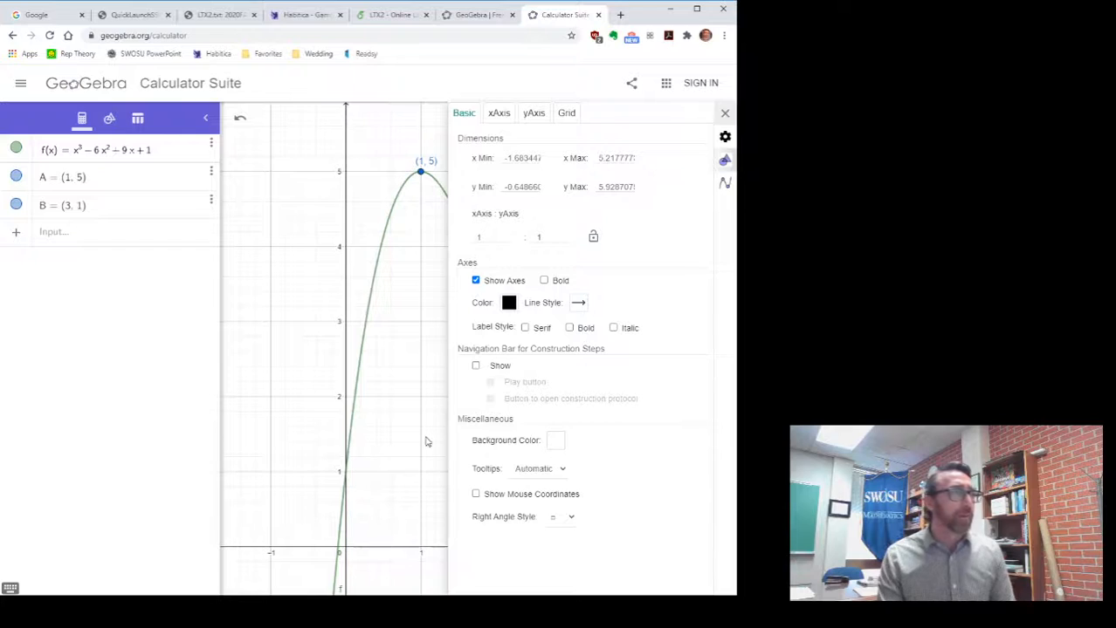
{"action": "mouse_move", "coordinate": [401, 433]}
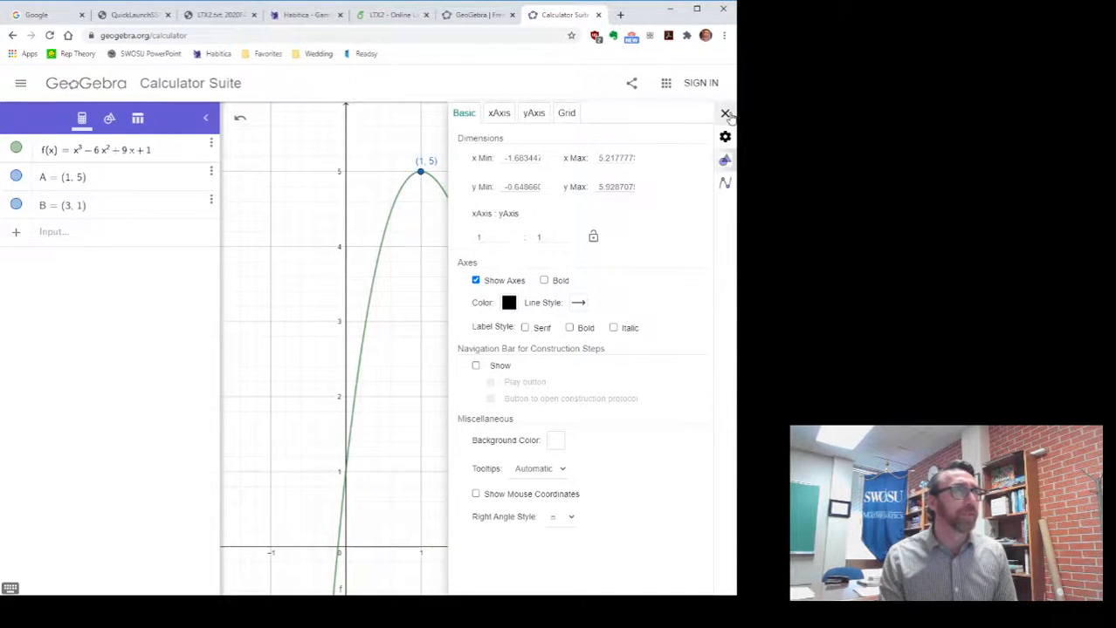
Export the labelled cubic graph via Export Image and download it as a PNG.
{"action": "left_click", "coordinate": [725, 115]}
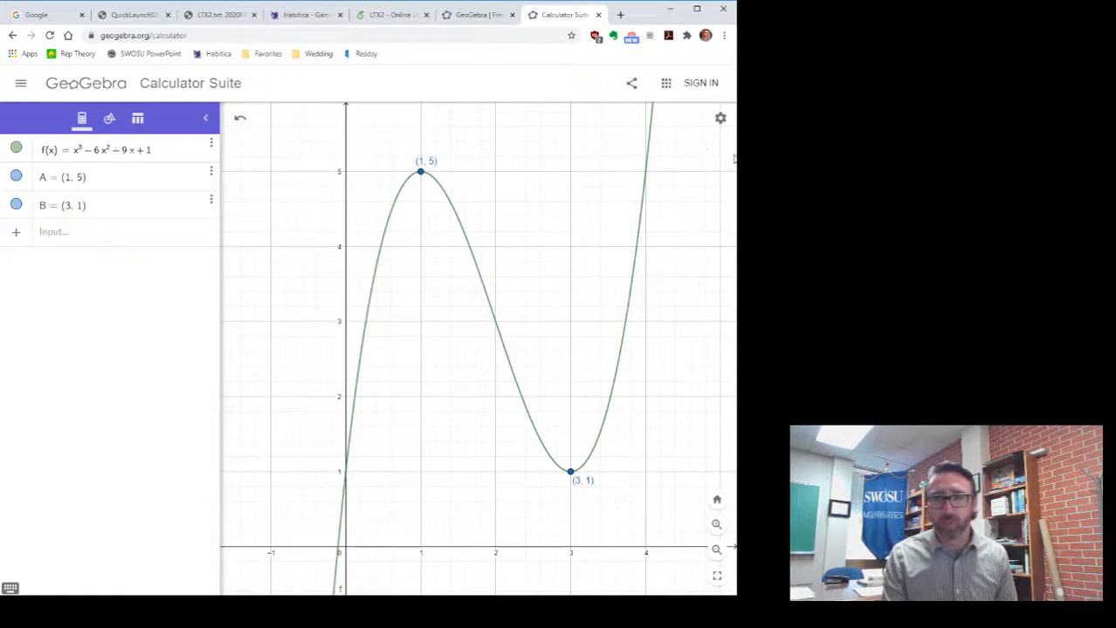
{"action": "left_click", "coordinate": [21, 84]}
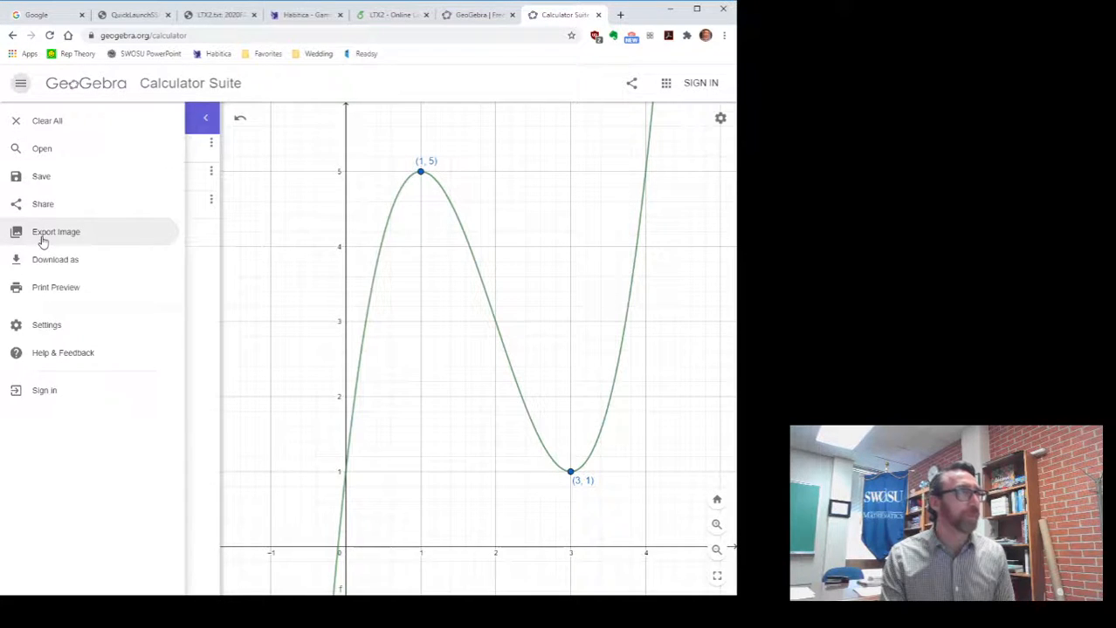
{"action": "left_click", "coordinate": [56, 230]}
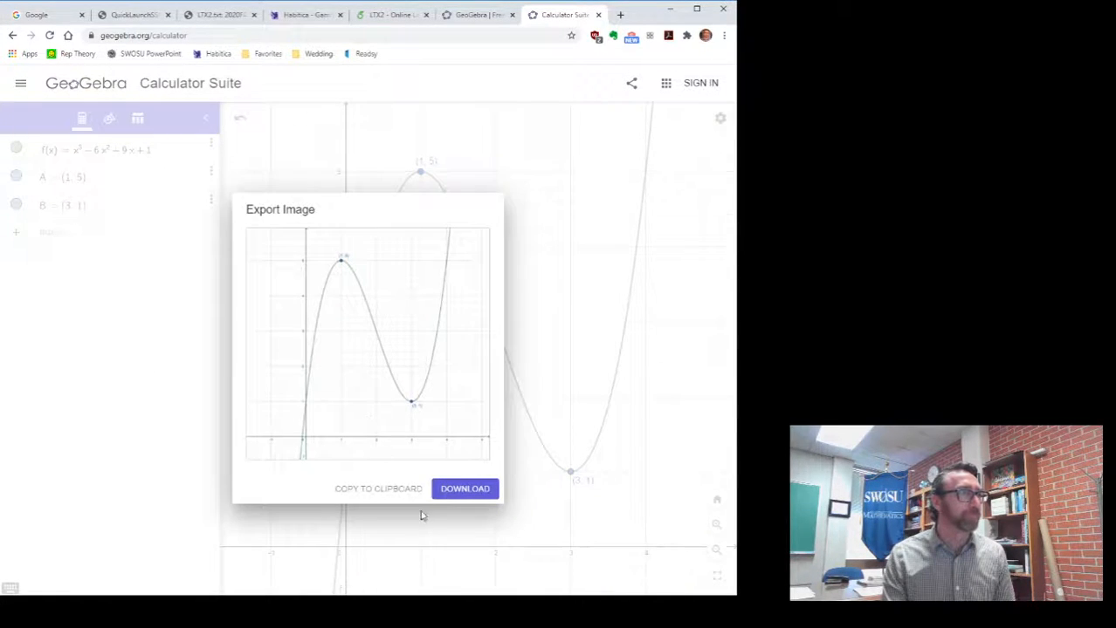
{"action": "left_click", "coordinate": [465, 489]}
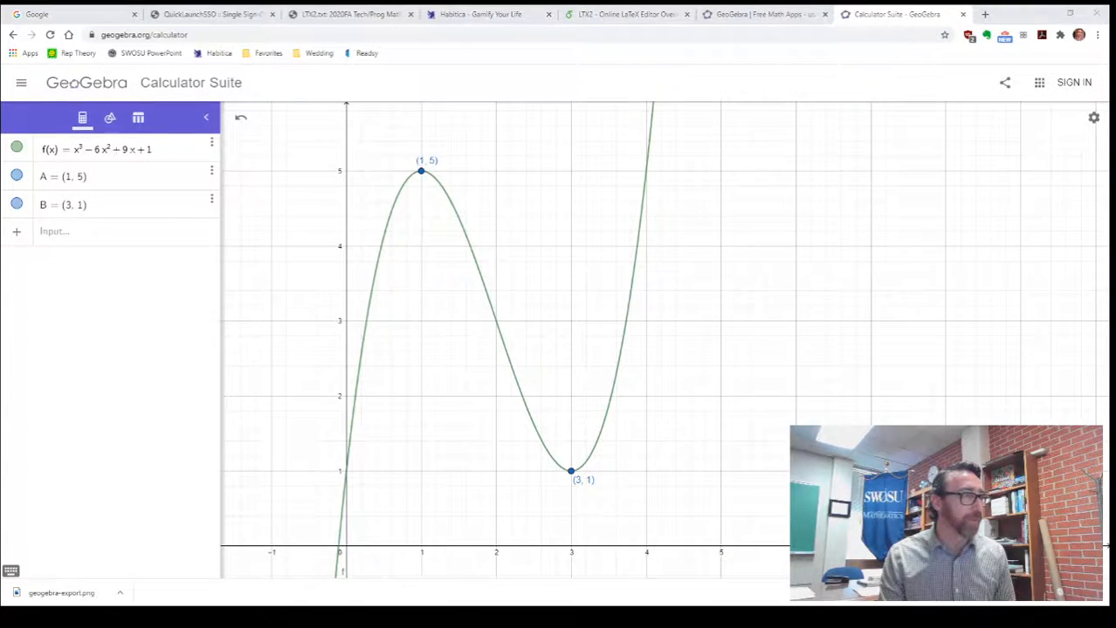
{"action": "mouse_move", "coordinate": [550, 272]}
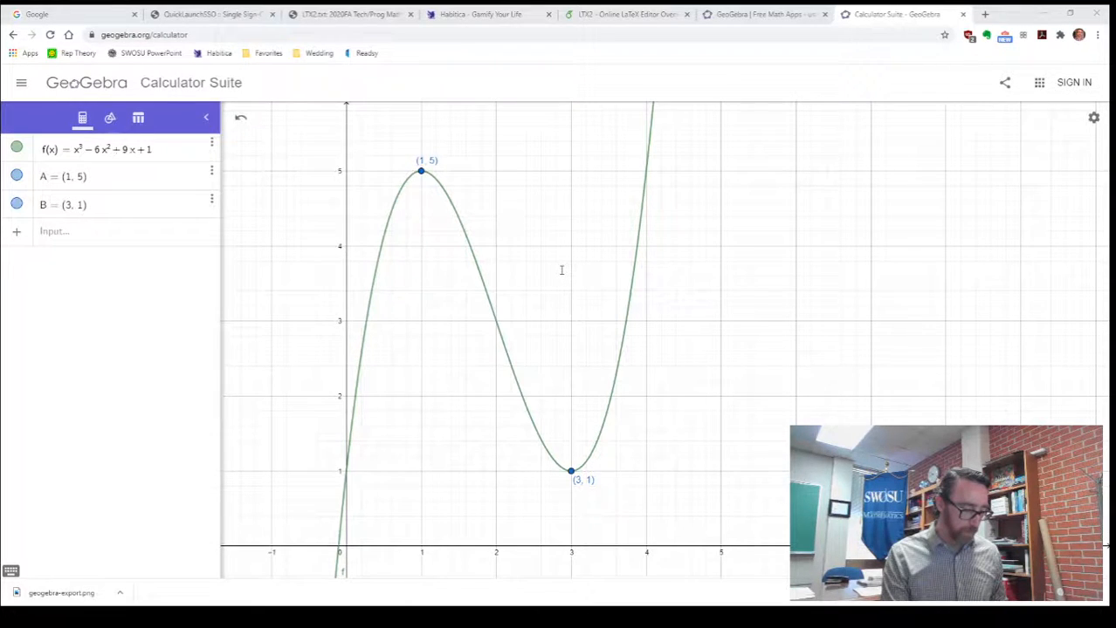
{"action": "mouse_move", "coordinate": [563, 274]}
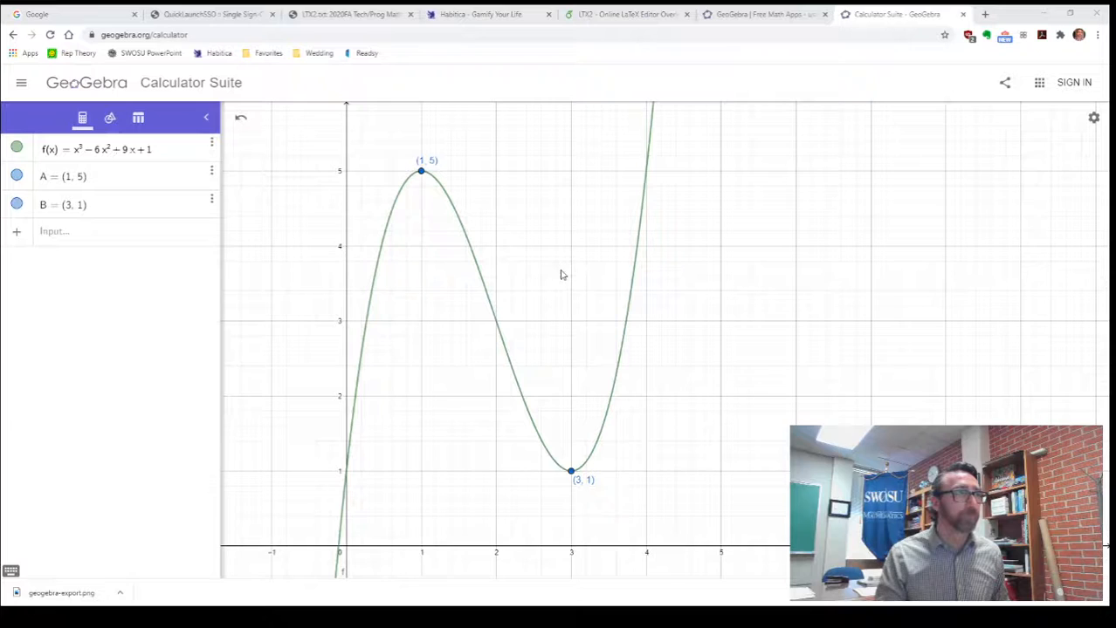
{"action": "mouse_move", "coordinate": [1002, 187]}
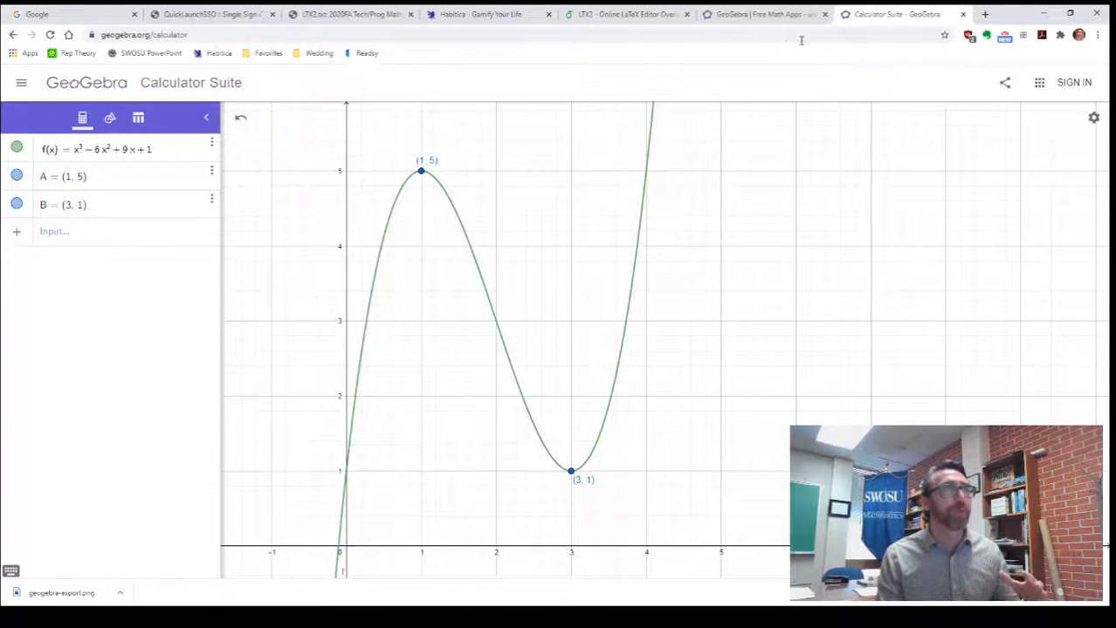
Switch back to the Overleaf LTX2 homework project tab.
{"action": "left_click", "coordinate": [627, 14]}
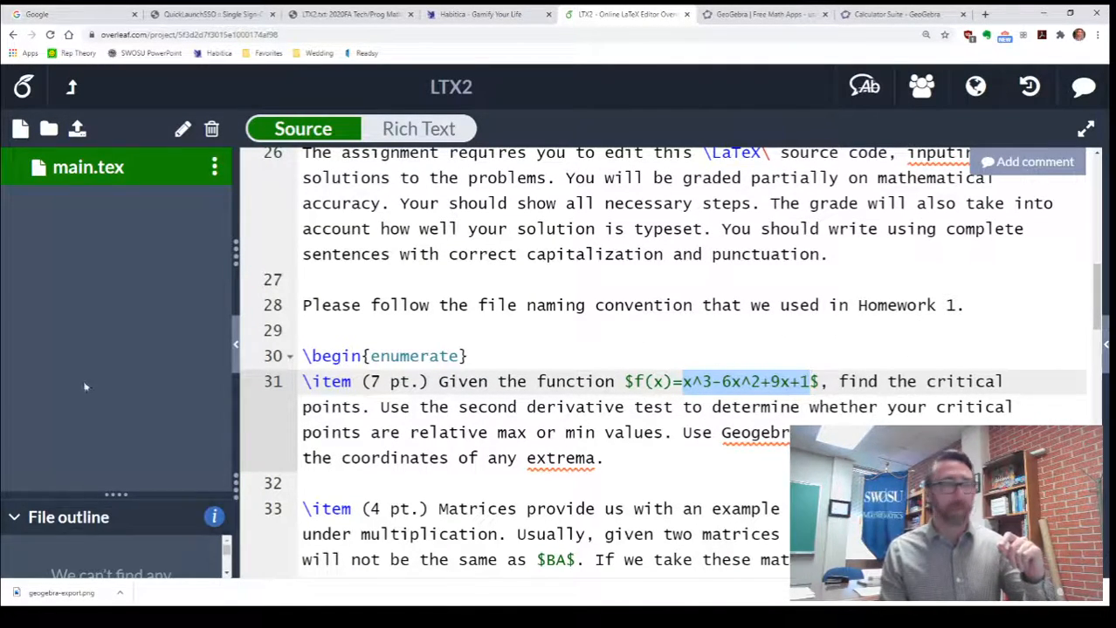
{"action": "mouse_move", "coordinate": [77, 130]}
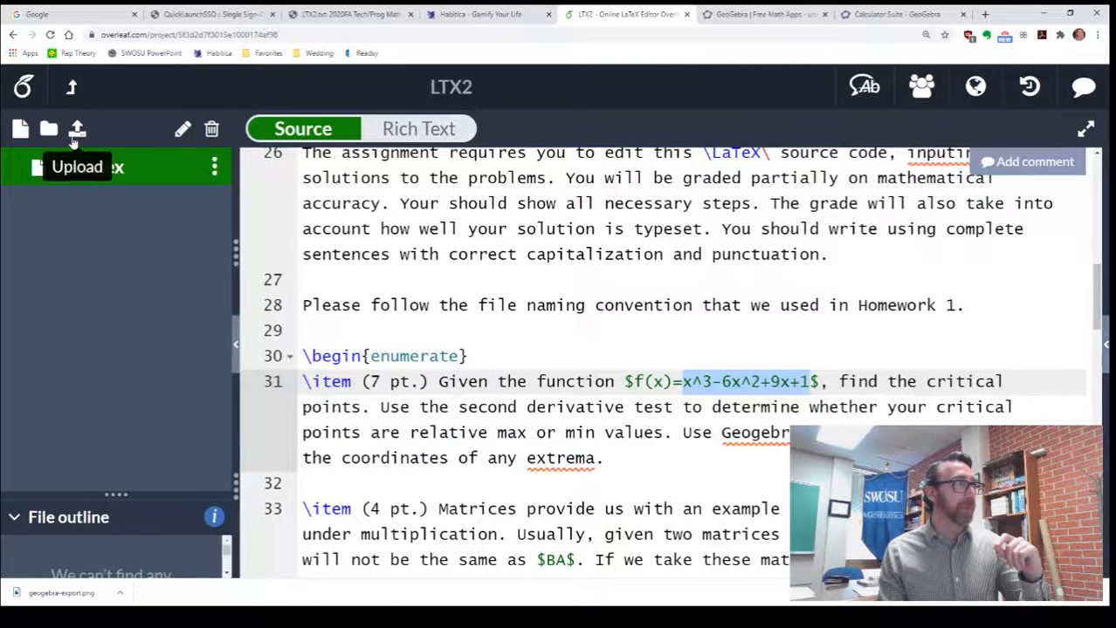
Upload the exported PNG as Exercise1Figure.png and return to main.tex.
{"action": "left_click", "coordinate": [77, 129]}
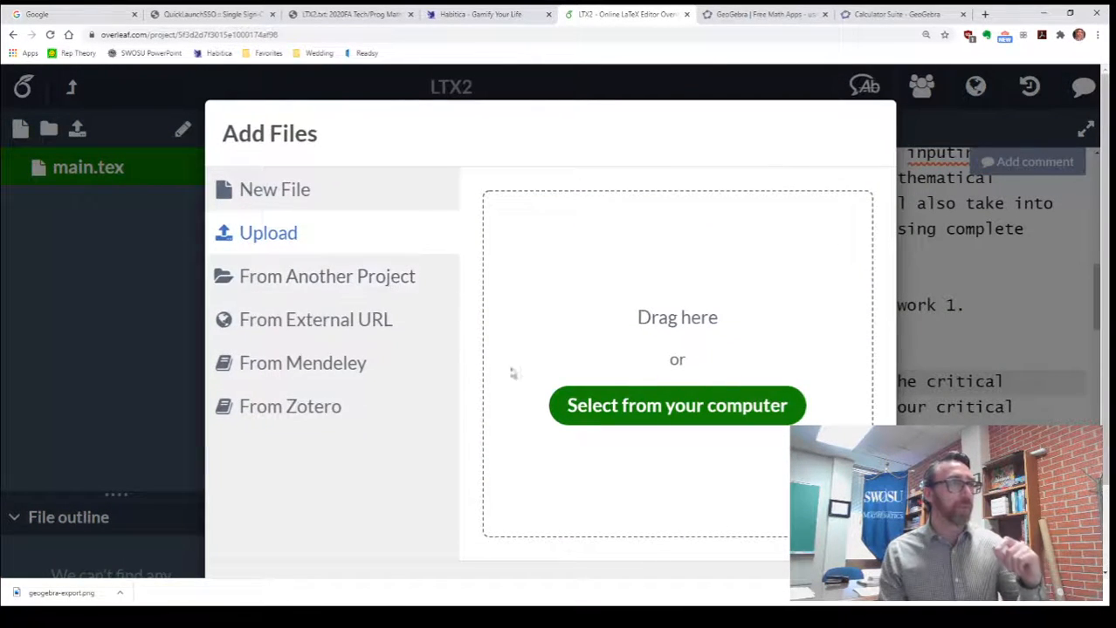
{"action": "mouse_move", "coordinate": [363, 345]}
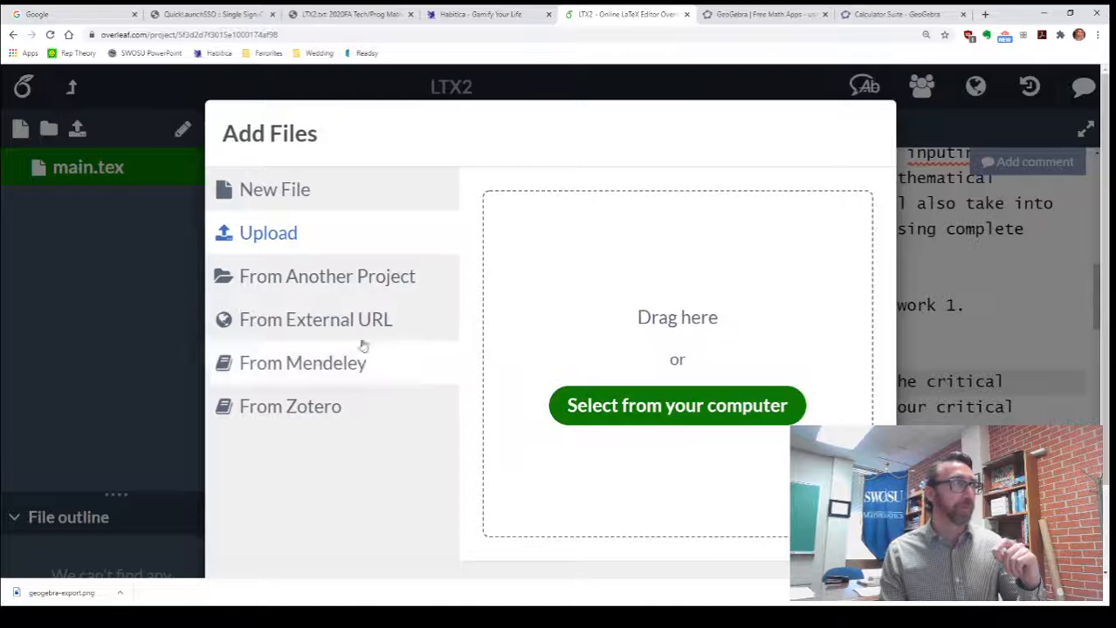
{"action": "mouse_move", "coordinate": [695, 230]}
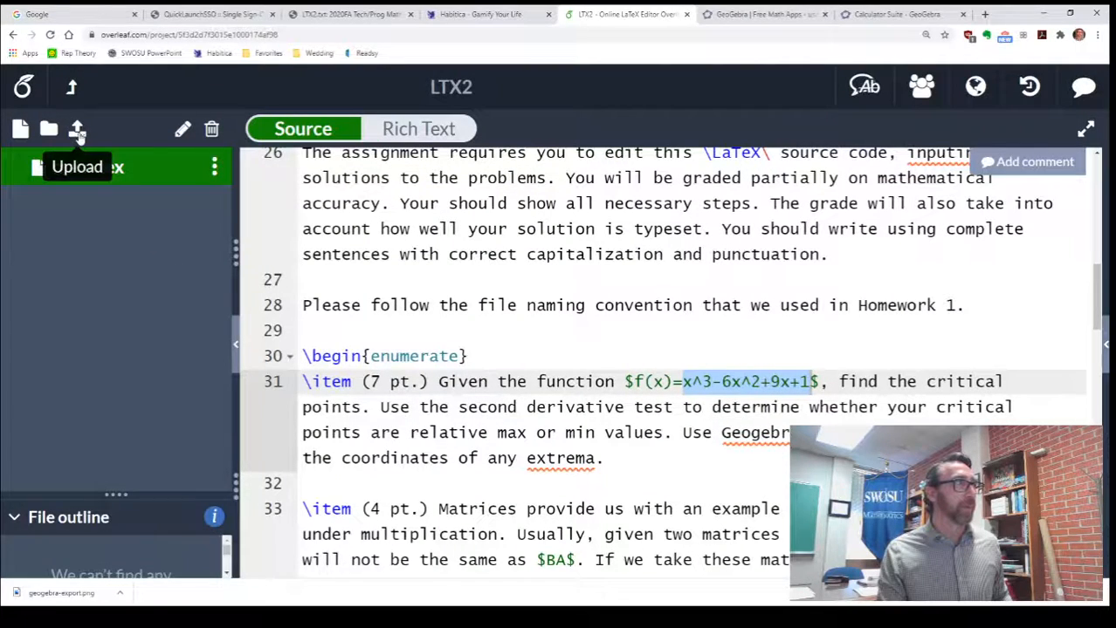
{"action": "left_click", "coordinate": [79, 129]}
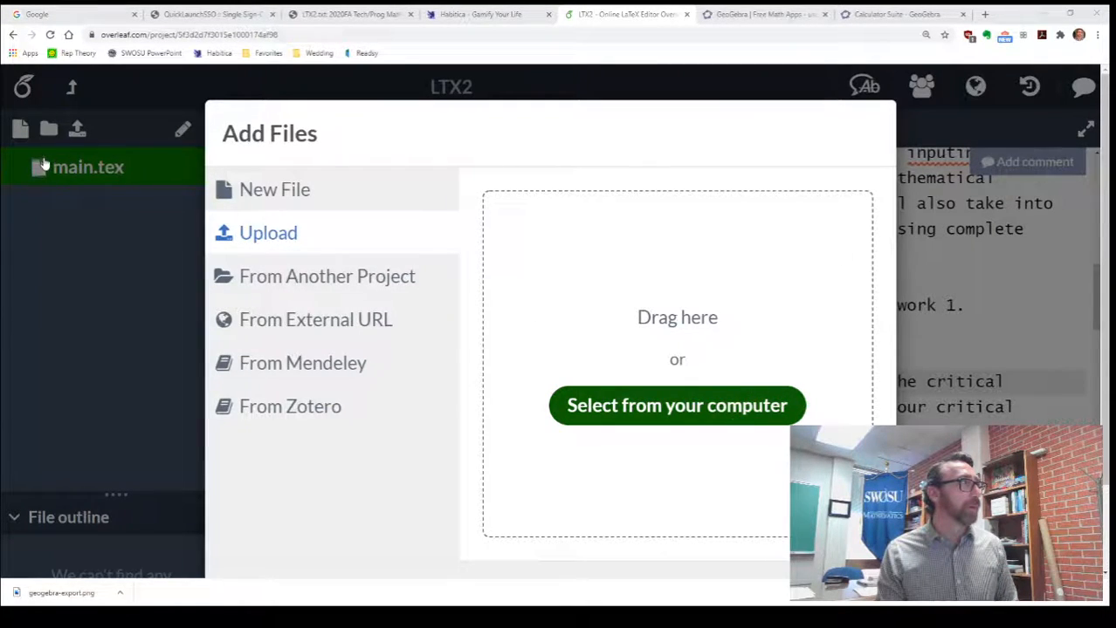
{"action": "mouse_move", "coordinate": [156, 103]}
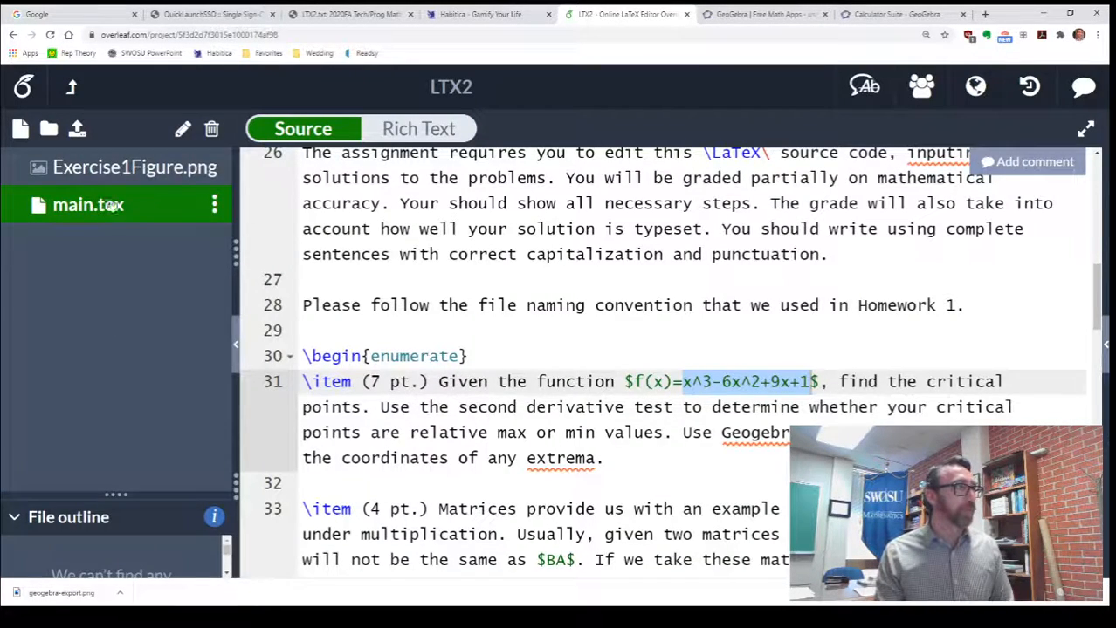
{"action": "left_click", "coordinate": [628, 458]}
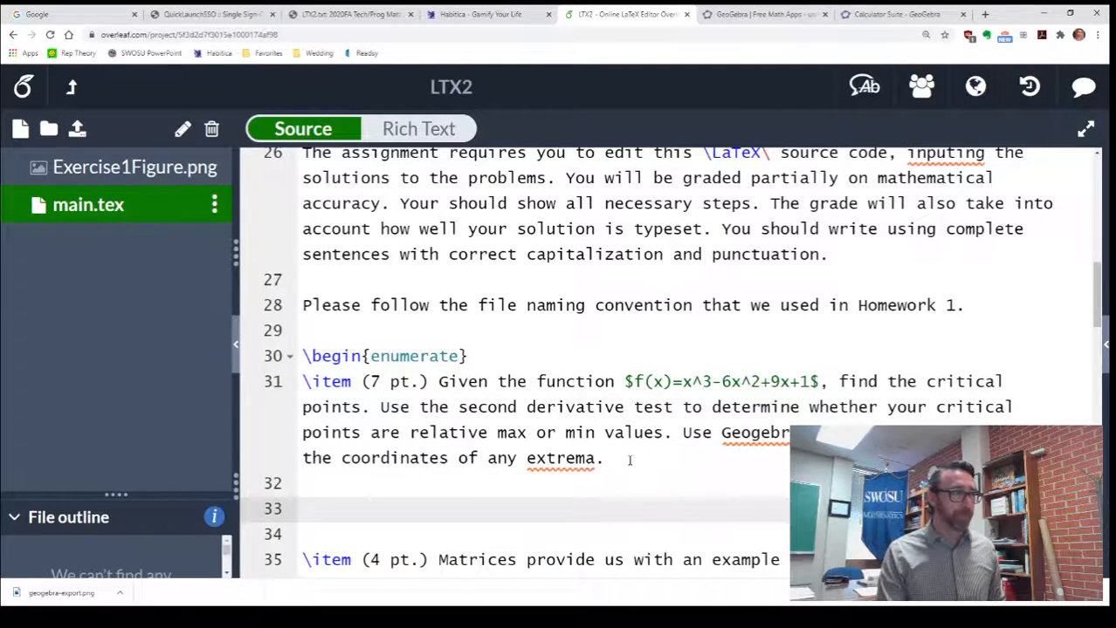
Add an \includegraphics line for Exercise1Figure.png below exercise 1.
{"action": "type", "text": "\\includegraphics[E]{"}
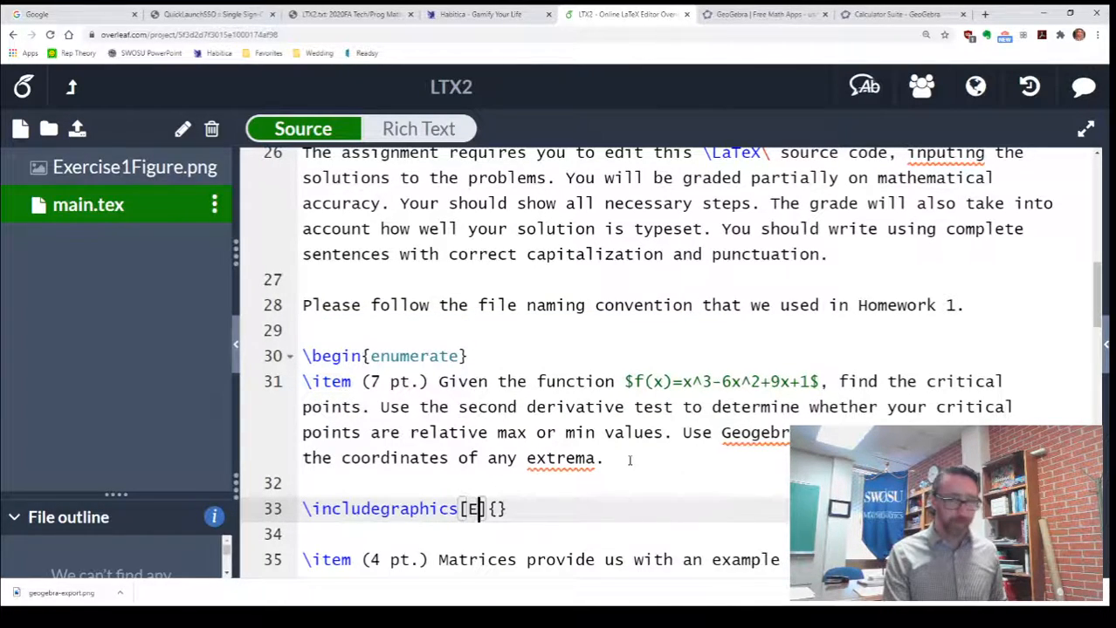
{"action": "type", "text": "xercis"}
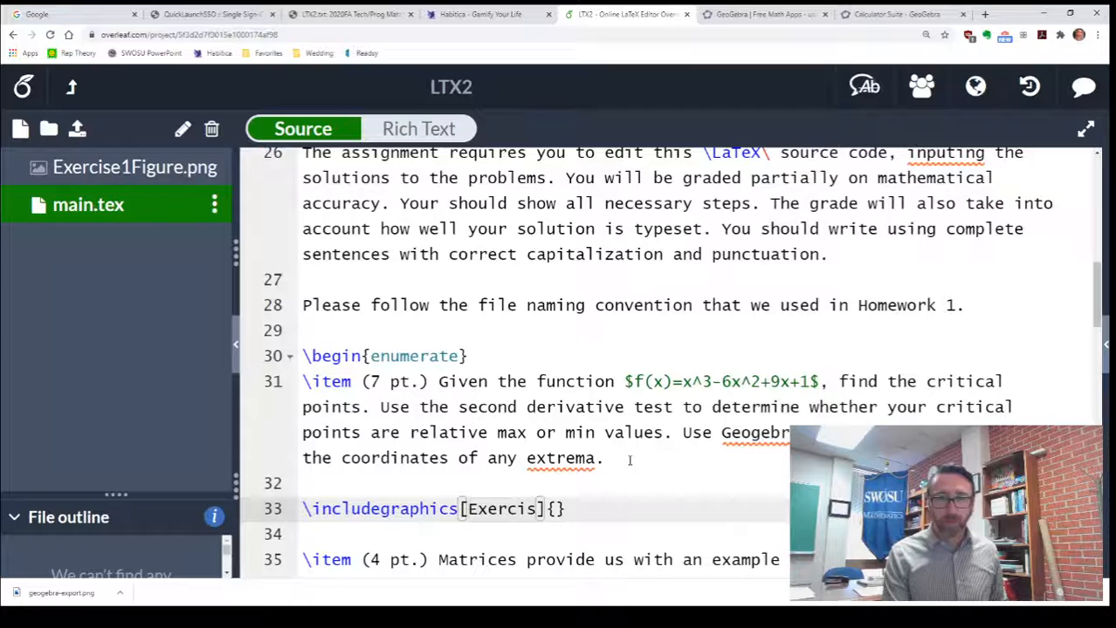
{"action": "type", "text": "e1Fi"}
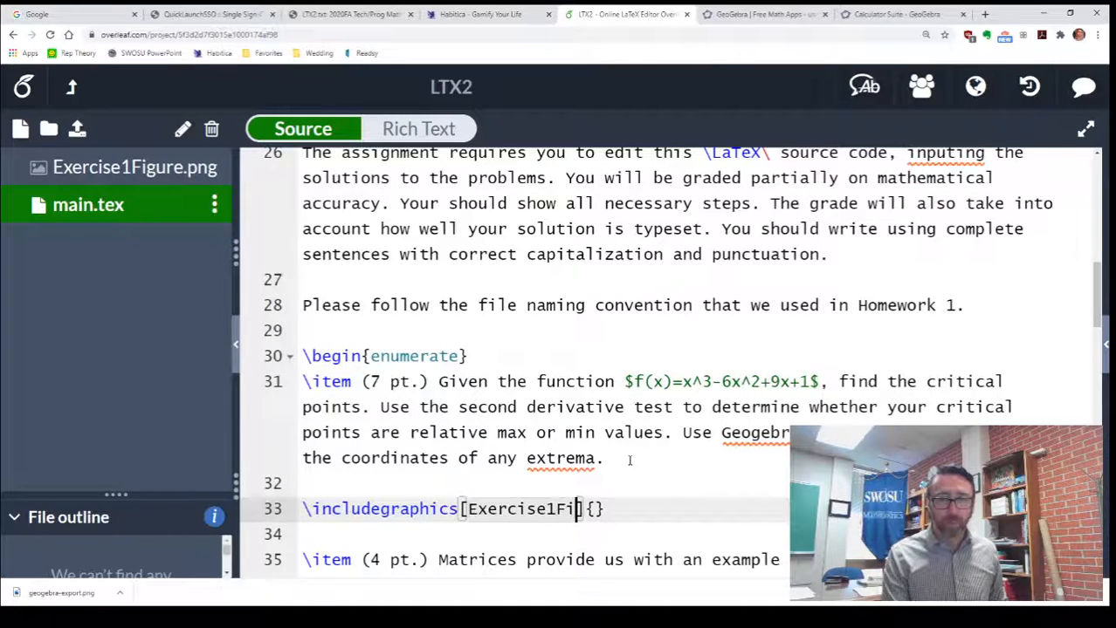
{"action": "type", "text": "gure."}
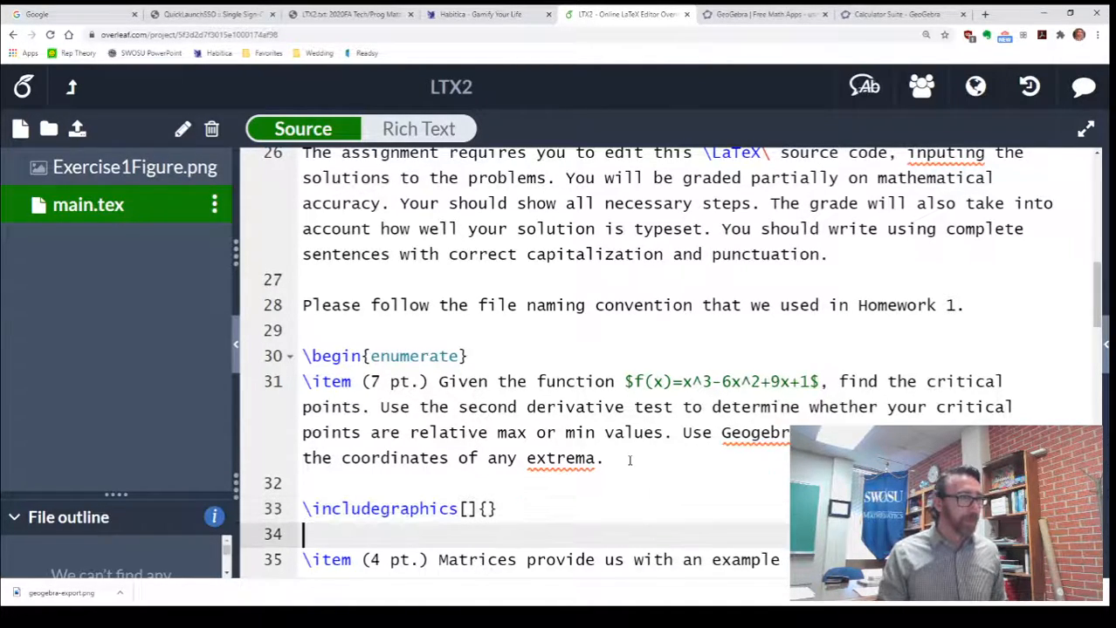
{"action": "left_click", "coordinate": [487, 510]}
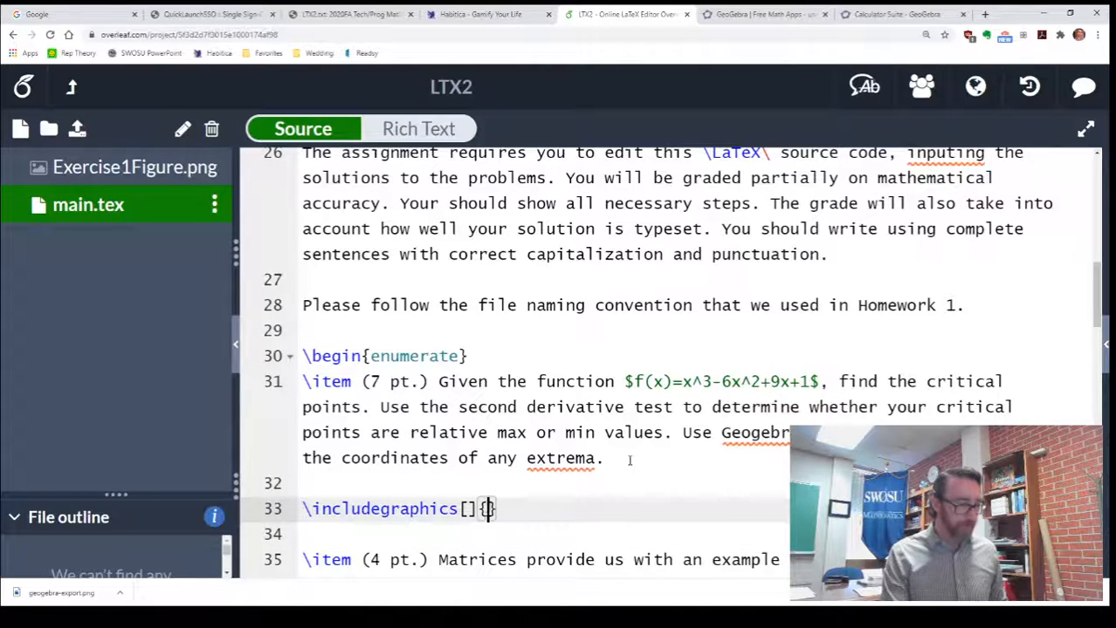
{"action": "type", "text": "Exercise1Figure.png"}
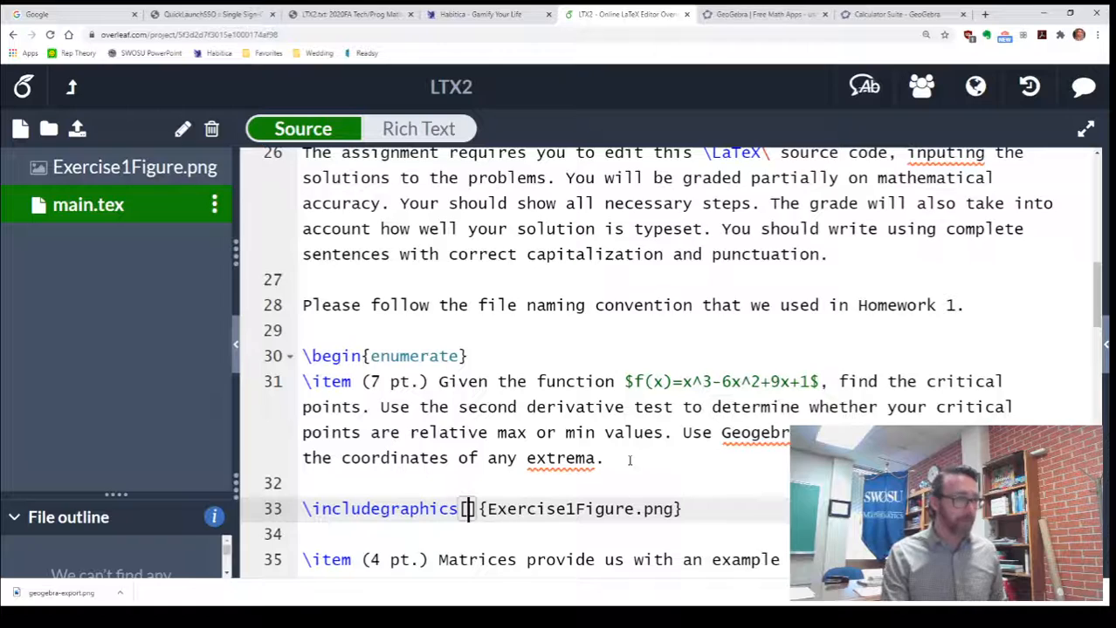
Set the figure's scale option to 0.5, correcting the mistyped value.
{"action": "type", "text": "scale"}
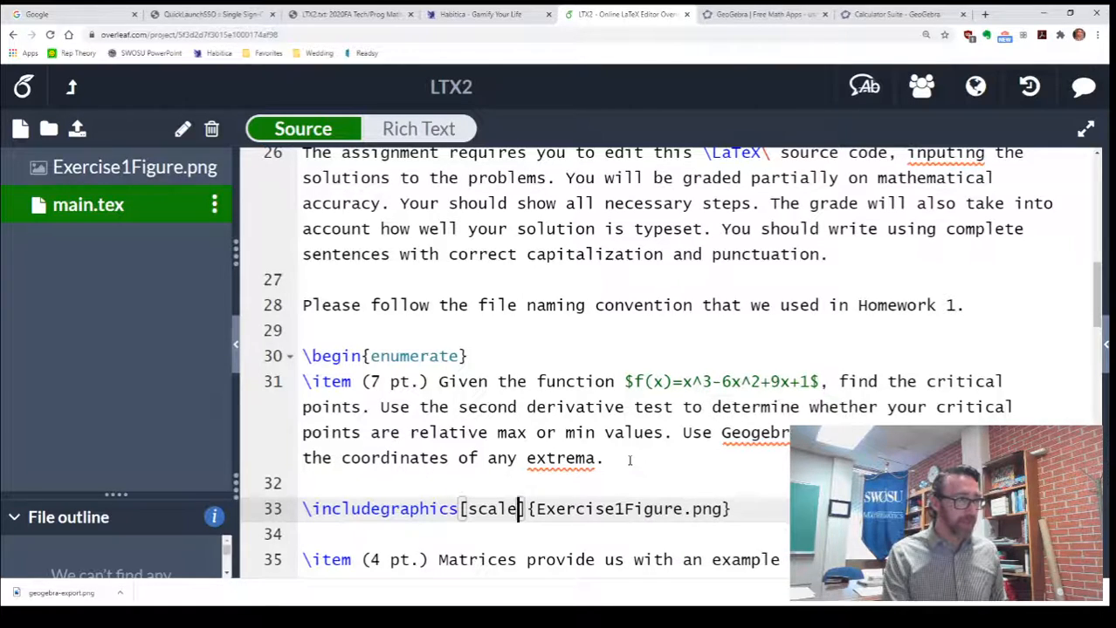
{"action": "type", "text": "=-0"}
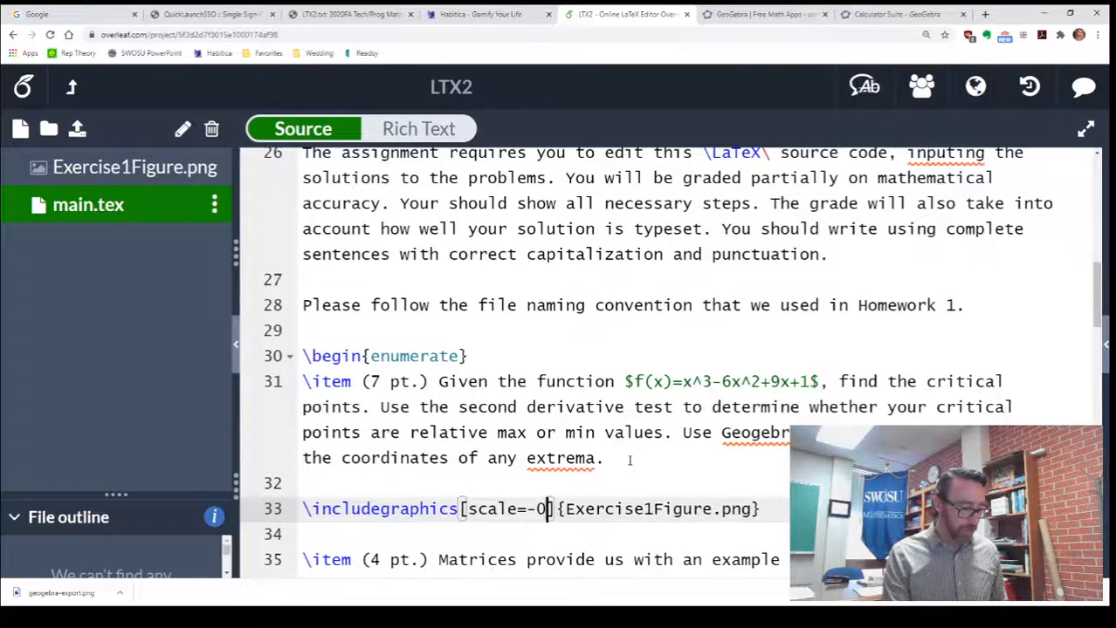
{"action": "type", "text": "5"}
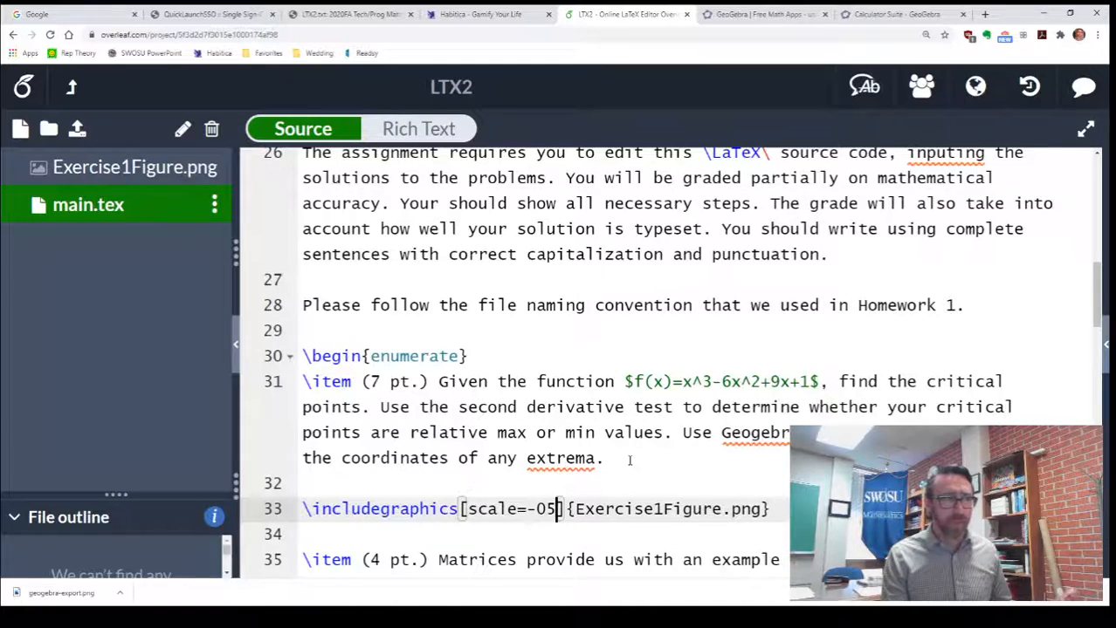
{"action": "key", "text": "Backspace"}
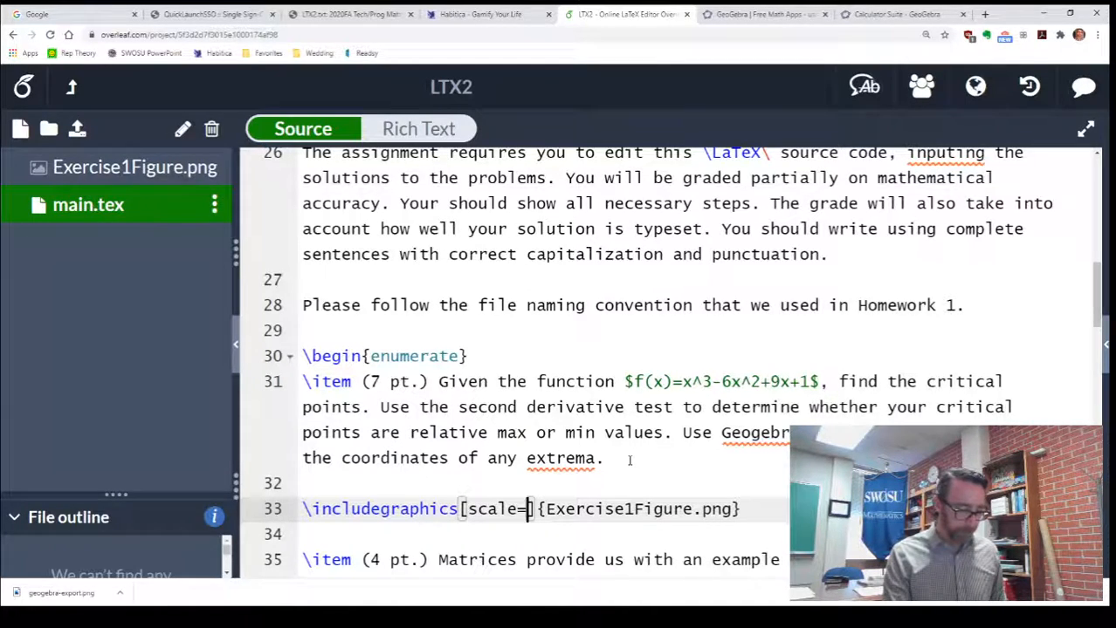
{"action": "type", "text": "0.5"}
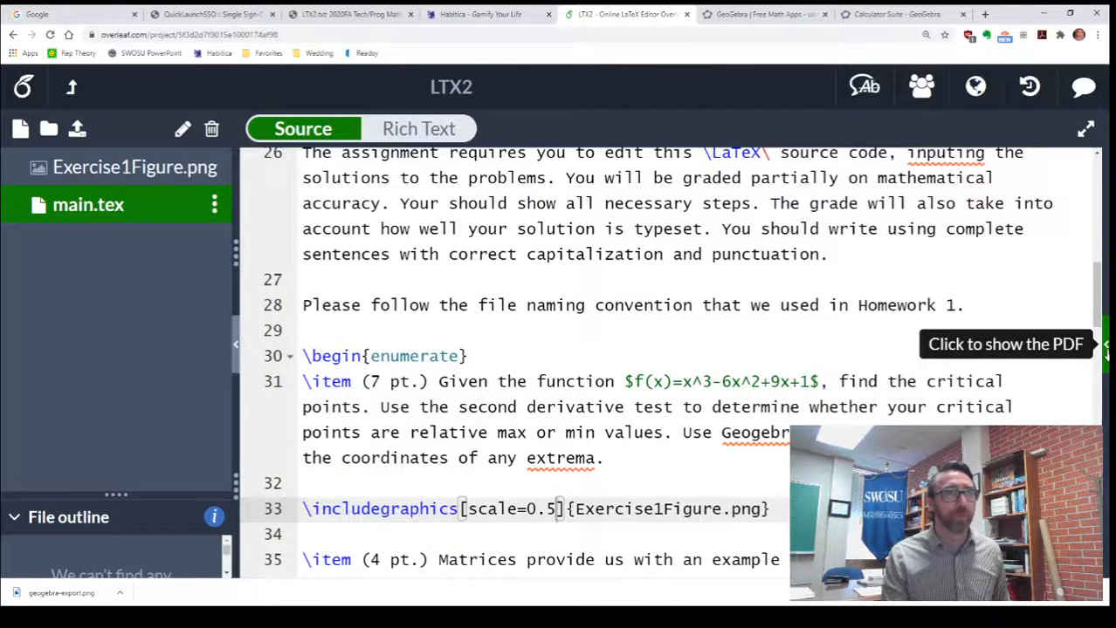
{"action": "left_click", "coordinate": [1006, 344]}
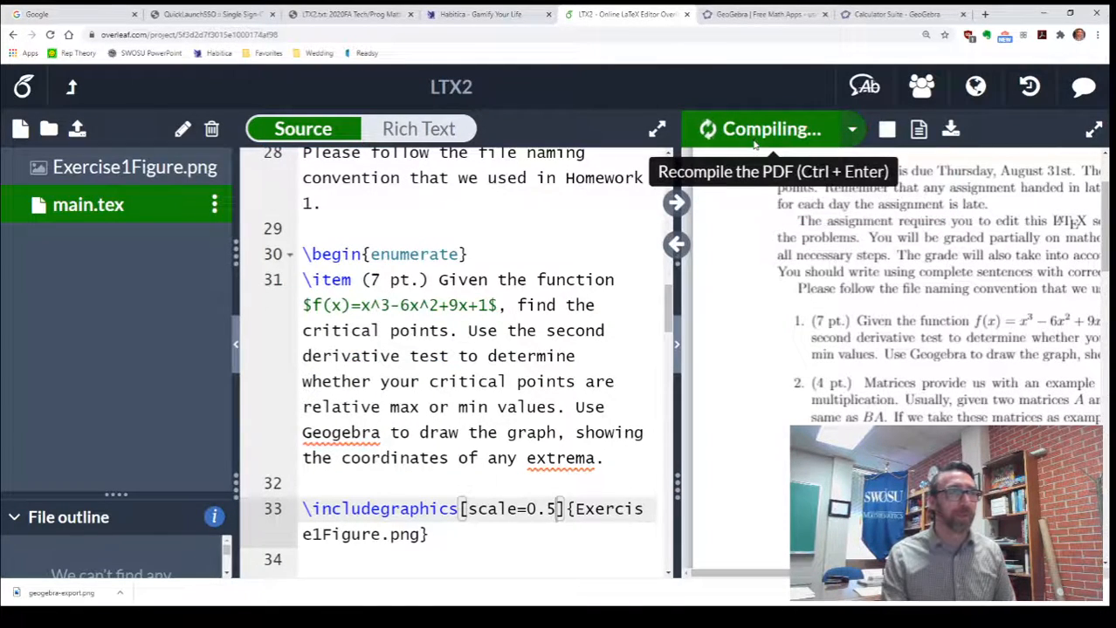
{"action": "left_click", "coordinate": [771, 129]}
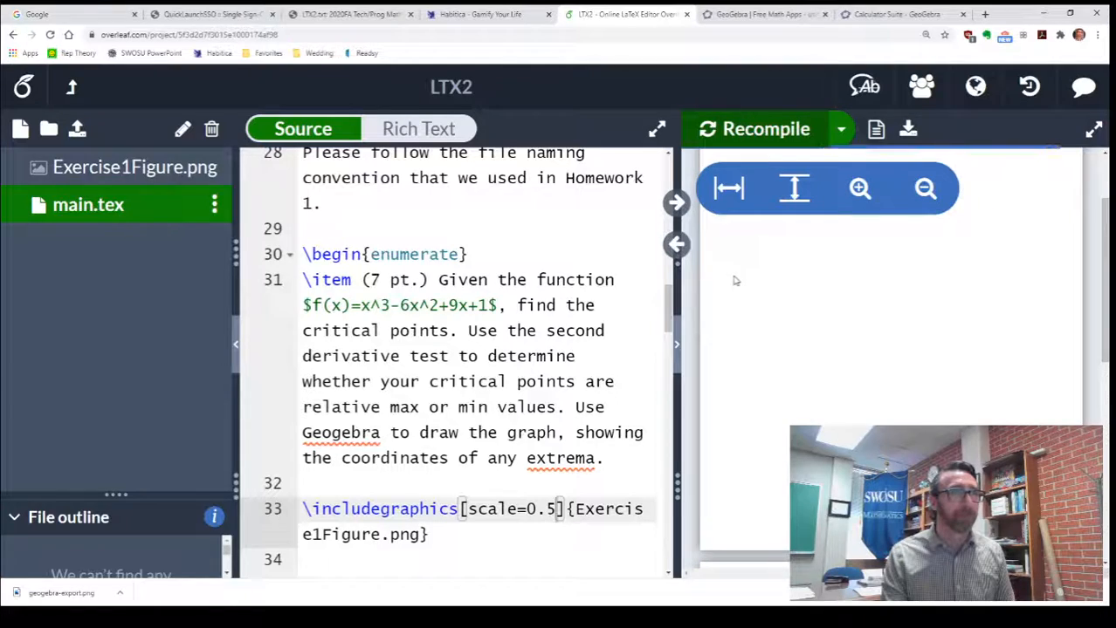
{"action": "left_click", "coordinate": [754, 129]}
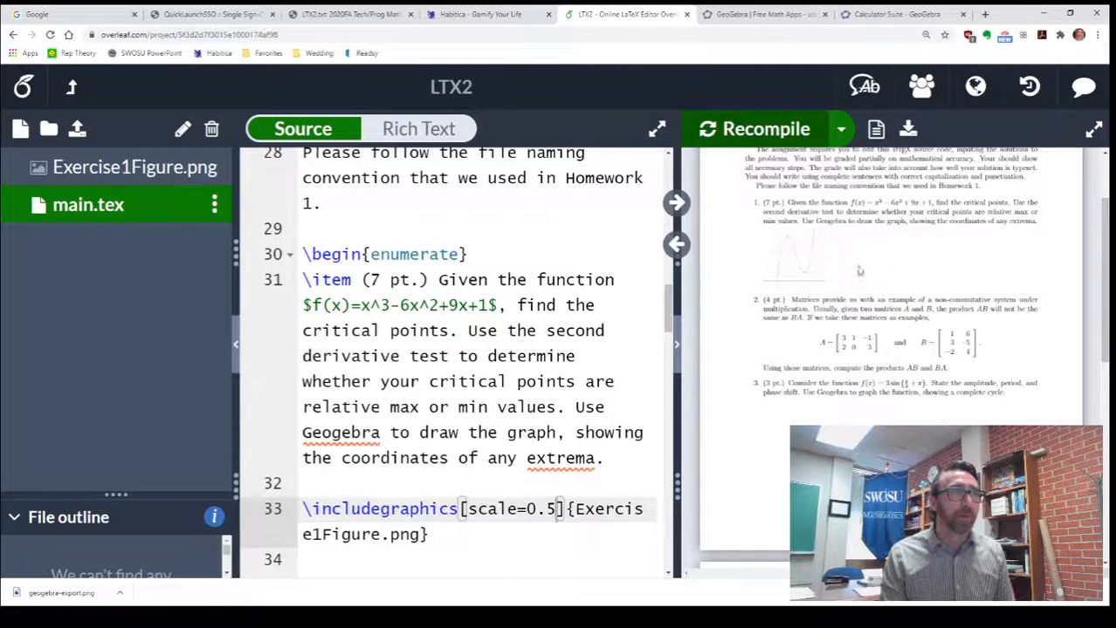
{"action": "mouse_move", "coordinate": [1086, 166]}
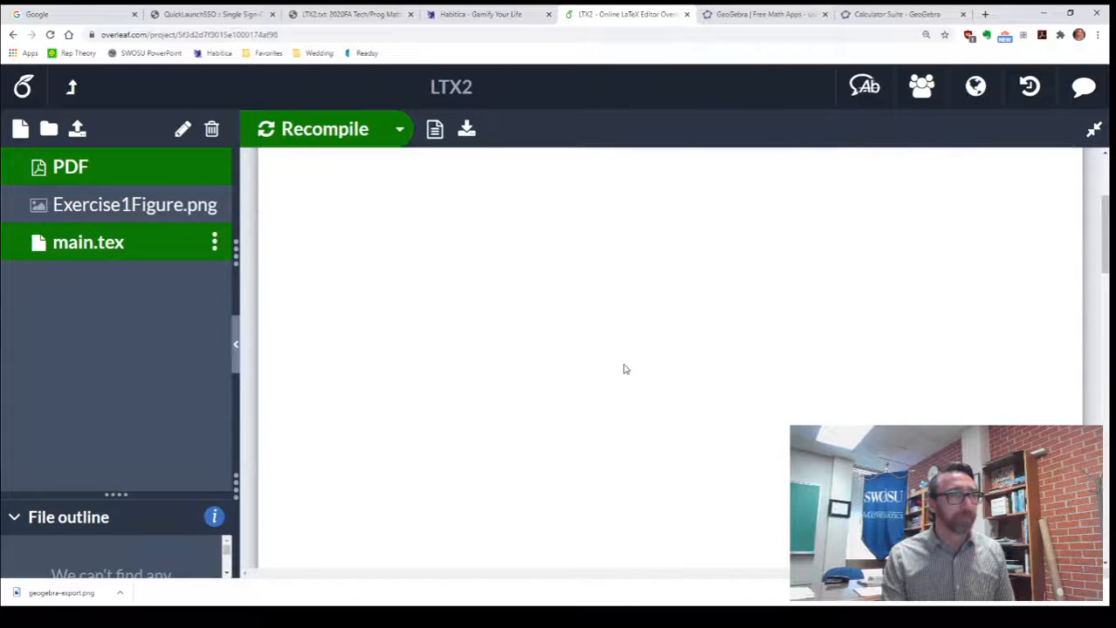
{"action": "left_click", "coordinate": [325, 130]}
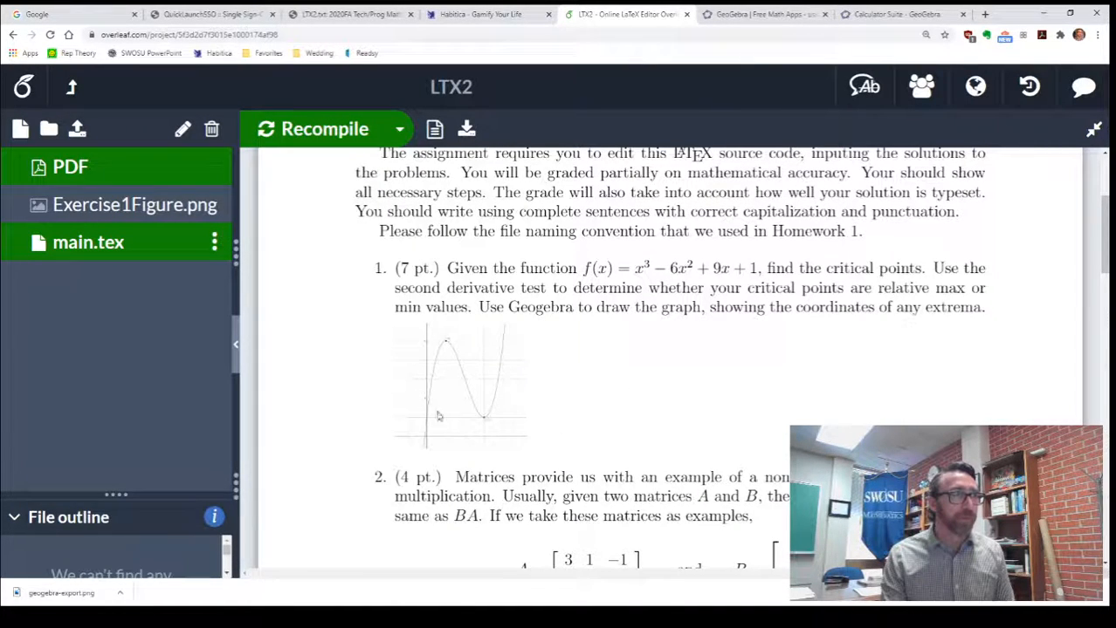
{"action": "mouse_move", "coordinate": [464, 378]}
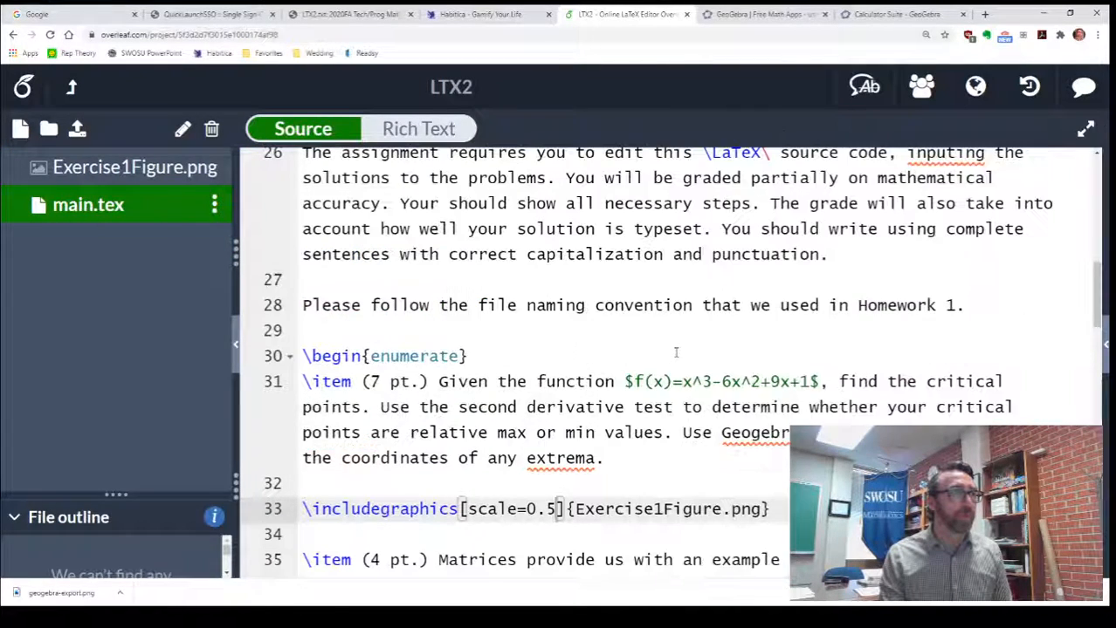
Wrap the \includegraphics line in a center environment and raise its scale to 0.75.
{"action": "left_click", "coordinate": [349, 484]}
{"action": "type", "text": "\\begin{"}
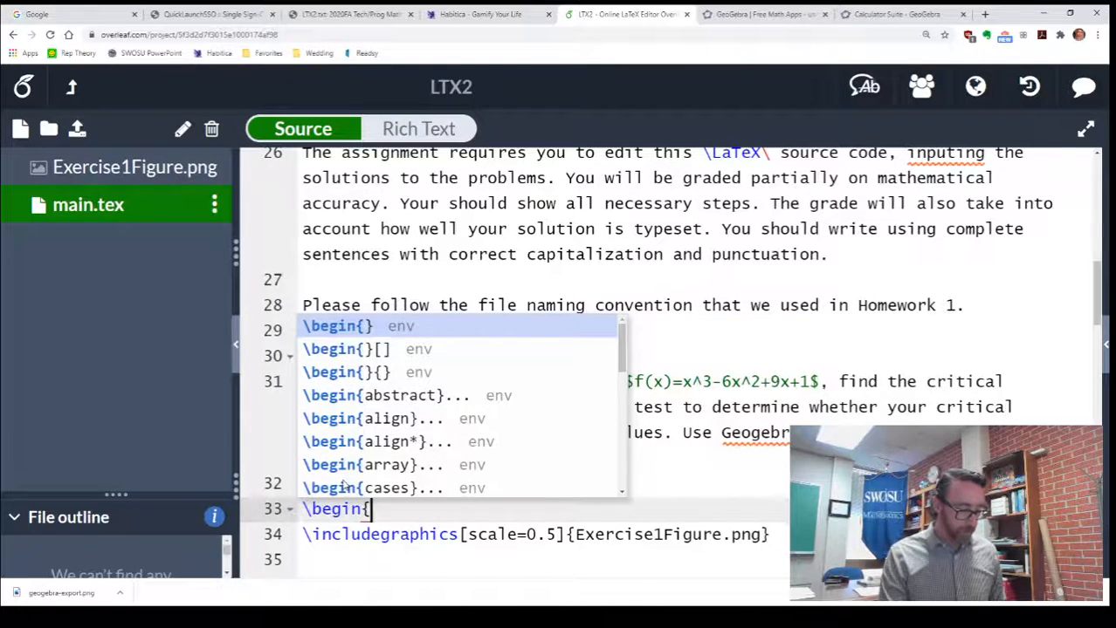
{"action": "type", "text": "center"}
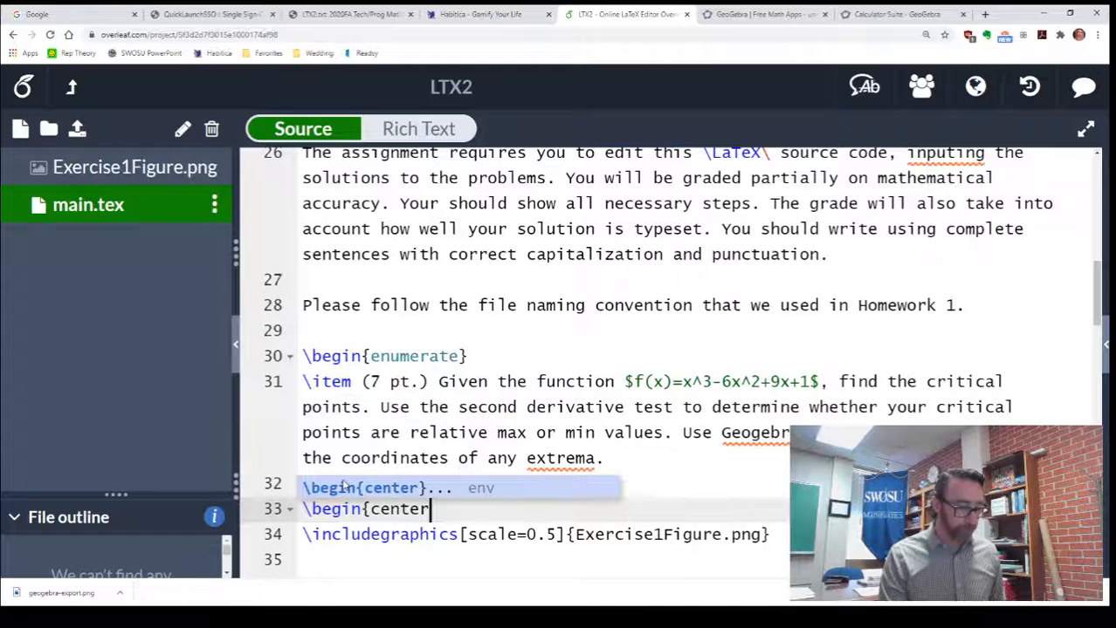
{"action": "type", "text": "}"}
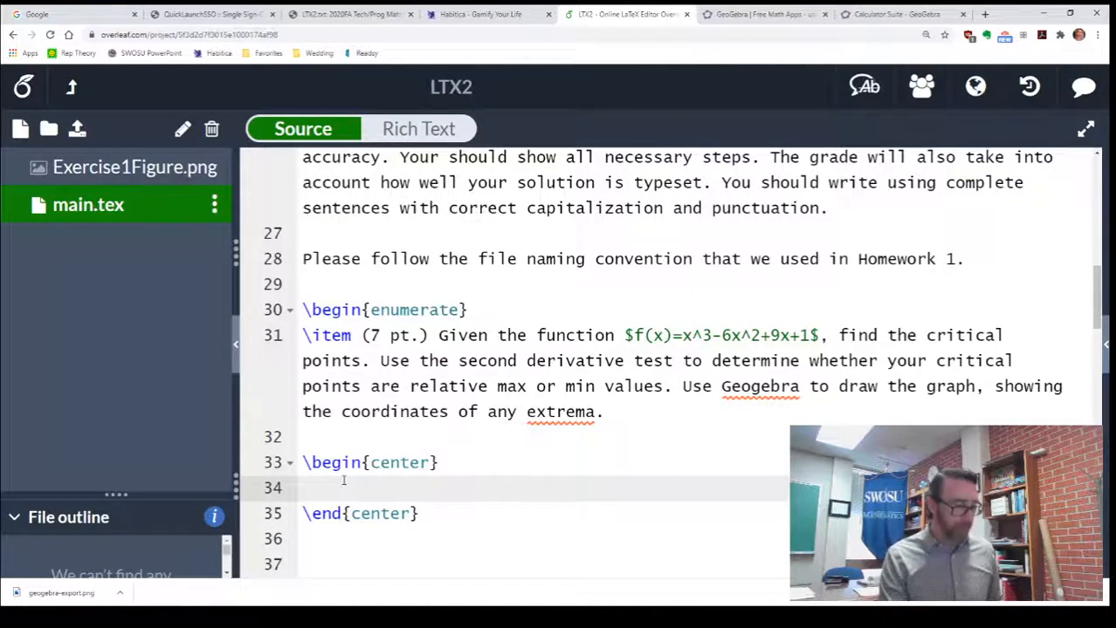
{"action": "type", "text": "\\includegraphics[scale=0.5]{Exercise1Figure.png}"}
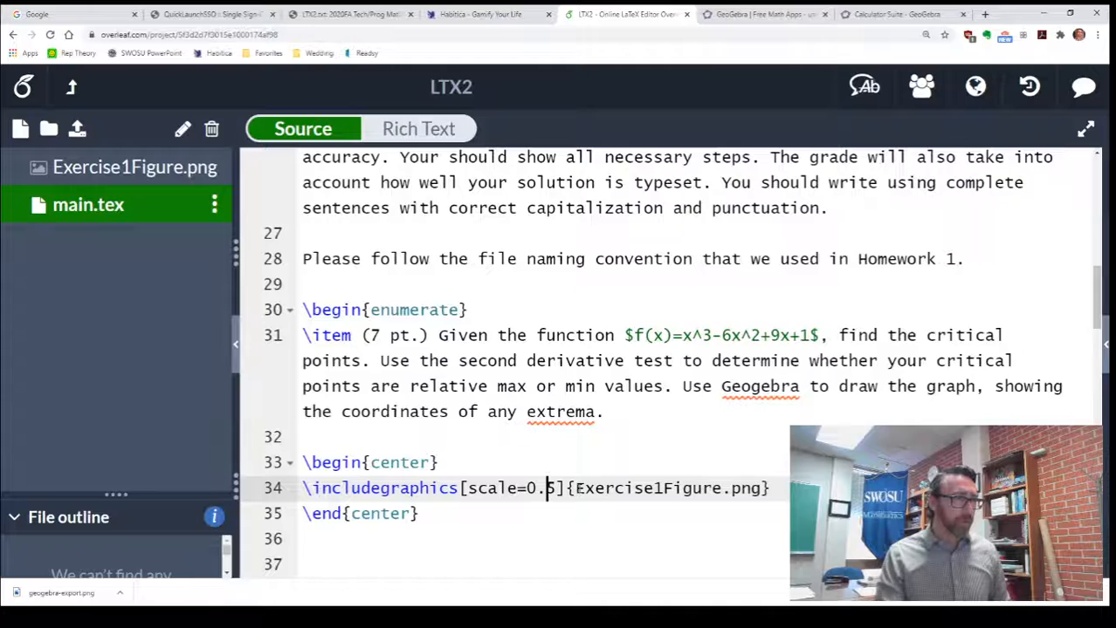
{"action": "type", "text": "75"}
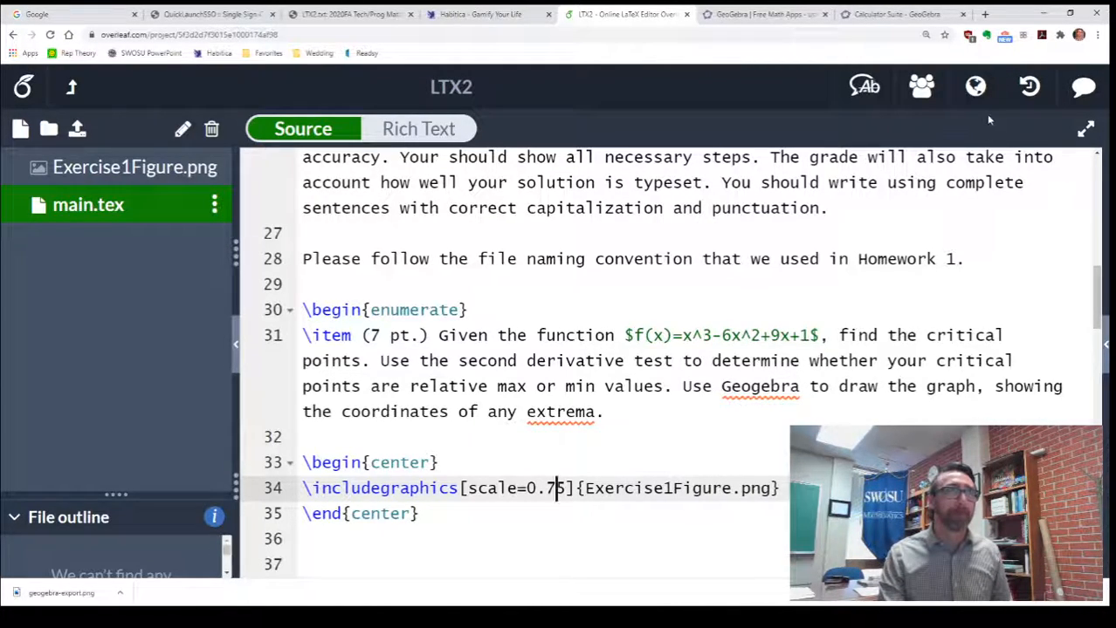
{"action": "mouse_move", "coordinate": [1086, 130]}
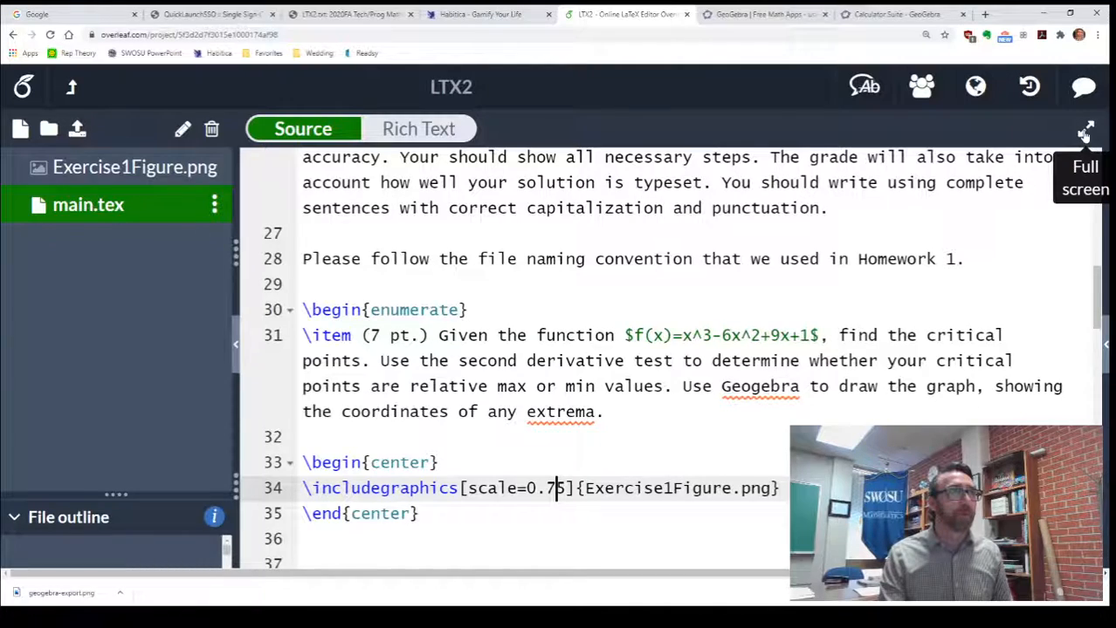
Recompile and zoom the full-screen PDF on the centered graph under exercise 1, then return to GeoGebra.
{"action": "left_click", "coordinate": [1086, 129]}
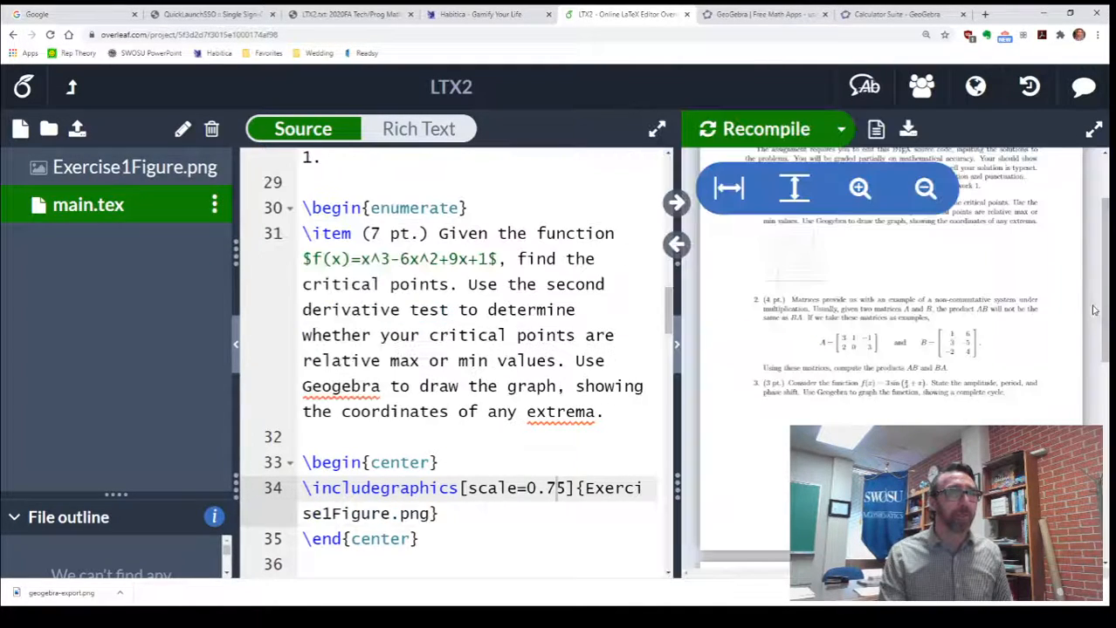
{"action": "left_click", "coordinate": [764, 129]}
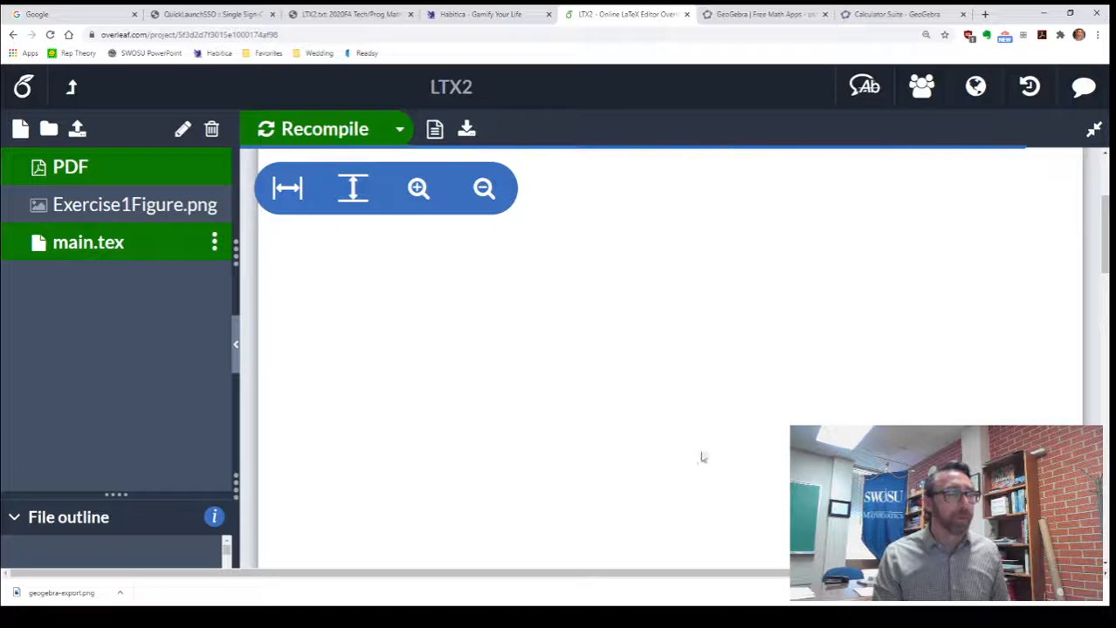
{"action": "left_click", "coordinate": [324, 129]}
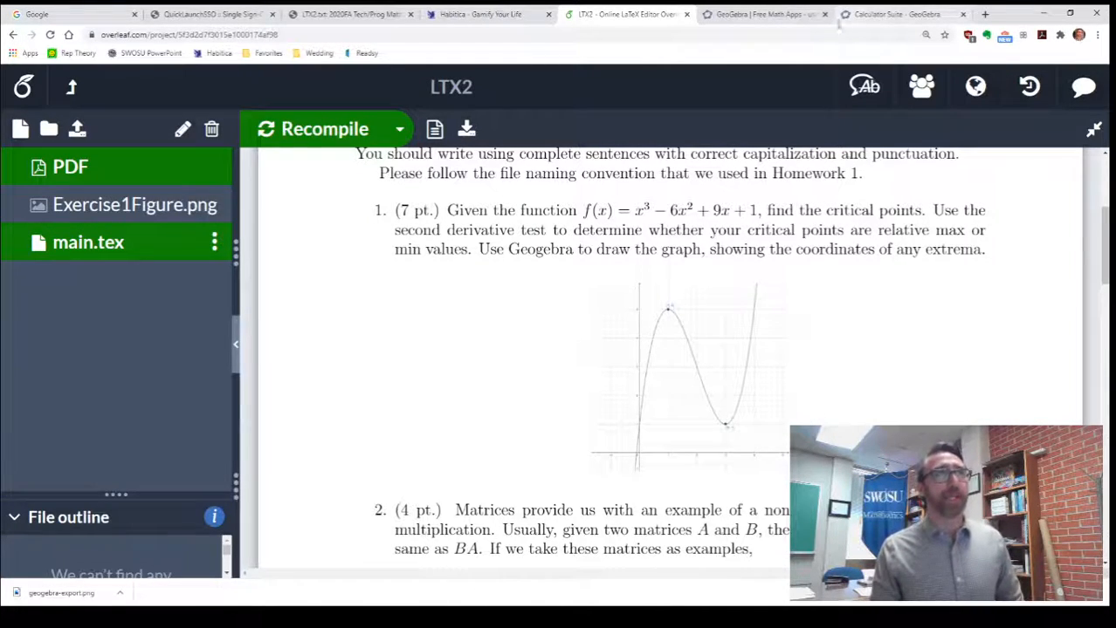
{"action": "left_click", "coordinate": [893, 14]}
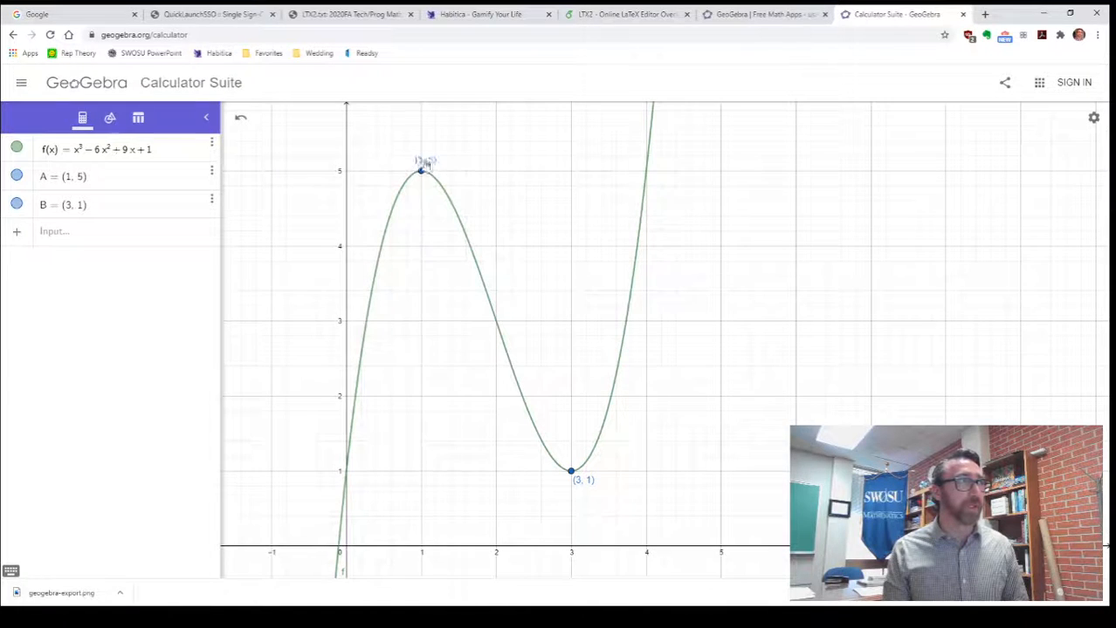
{"action": "mouse_move", "coordinate": [593, 26]}
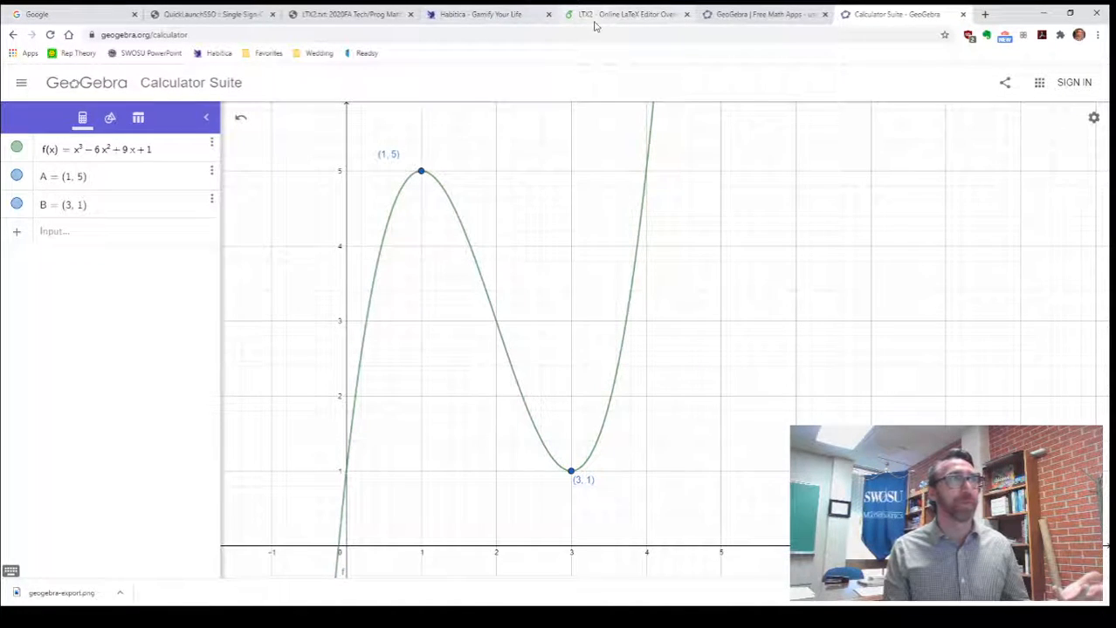
{"action": "left_click", "coordinate": [626, 14]}
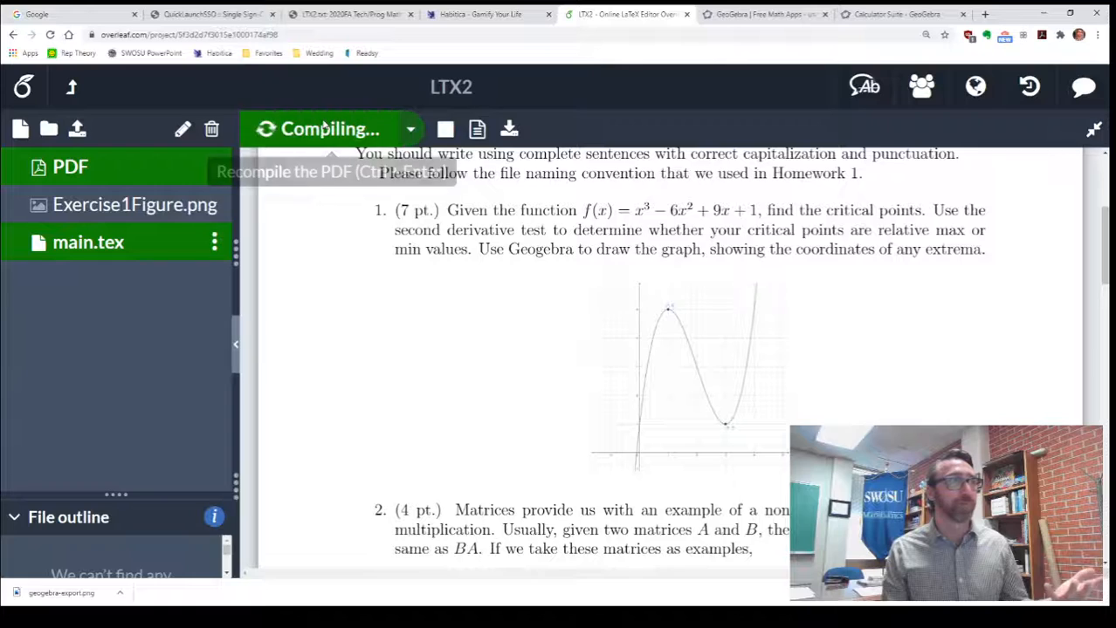